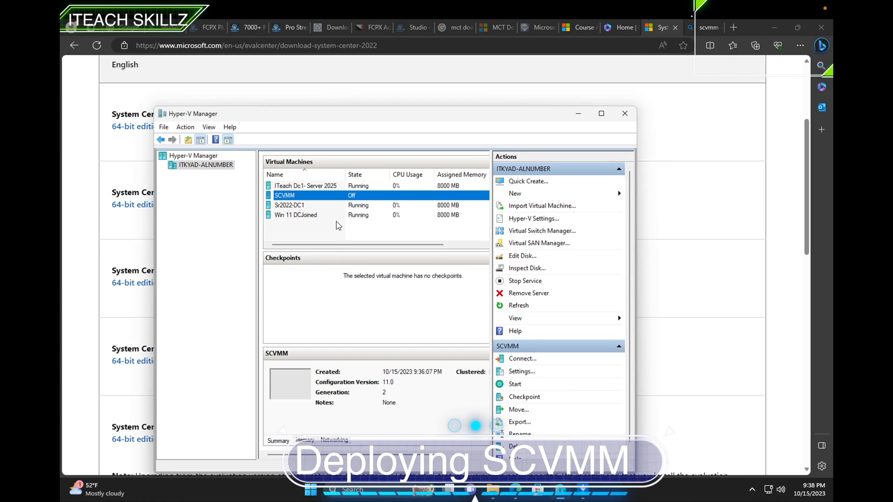
# Step: Select the Win 11 DCJoined virtual machine and choose an action from its context menu
pyautogui.click(295, 215)
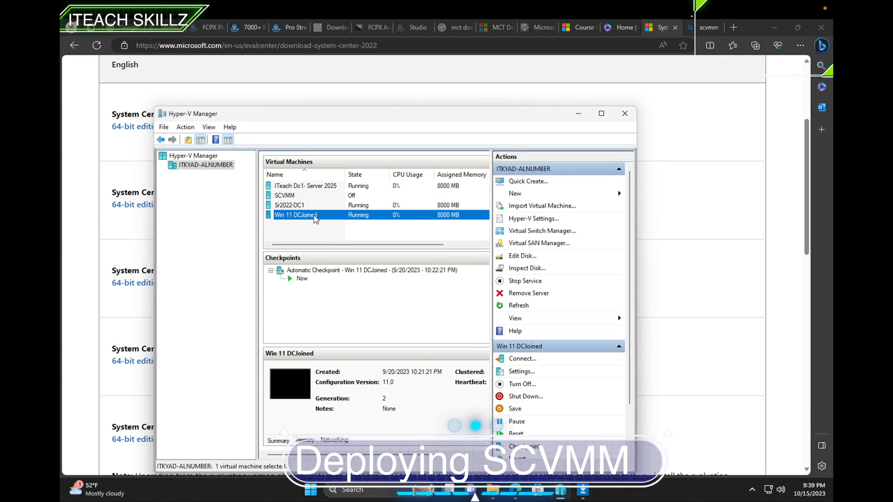
pyautogui.rightClick(296, 214)
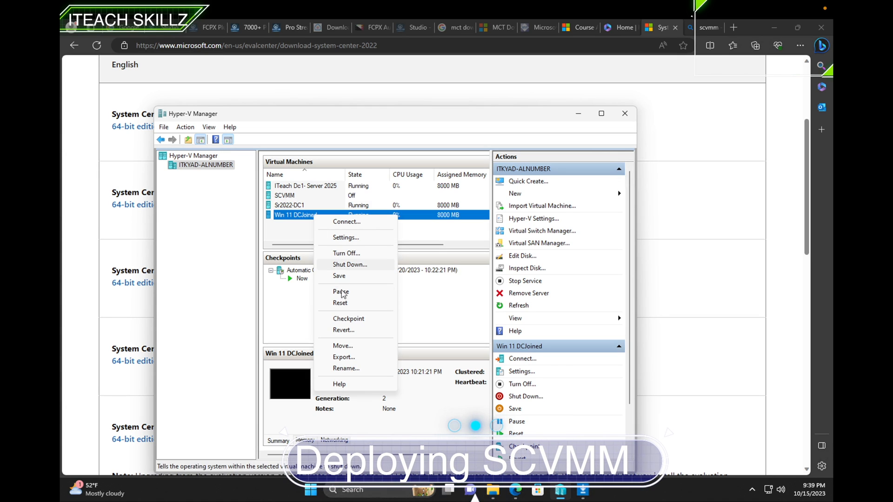
pyautogui.click(346, 221)
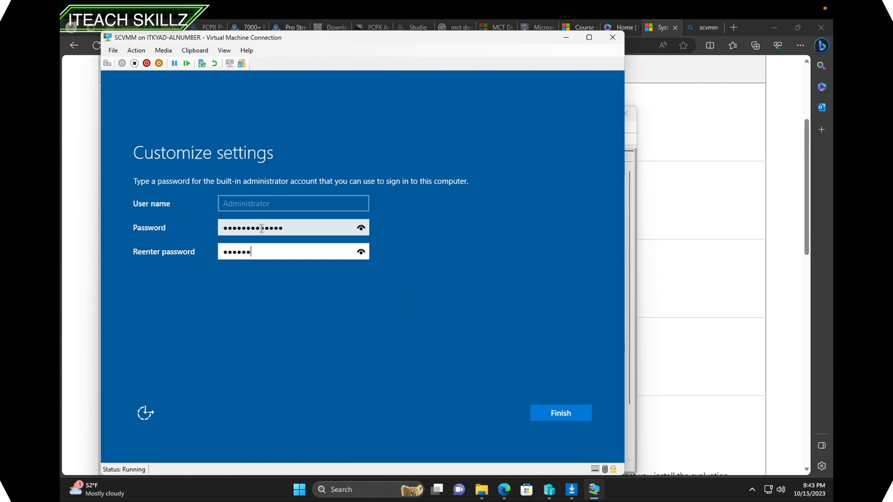
# Step: Re-enter the built-in Administrator password on the Customize settings screen and finish setup
pyautogui.click(559, 413)
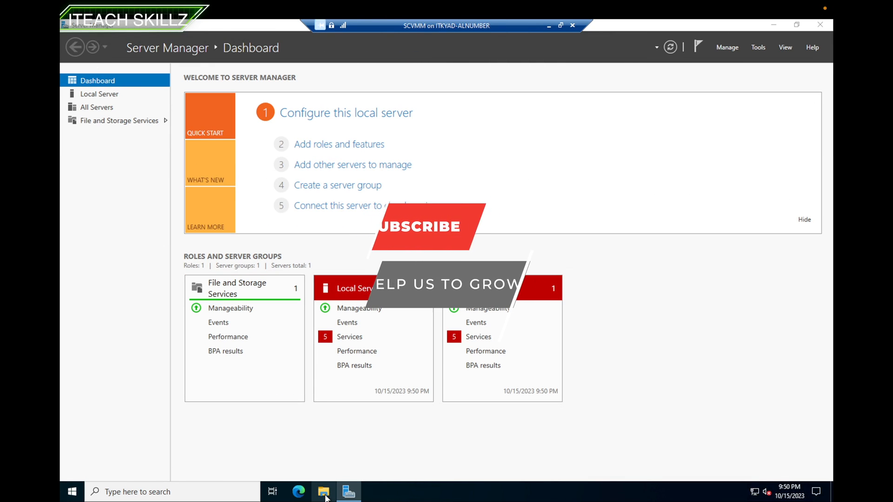
# Step: Paste the copied installer into the server's Downloads folder via This PC
pyautogui.click(324, 491)
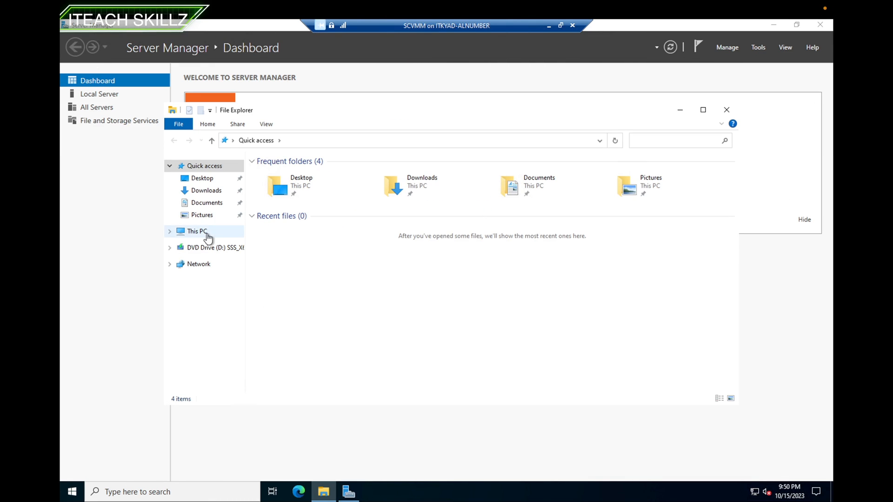
pyautogui.click(196, 231)
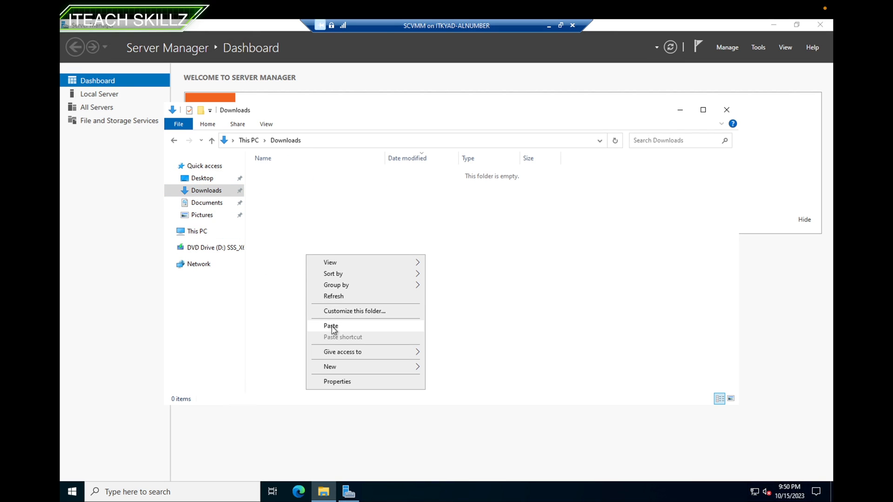
pyautogui.click(331, 326)
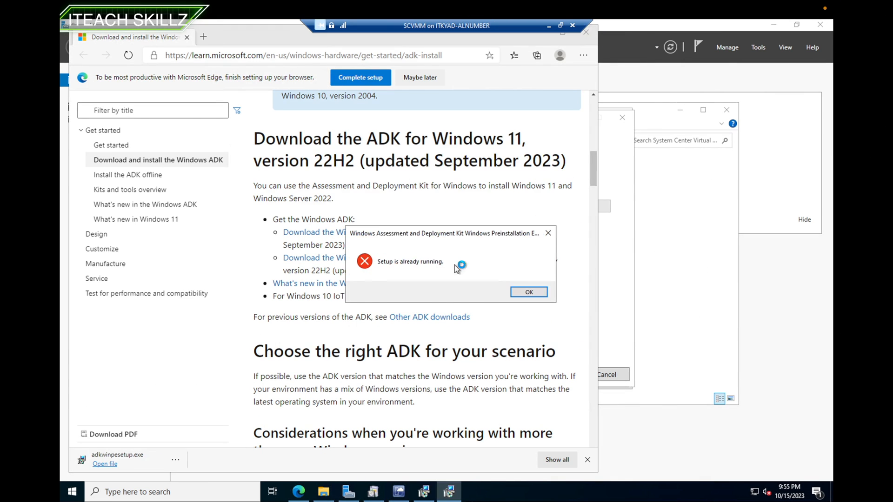
# Step: Dismiss the setup-already-running error and install the ADK with Windows Assessment Toolkit included
pyautogui.click(528, 291)
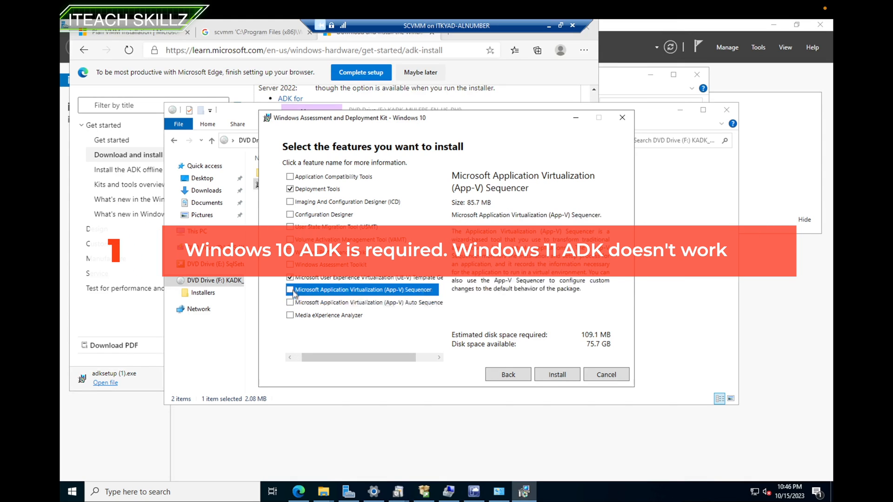
pyautogui.click(365, 277)
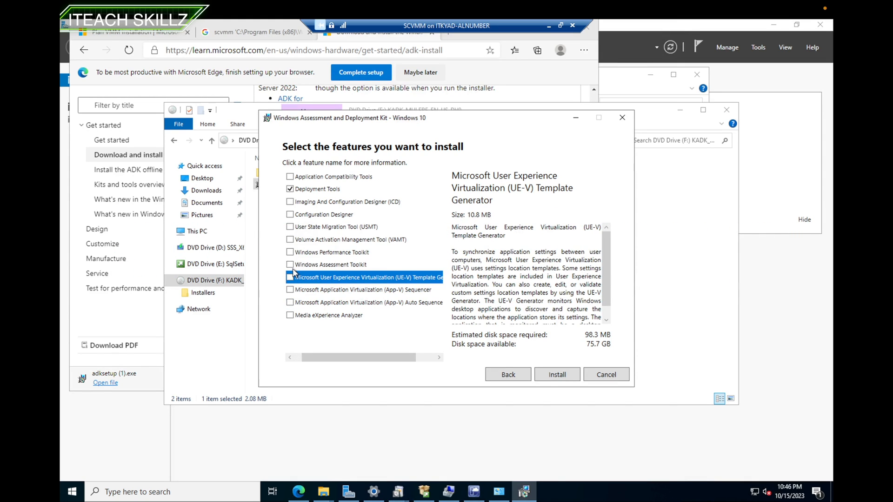
pyautogui.click(291, 265)
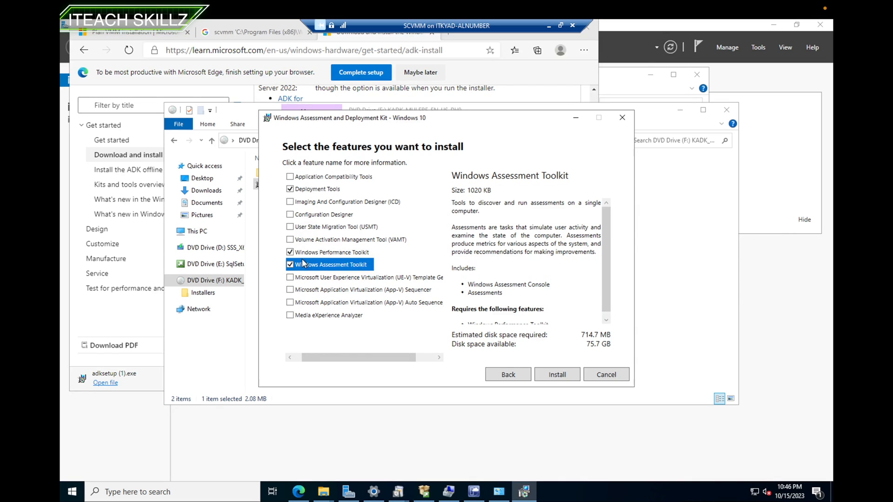
pyautogui.moveTo(536, 390)
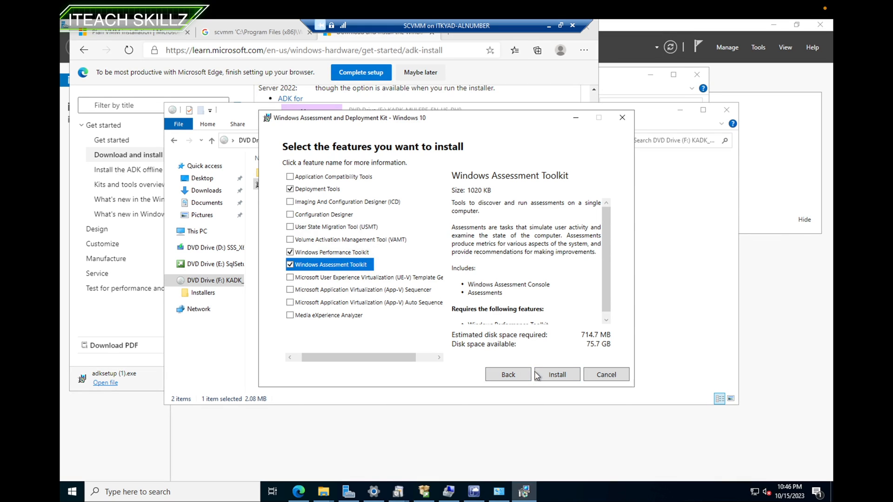
pyautogui.click(556, 374)
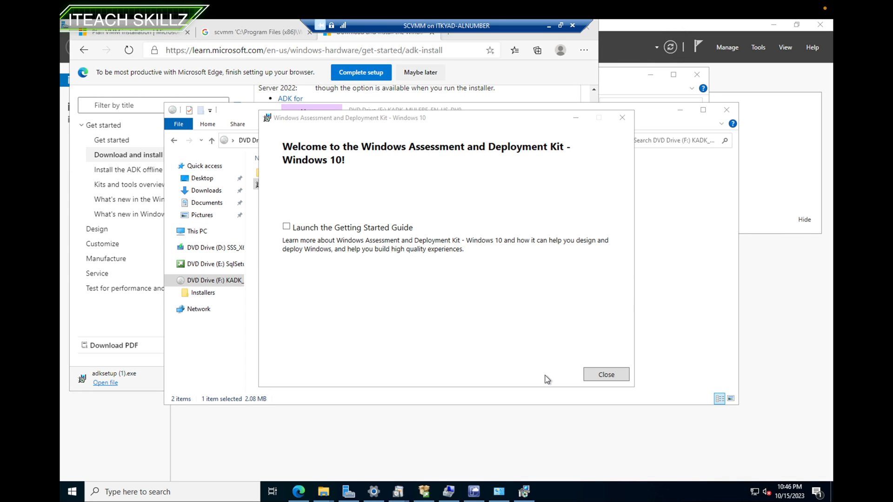
# Step: Search for the Microsoft ODBC driver for SQL Server and reach the Microsoft Learn download page
pyautogui.write('microos')
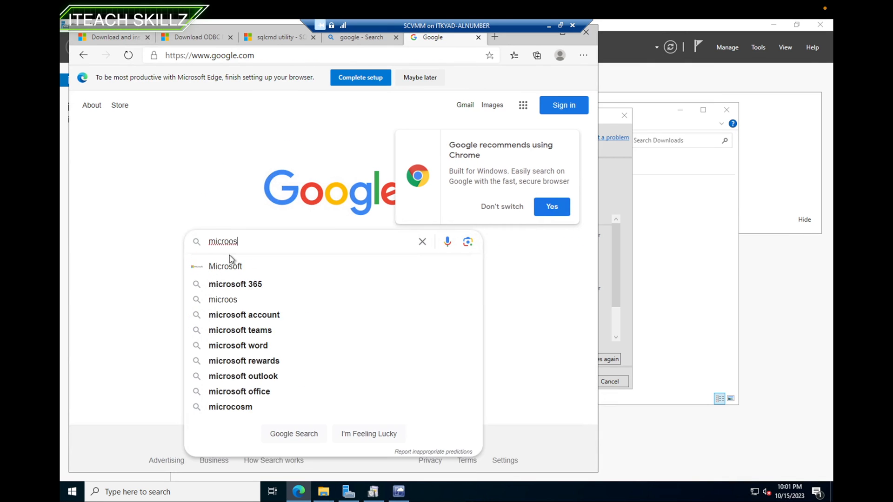
pyautogui.press('BackSpace')
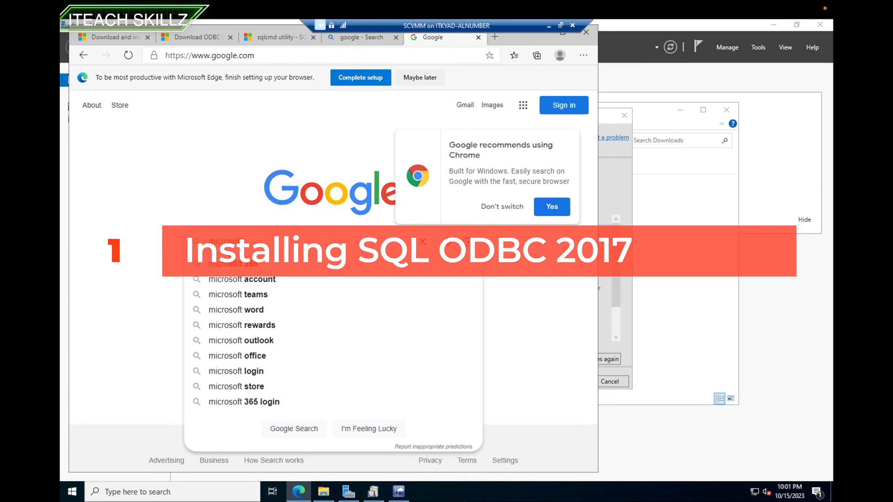
pyautogui.write('odbc driver 17 for sql server')
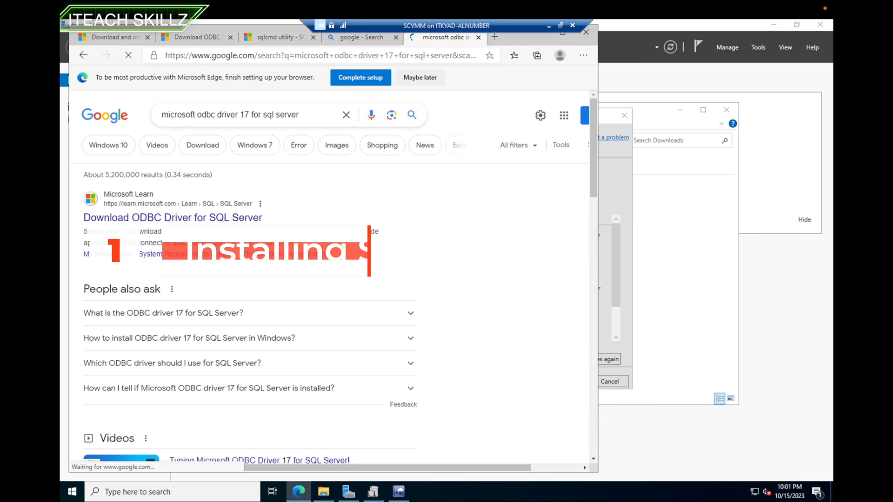
pyautogui.click(173, 217)
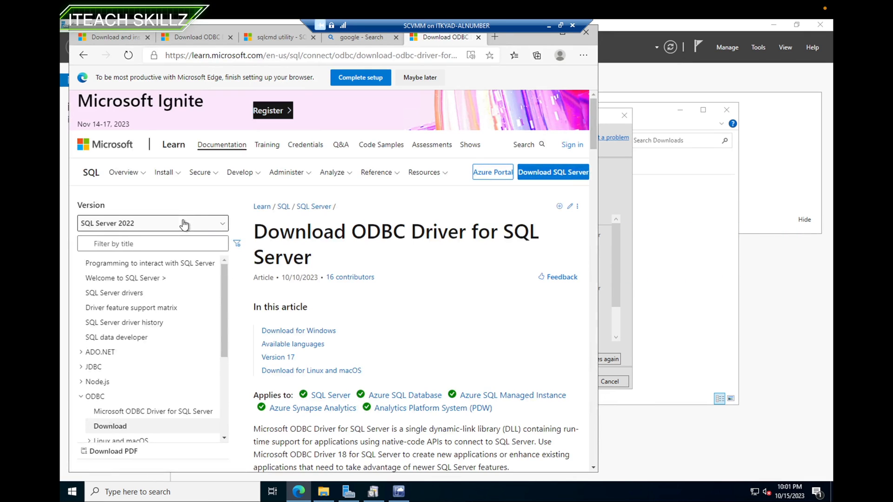
# Step: Download the ODBC Driver 18 and ODBC Driver 17 x64 installers
pyautogui.scroll(-3)
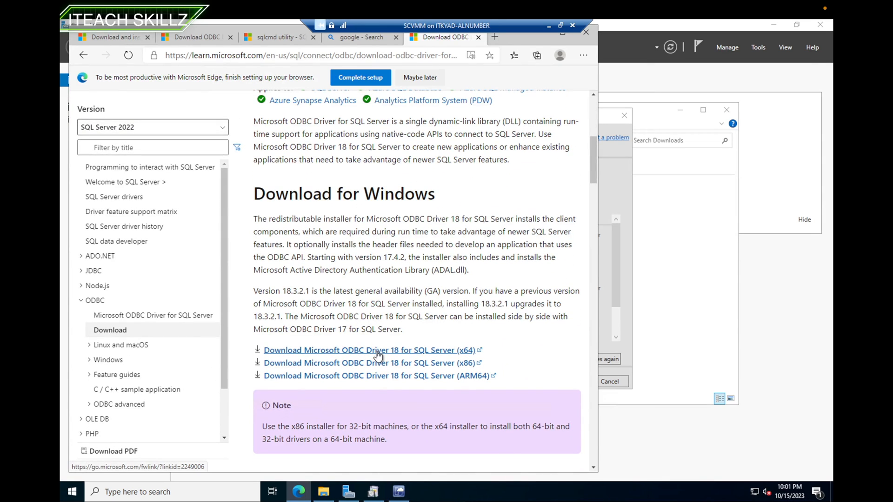
pyautogui.click(368, 351)
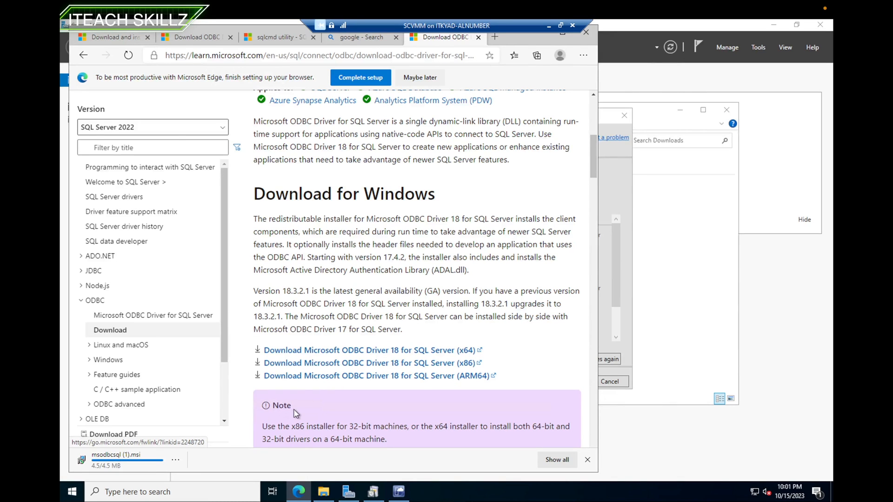
pyautogui.scroll(-3)
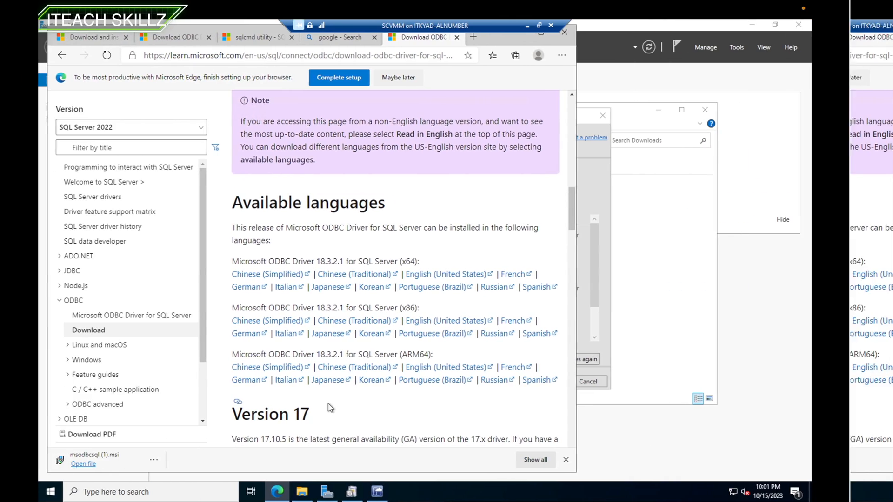
pyautogui.scroll(-3)
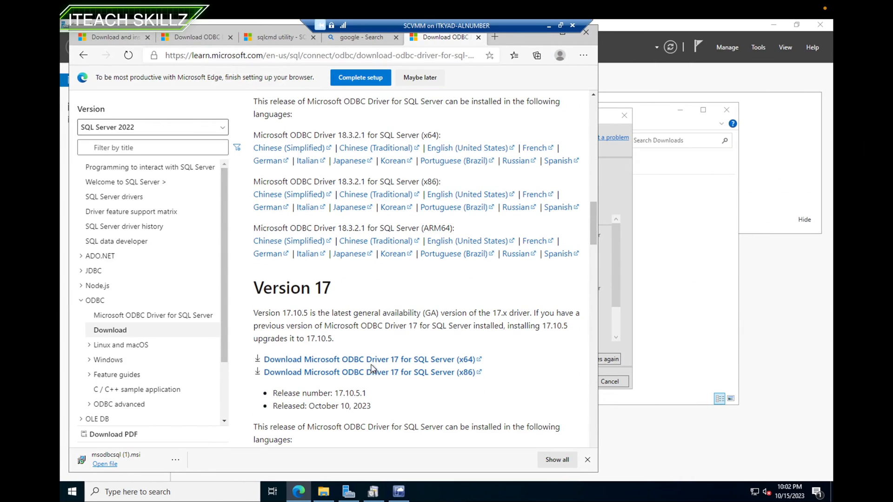
pyautogui.click(368, 359)
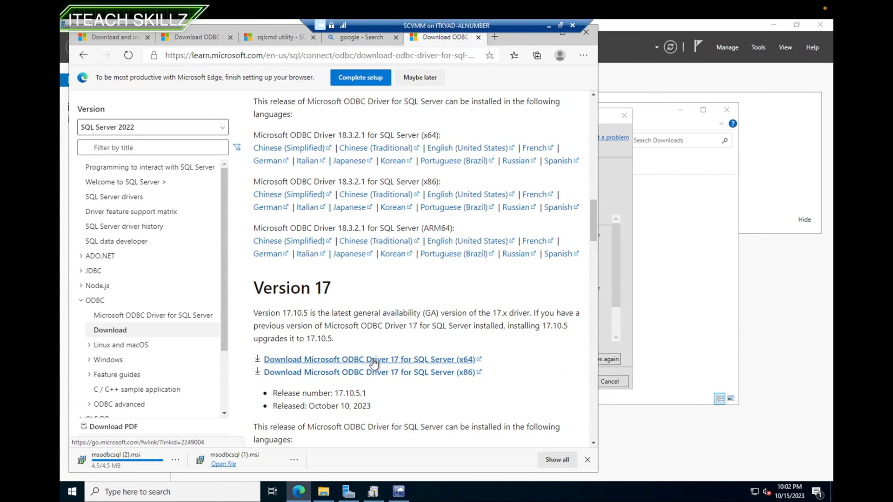
pyautogui.moveTo(143, 467)
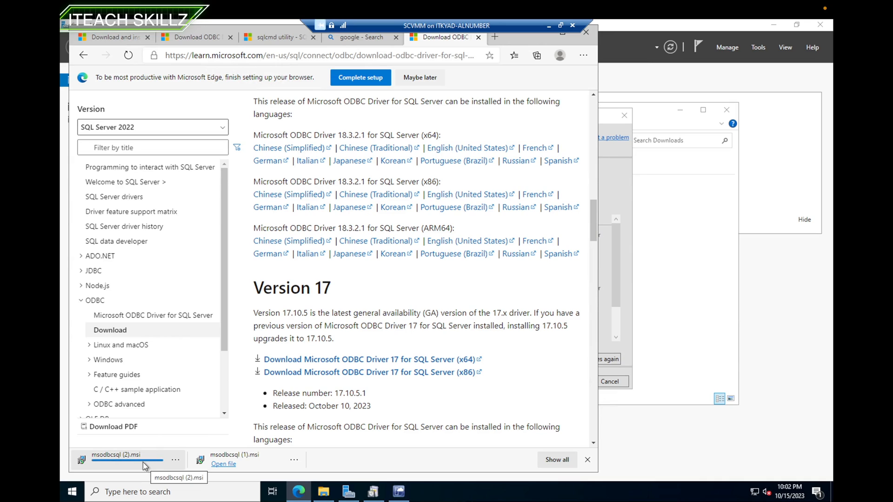
# Step: Install ODBC Driver 17 with the SDK feature on the local hard drive, then launch msodbcsql (1).msi
pyautogui.click(104, 463)
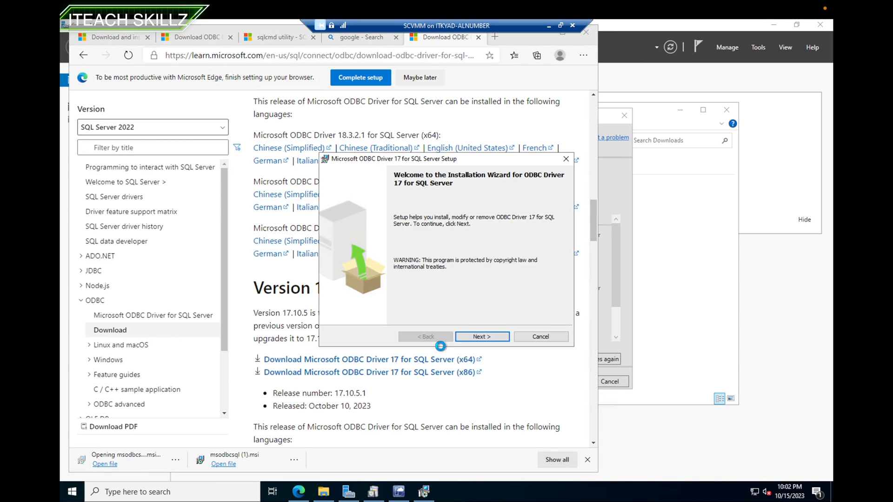
pyautogui.click(481, 337)
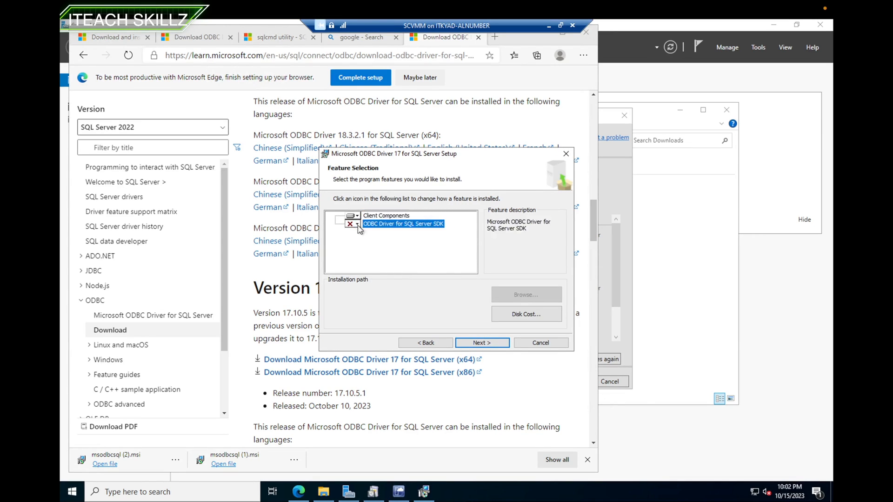
pyautogui.click(351, 224)
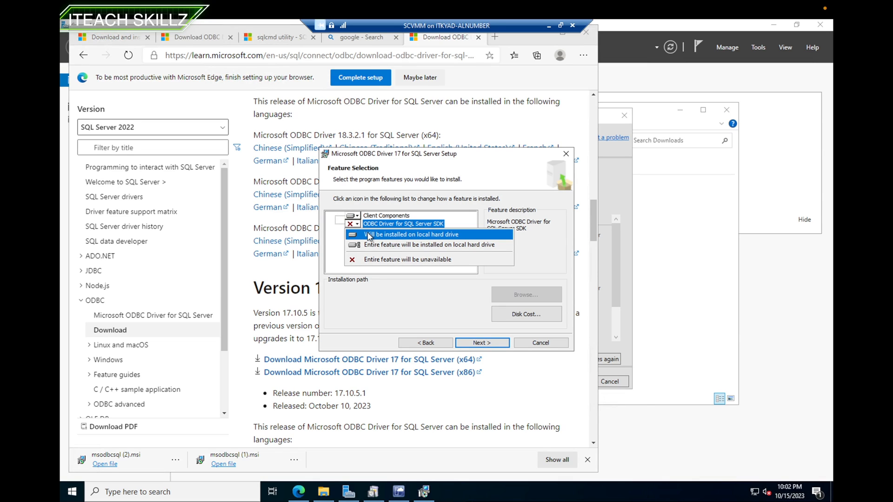
pyautogui.click(410, 235)
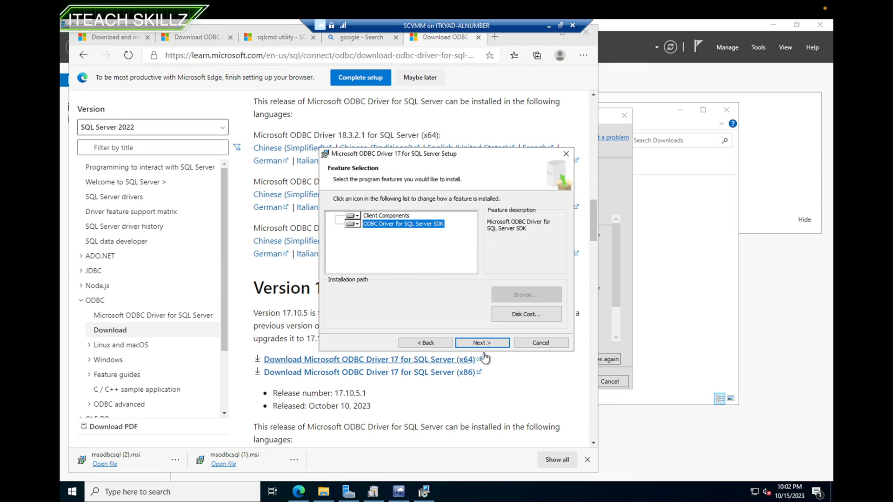
pyautogui.click(481, 342)
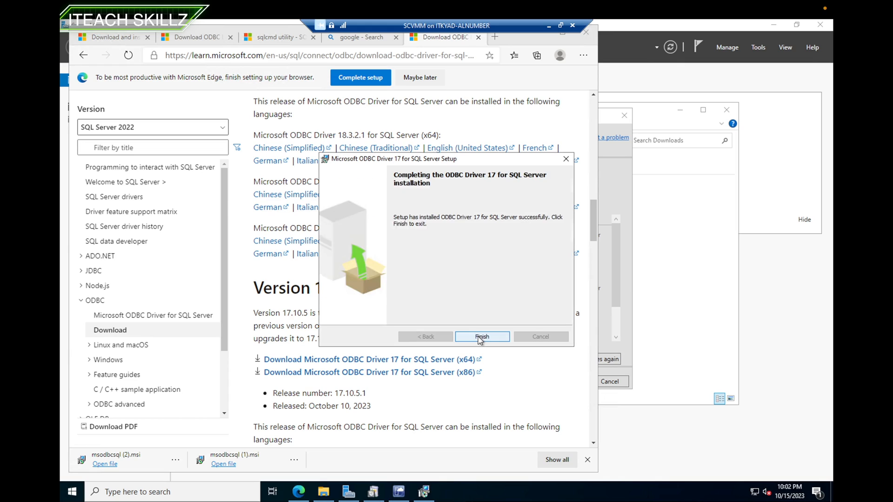
pyautogui.click(482, 337)
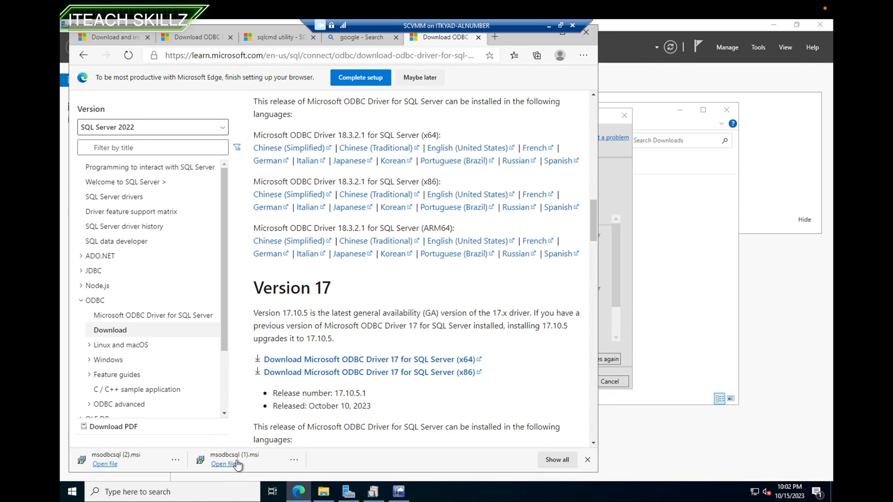
pyautogui.click(322, 491)
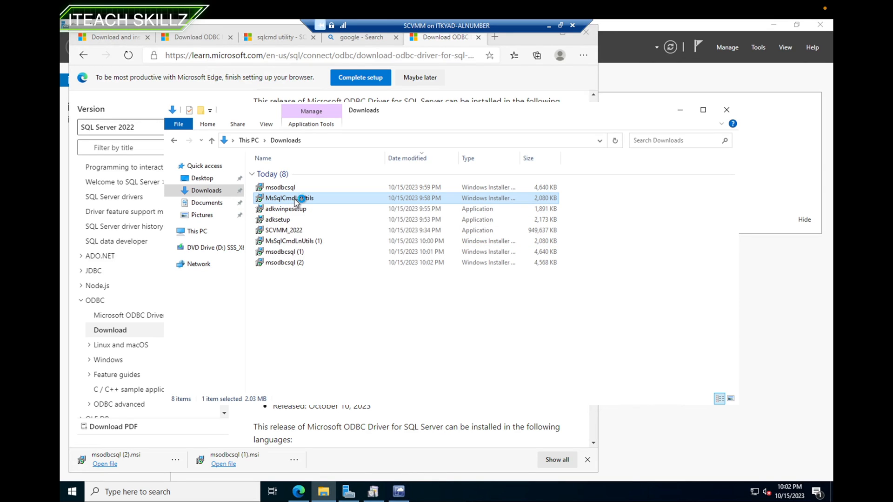
# Step: Install the MsSqlCmdLnUtils SQL command line utilities and recheck the VMM prerequisites
pyautogui.doubleClick(289, 197)
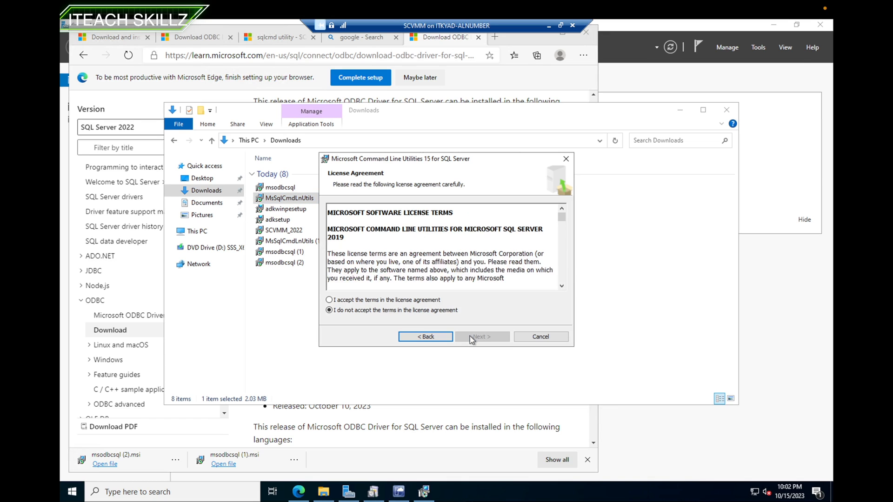
pyautogui.click(330, 299)
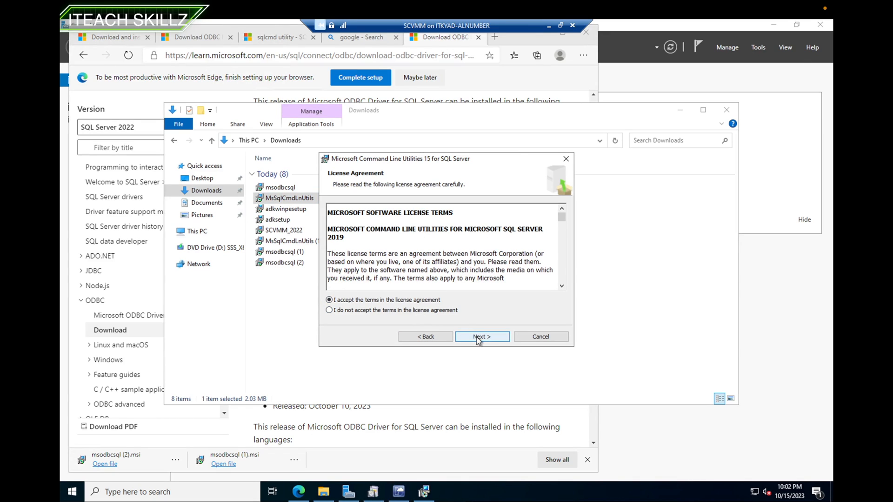
pyautogui.click(482, 337)
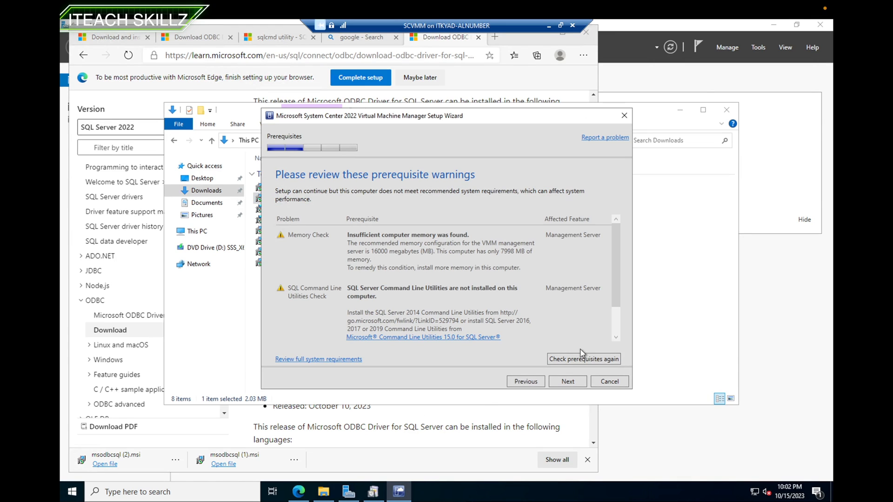
pyautogui.click(584, 359)
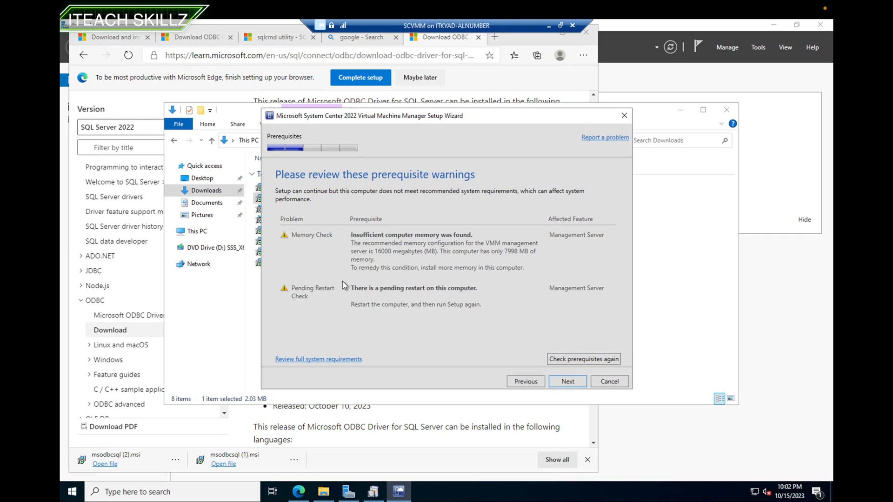
pyautogui.moveTo(346, 292)
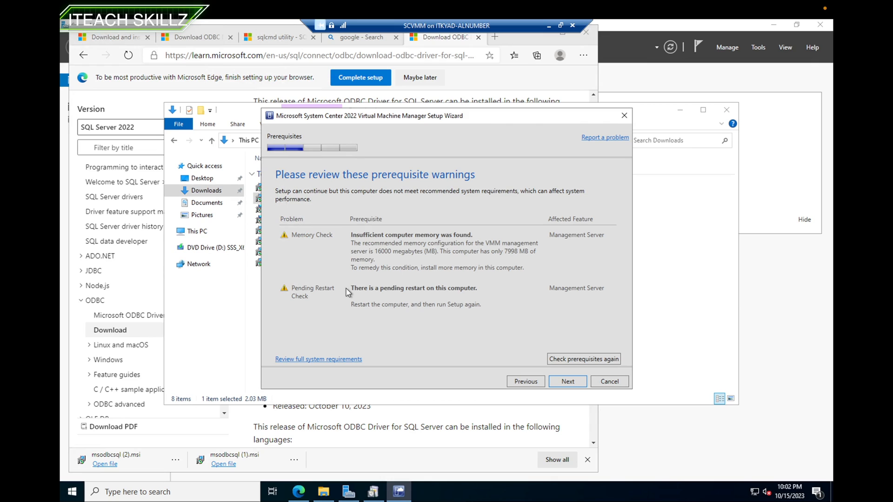
pyautogui.moveTo(105, 469)
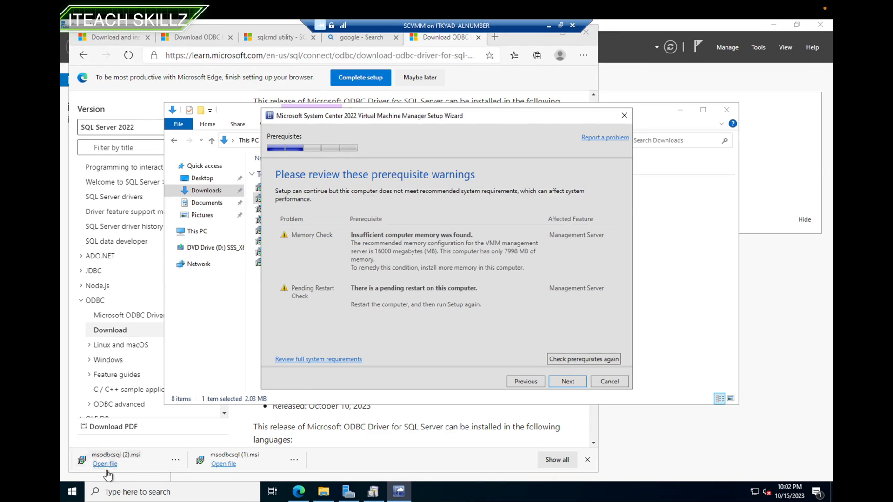
# Step: Restart the SCVMM server from the Start menu power options
pyautogui.click(71, 491)
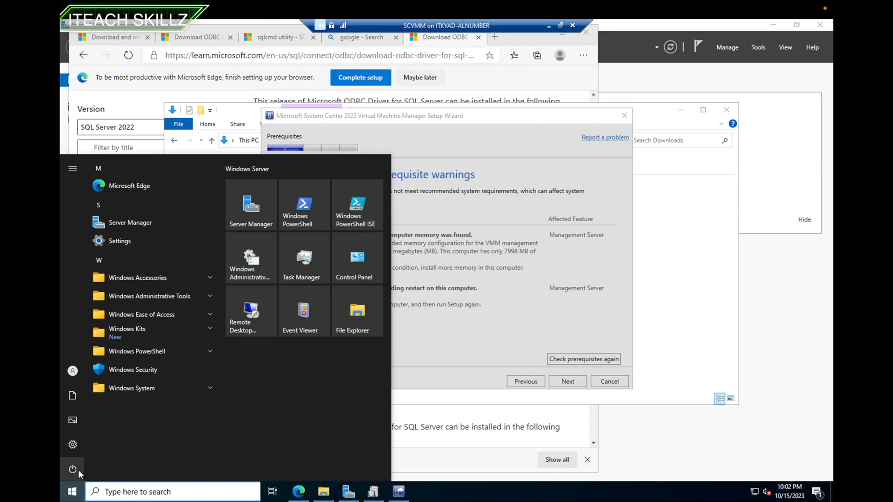
pyautogui.click(73, 469)
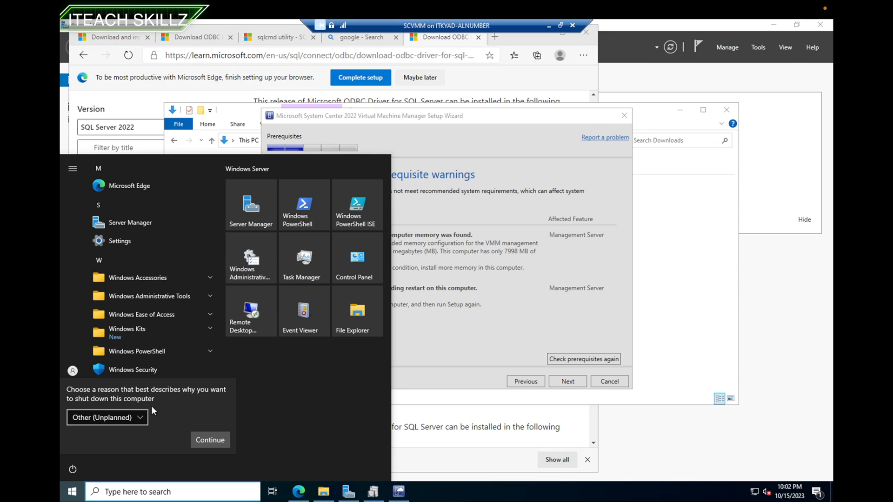
pyautogui.click(209, 440)
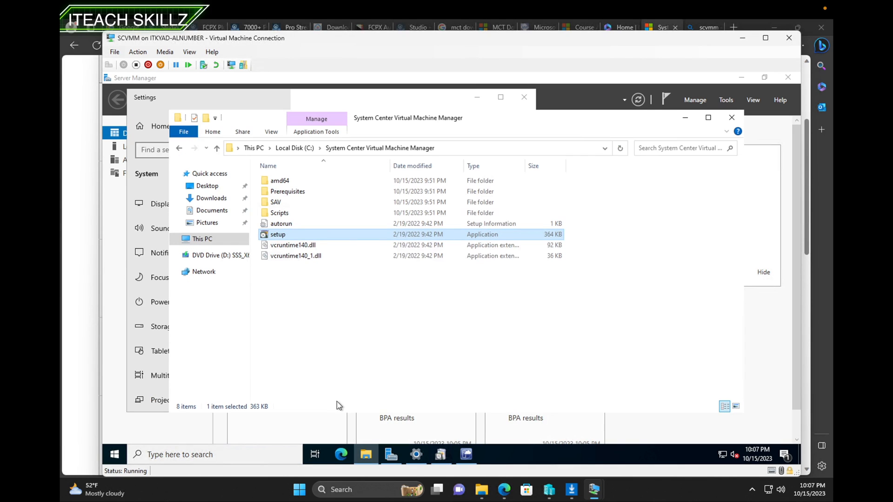
pyautogui.click(202, 239)
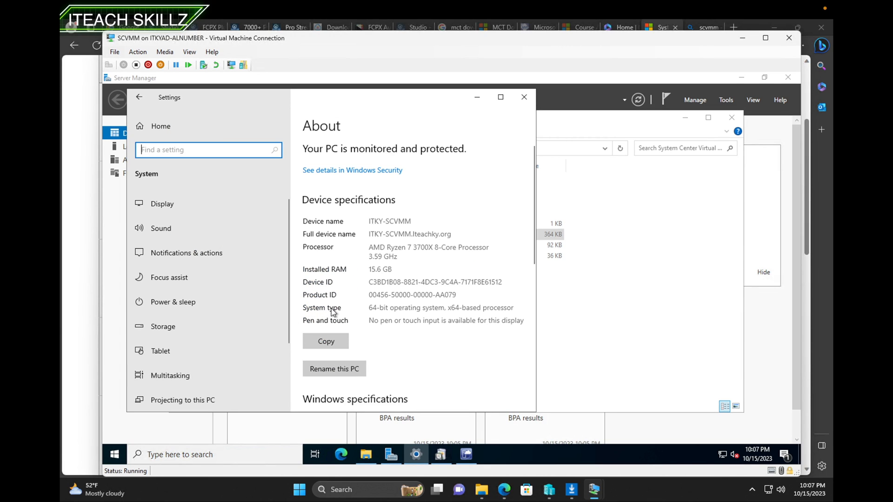
pyautogui.moveTo(414, 273)
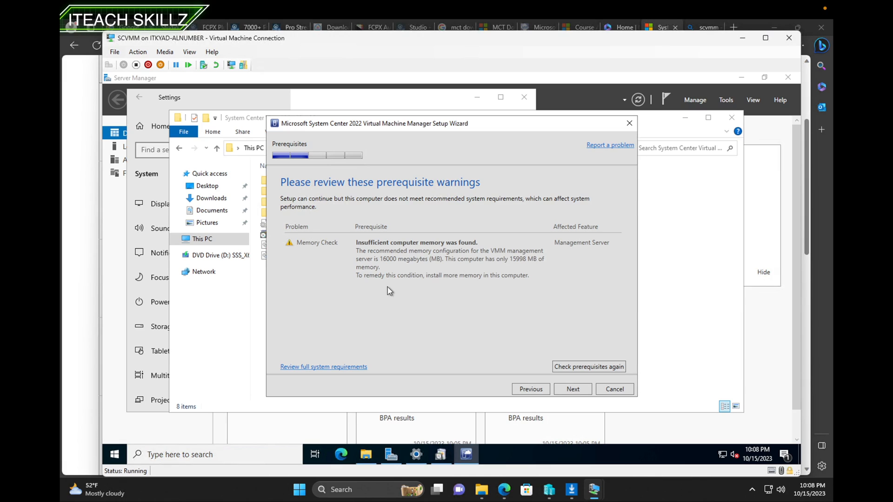
pyautogui.moveTo(396, 288)
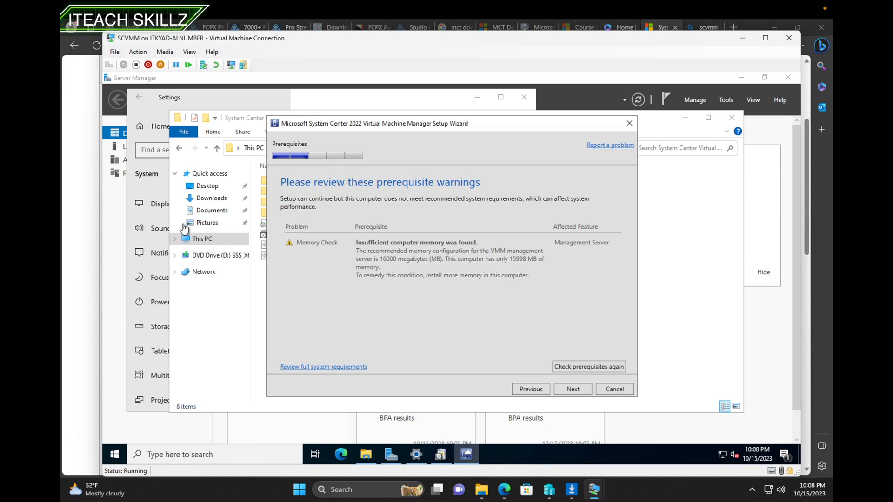
# Step: Set the SCVMM virtual machine's RAM to 20000 MB in its Hyper-V settings
pyautogui.click(114, 51)
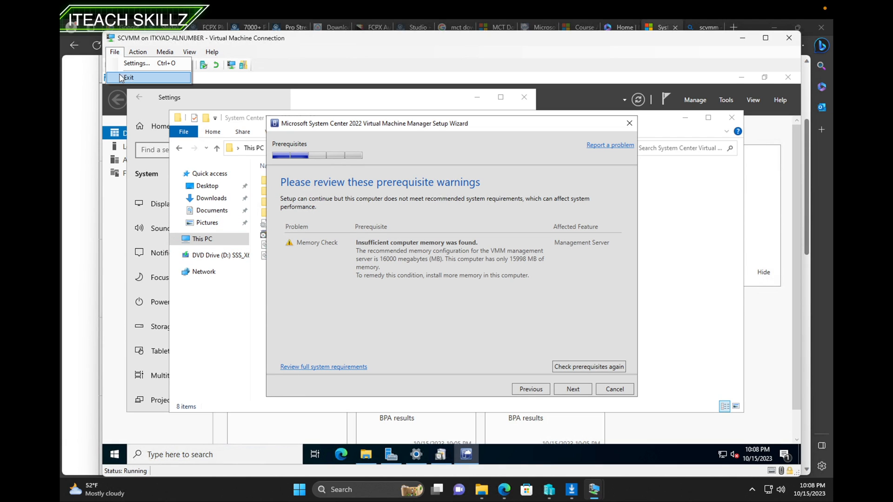
pyautogui.click(137, 63)
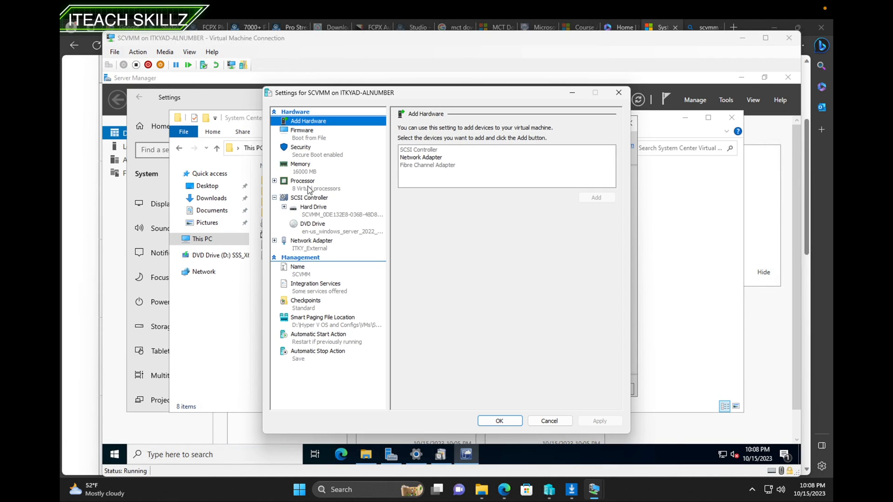
pyautogui.click(300, 167)
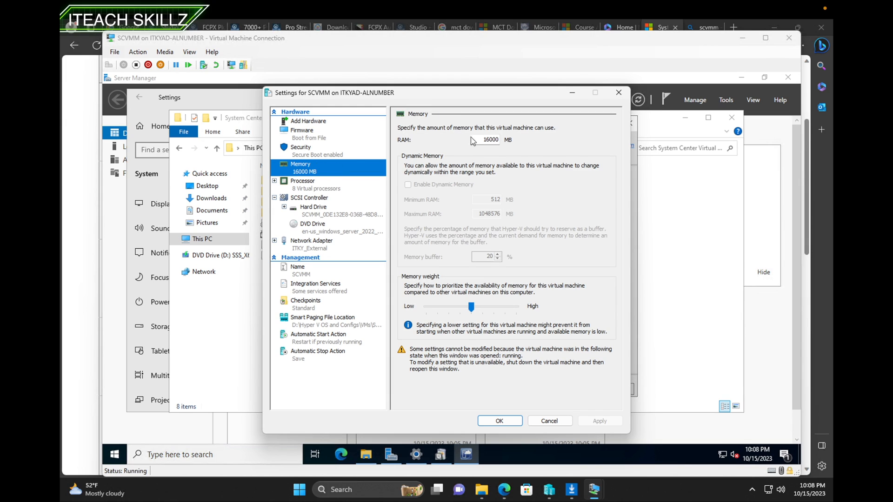
pyautogui.click(484, 140)
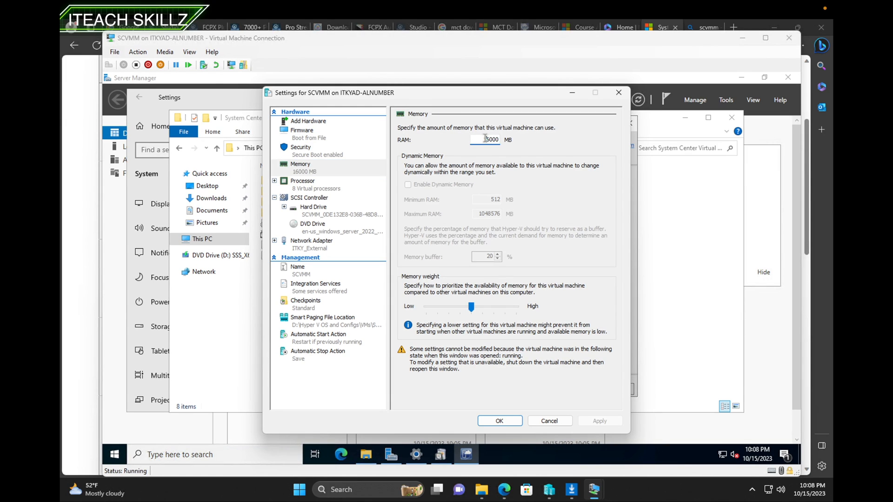
pyautogui.write('2')
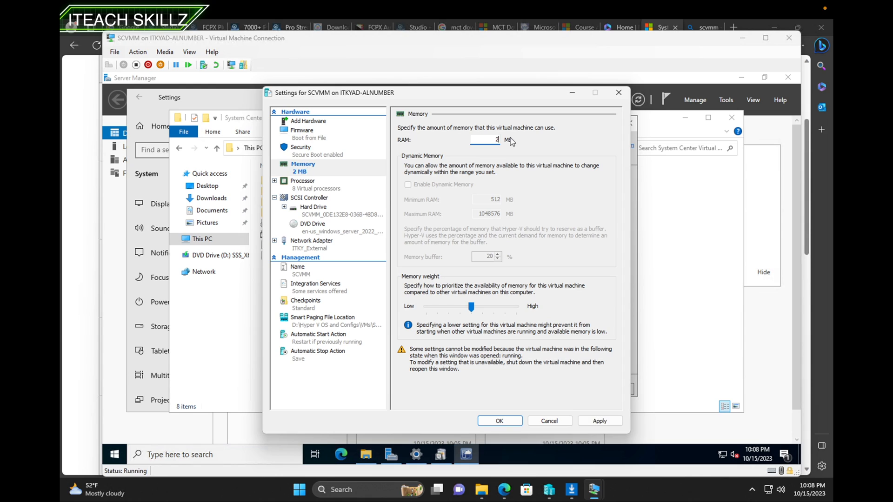
pyautogui.write('0000')
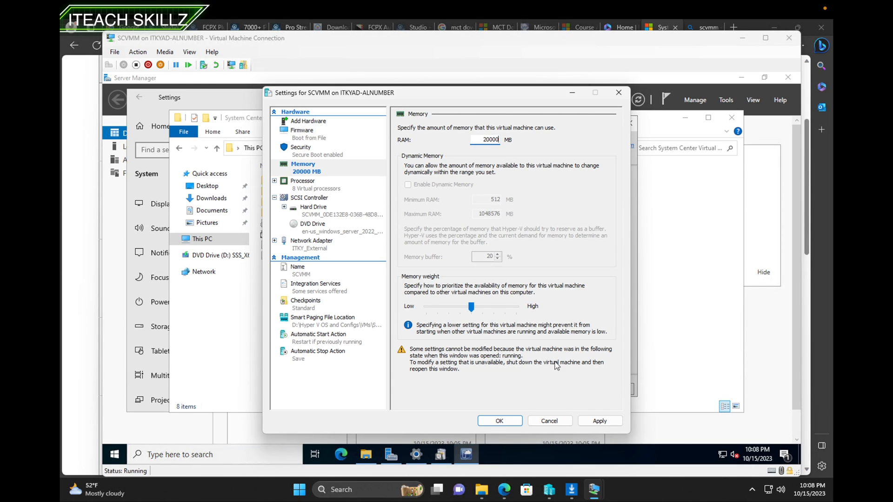
pyautogui.click(498, 420)
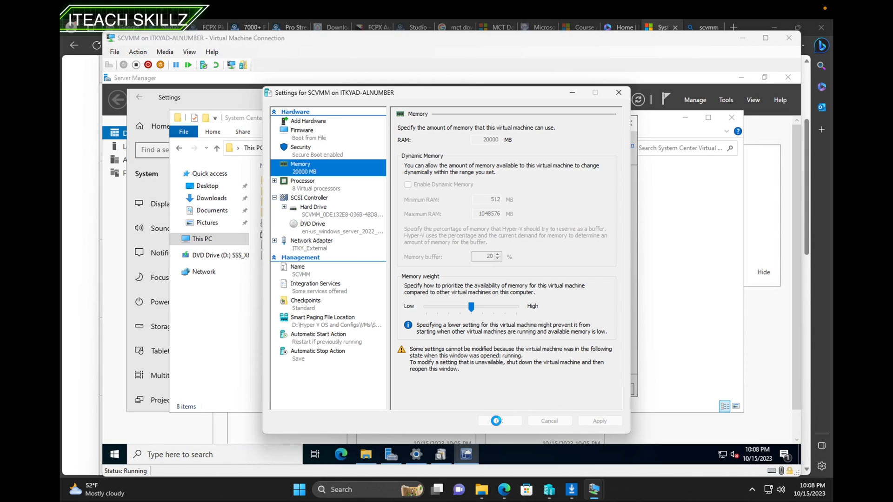
pyautogui.click(496, 420)
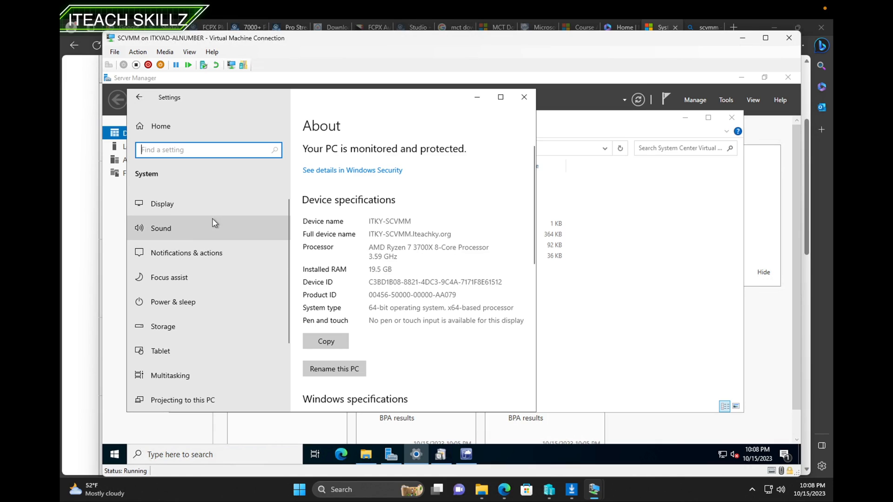
pyautogui.click(162, 203)
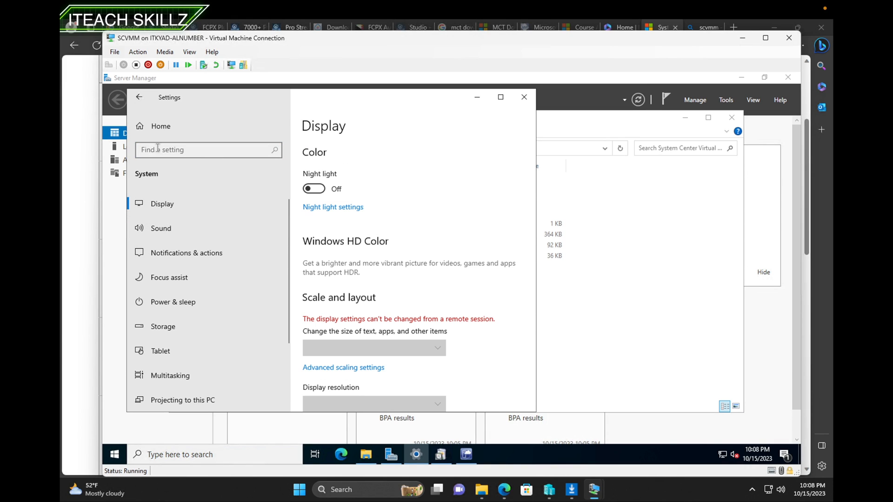
pyautogui.scroll(-3)
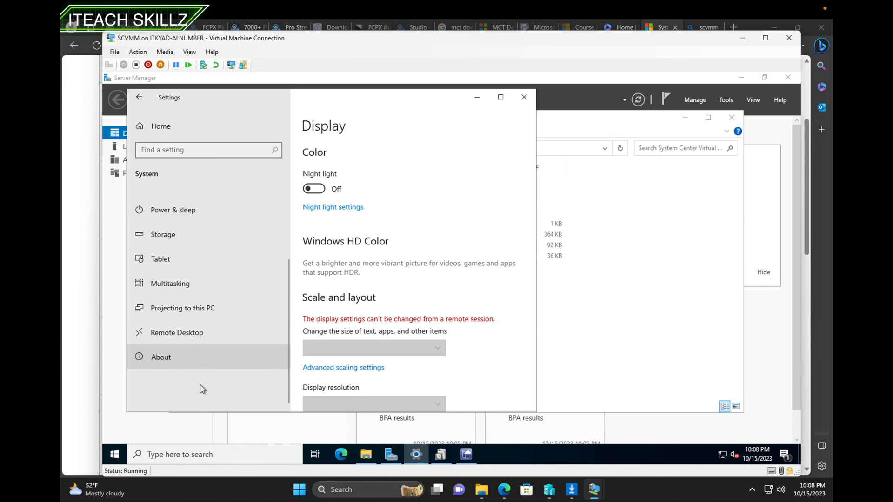
pyautogui.click(161, 357)
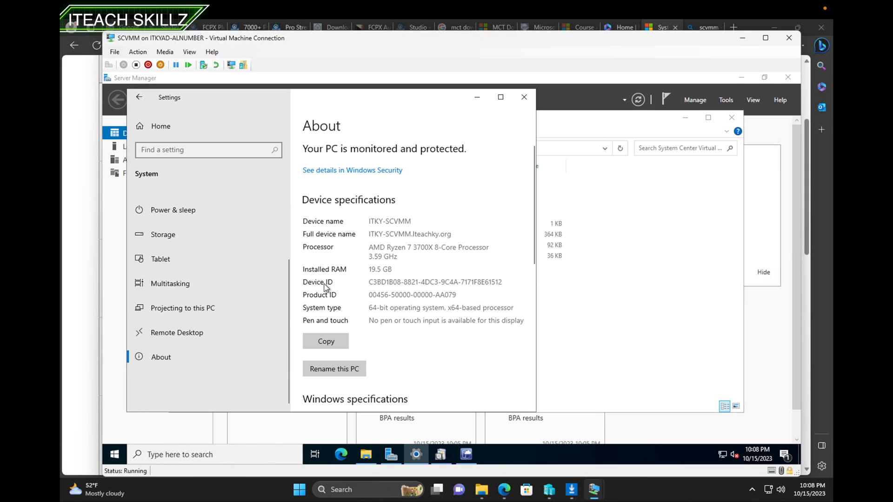
pyautogui.moveTo(484, 341)
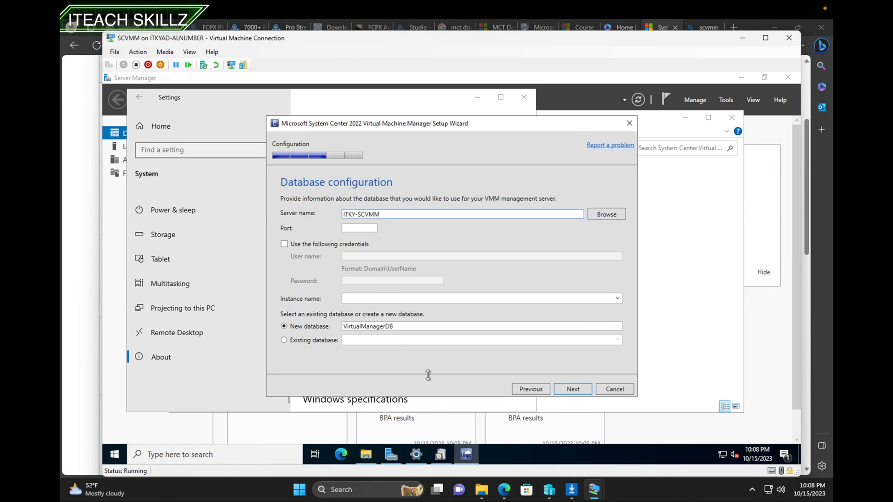
# Step: On the Database configuration page for ITKY-SCVMM, enter the port field and list the available SQL instance names
pyautogui.click(359, 227)
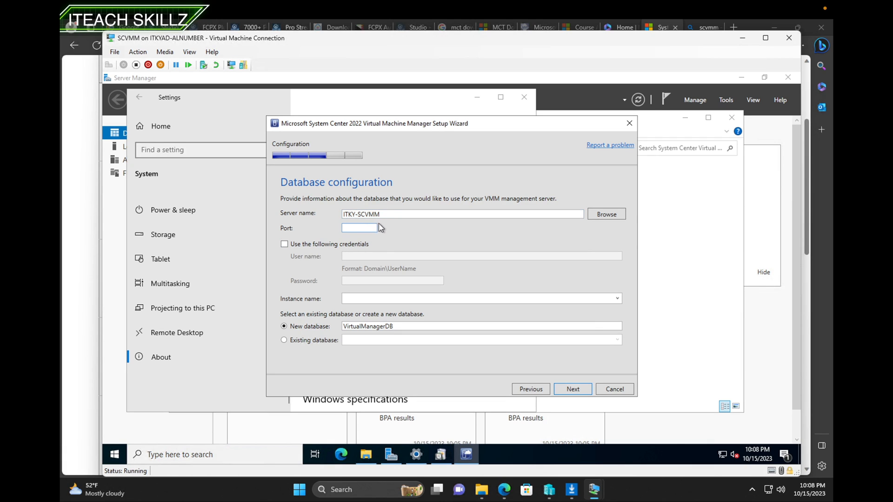
pyautogui.click(360, 227)
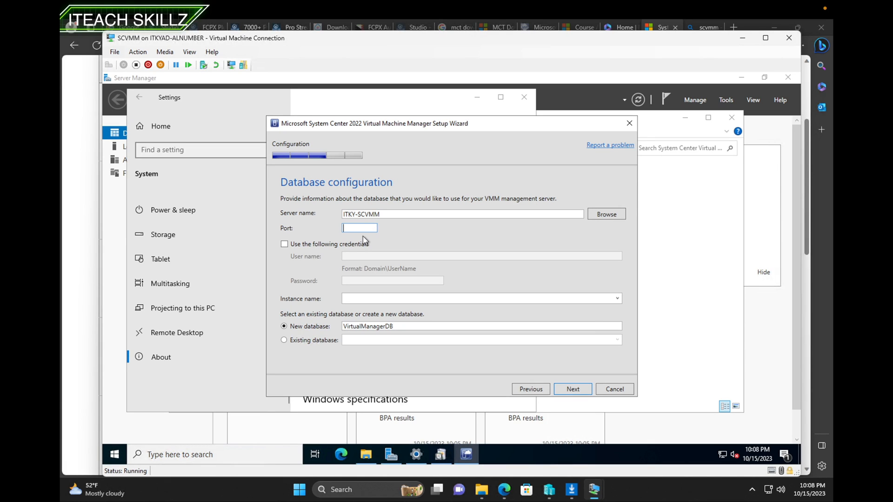
pyautogui.moveTo(365, 265)
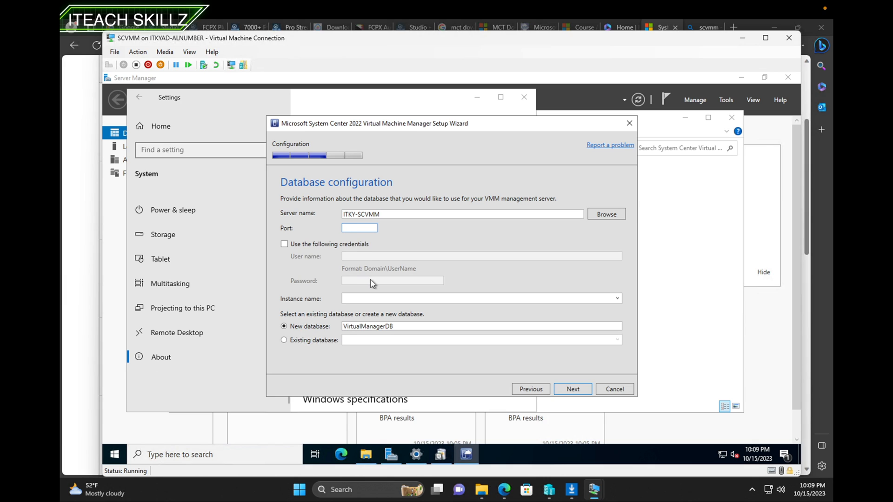
pyautogui.moveTo(378, 295)
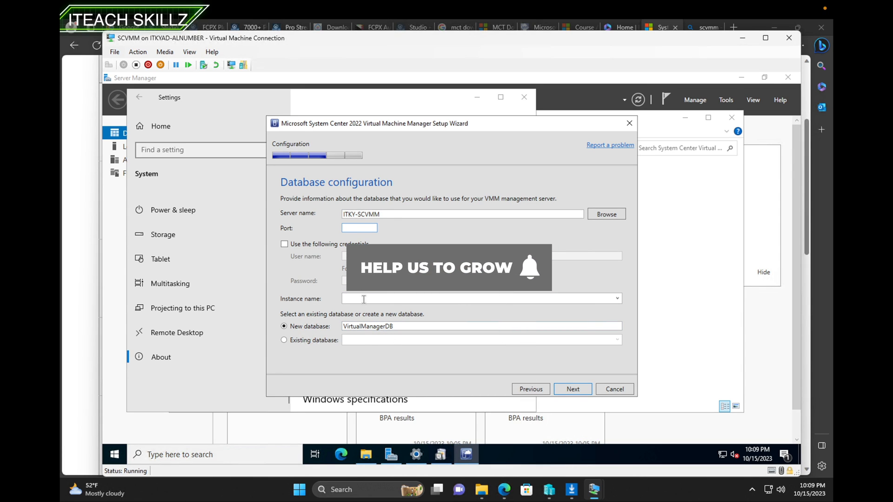
pyautogui.click(359, 228)
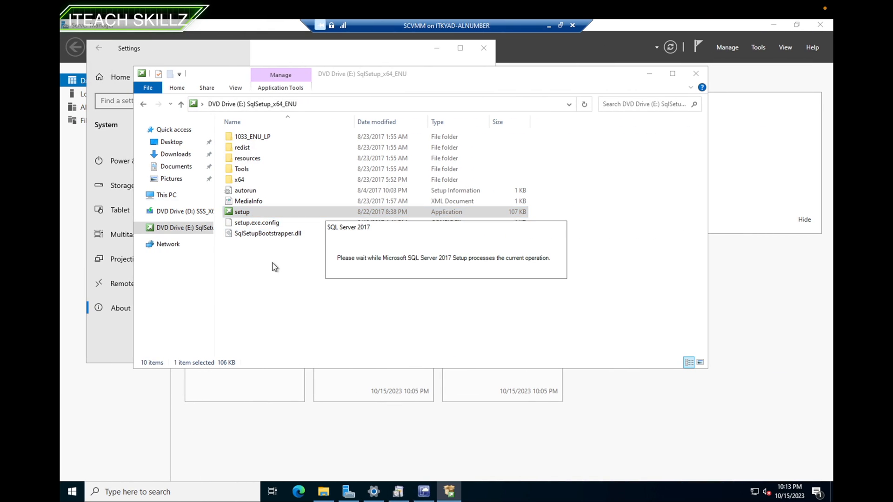
pyautogui.moveTo(314, 308)
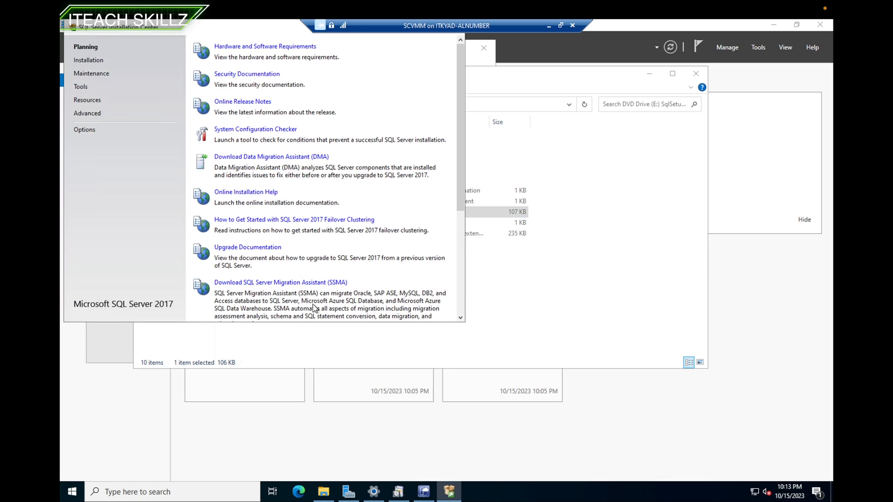
# Step: Advance SQL Server 2017 Setup past Product Key, license terms and Microsoft Update
pyautogui.click(89, 60)
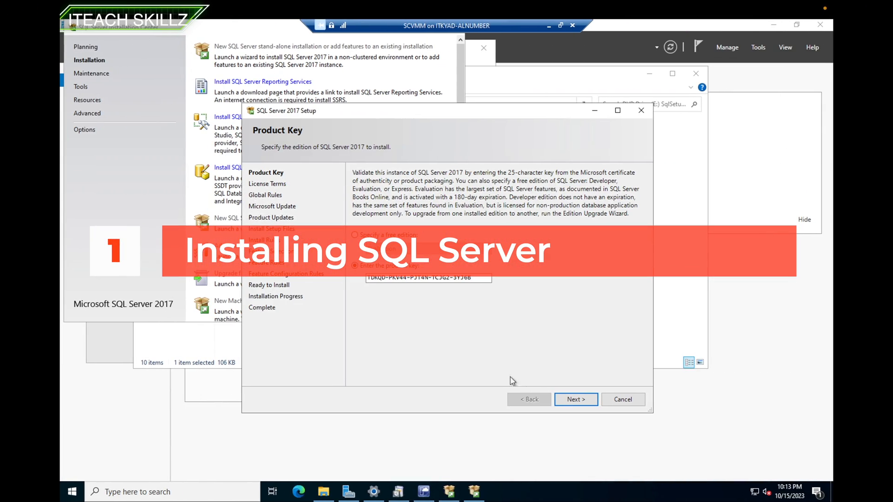
pyautogui.click(575, 399)
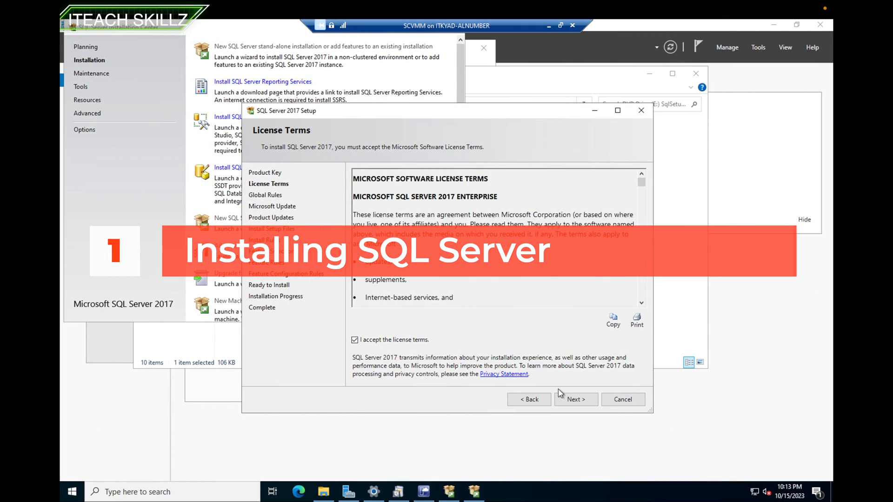
pyautogui.click(575, 399)
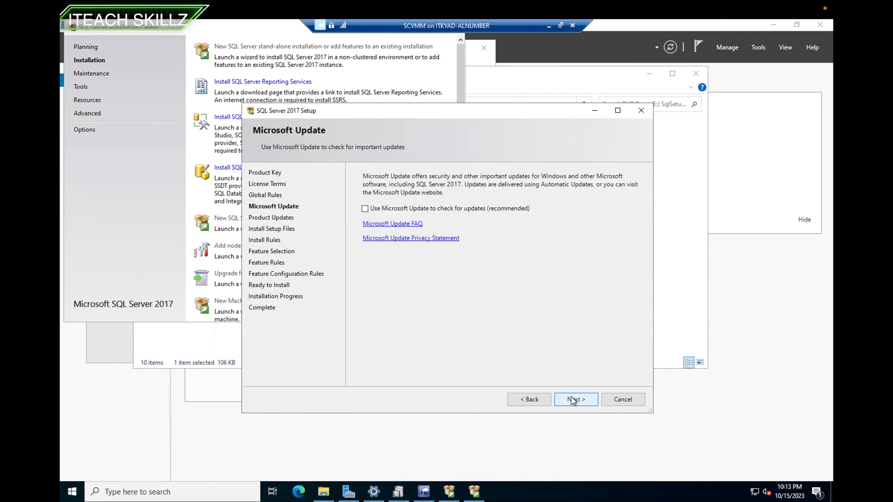
pyautogui.click(574, 399)
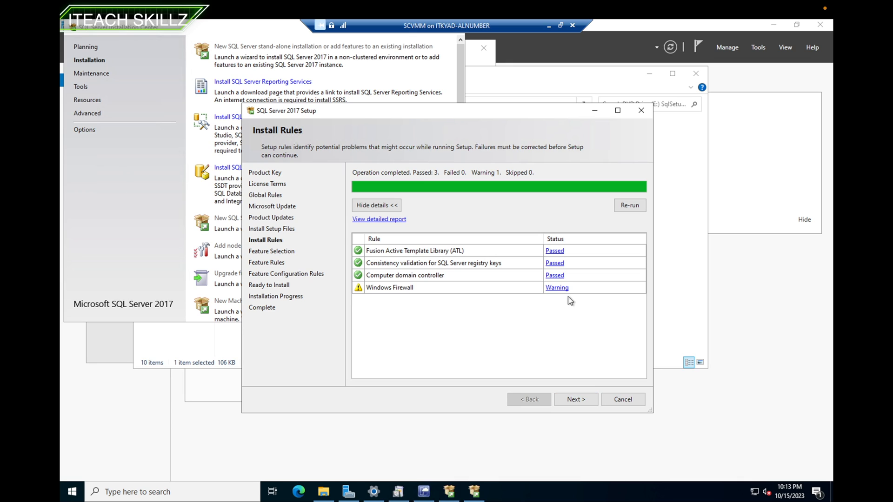
# Step: Review and dismiss the Windows Firewall warning details on the Install Rules check
pyautogui.click(556, 287)
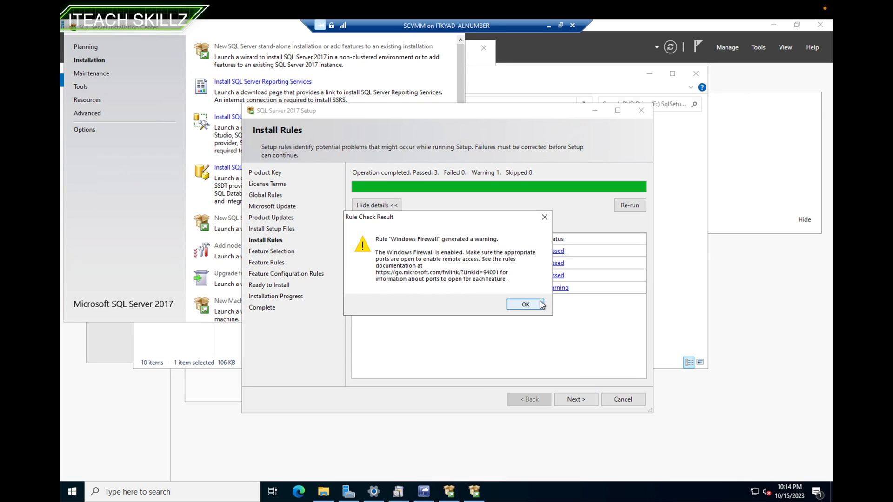
pyautogui.click(523, 305)
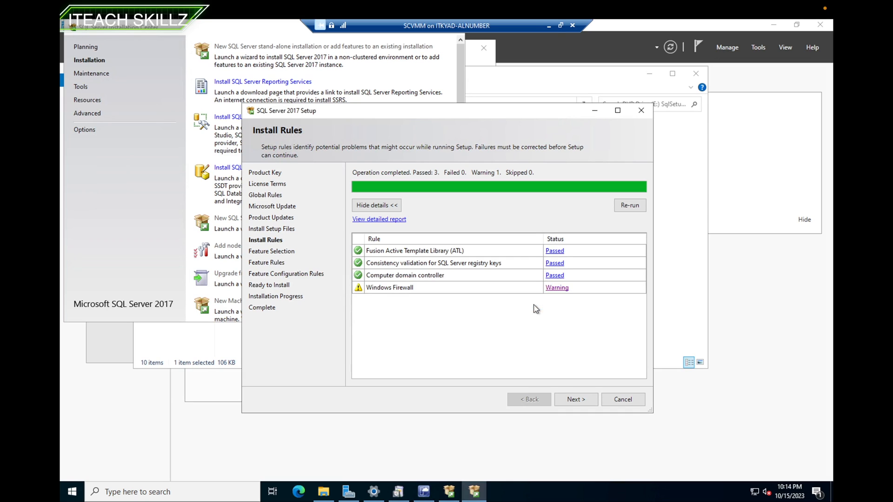
pyautogui.moveTo(494, 429)
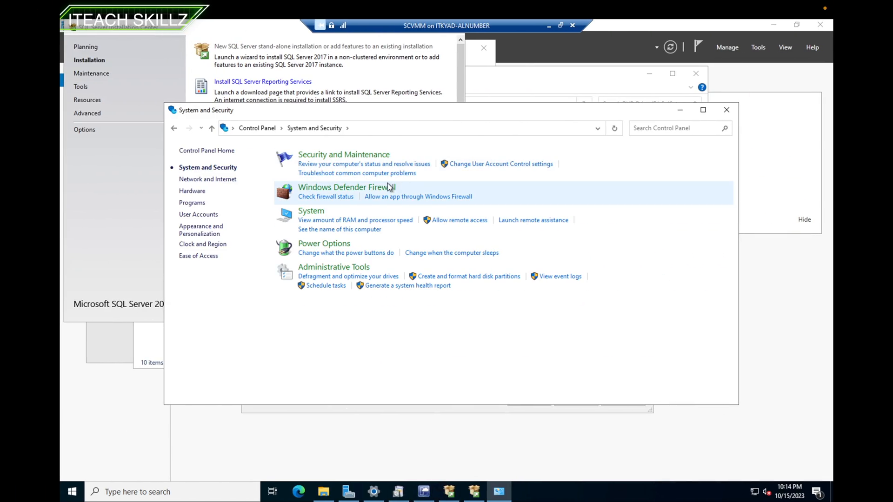
# Step: Reach the 'Turn Windows Defender Firewall on or off' settings page in Control Panel
pyautogui.click(344, 187)
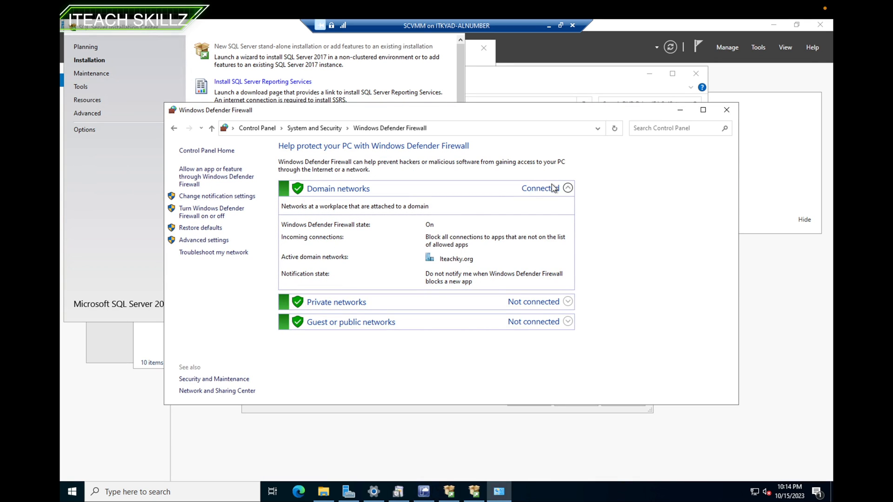
pyautogui.click(567, 187)
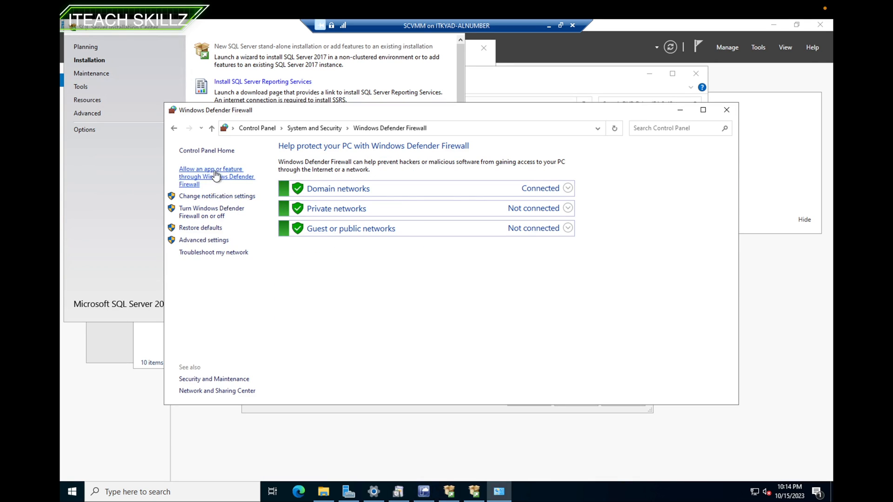
pyautogui.click(214, 175)
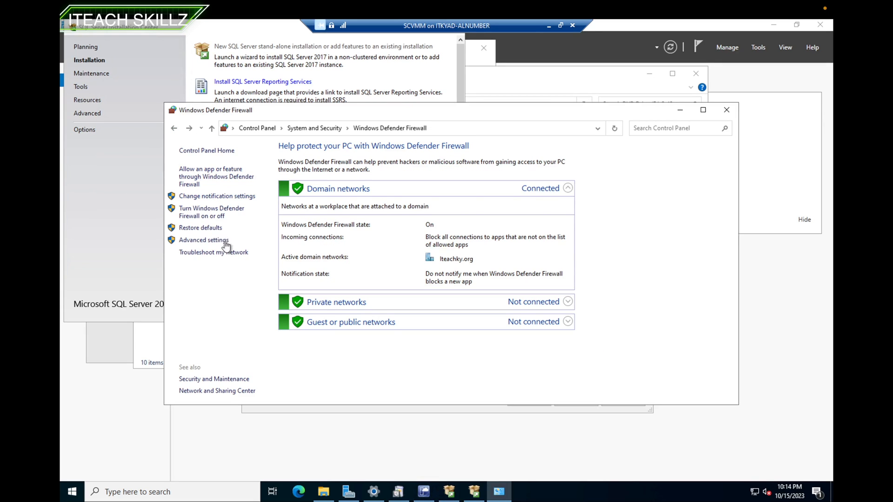
pyautogui.moveTo(212, 212)
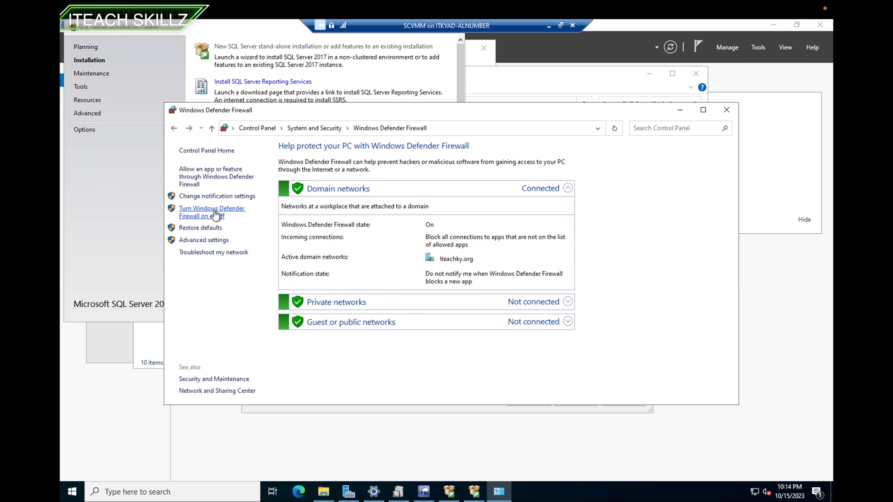
pyautogui.click(212, 212)
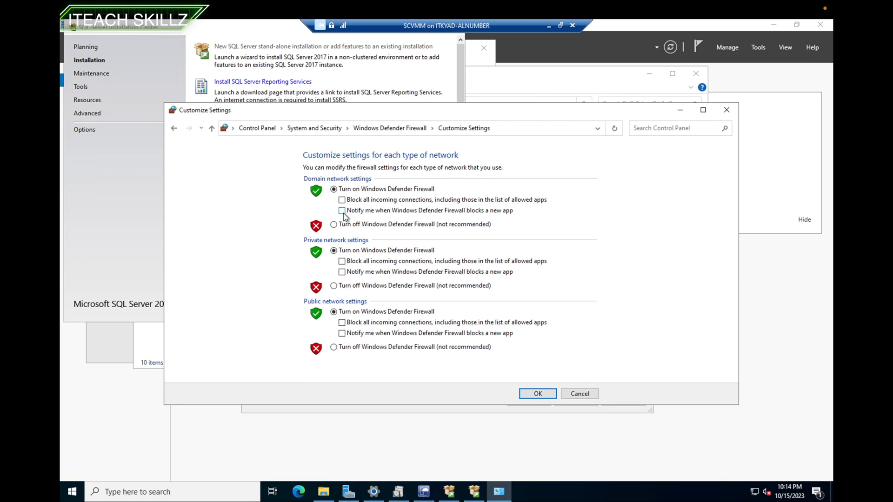
# Step: Turn the firewall off for domain, private and public networks and apply with OK
pyautogui.click(334, 225)
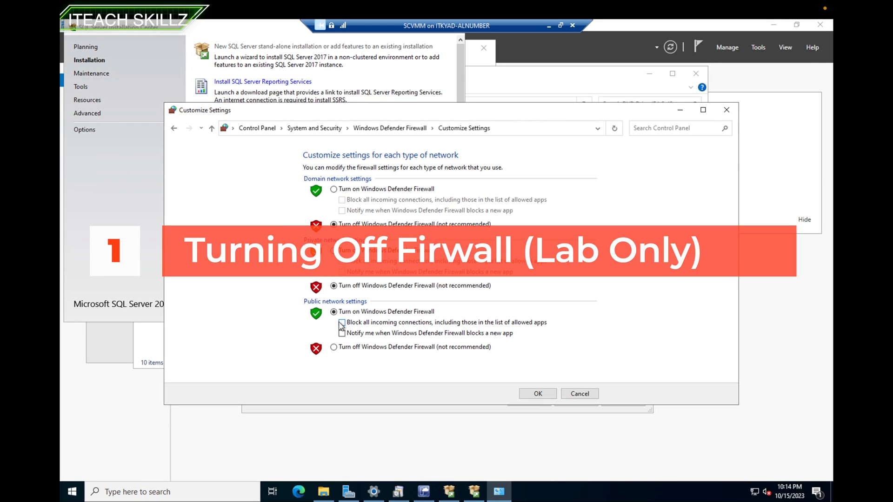
pyautogui.click(334, 347)
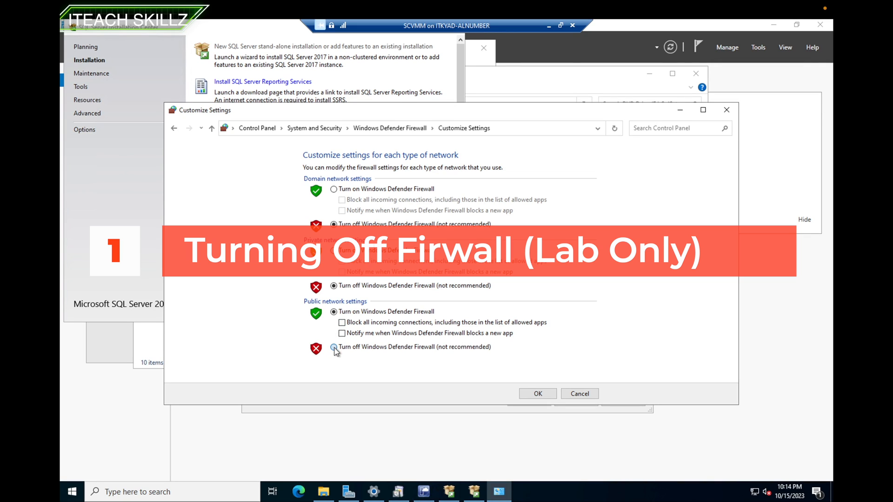
pyautogui.click(334, 347)
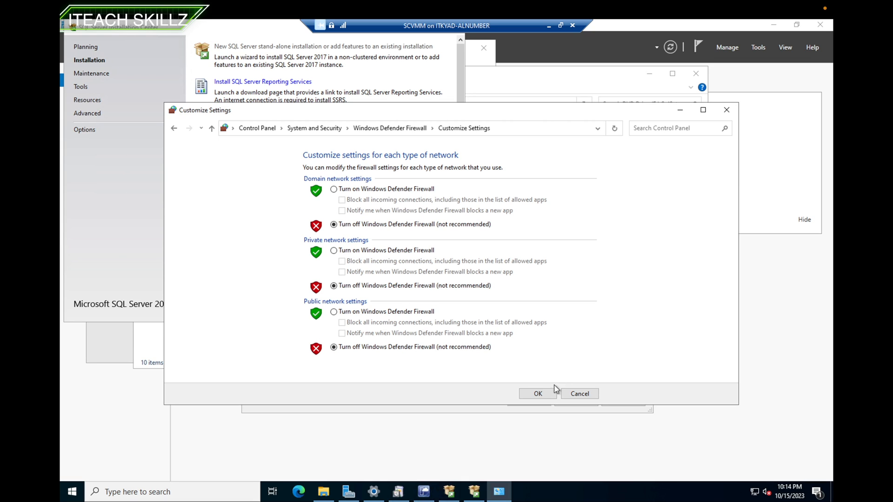
pyautogui.click(537, 393)
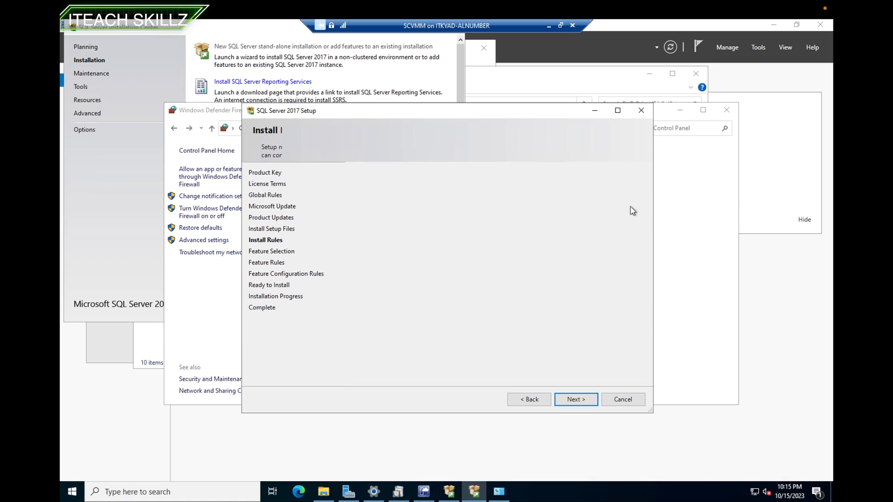
# Step: Select Database Engine Services and SQL Server Replication as the features to install
pyautogui.click(575, 399)
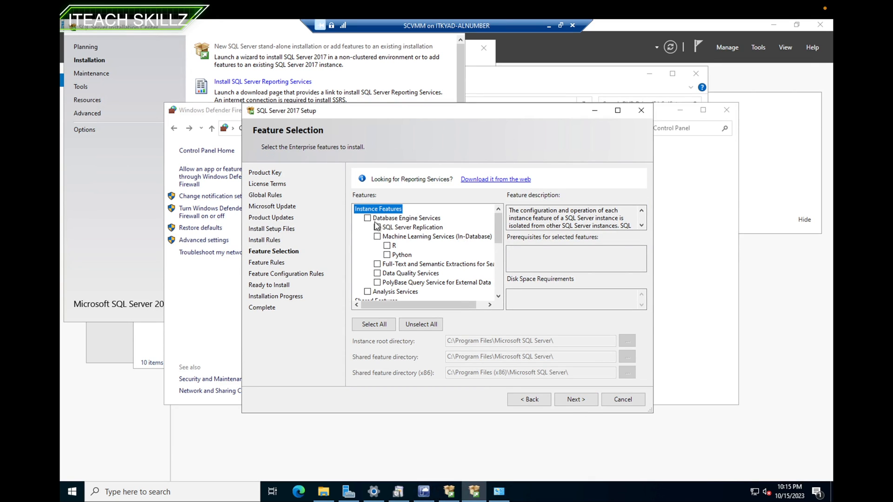
pyautogui.click(367, 218)
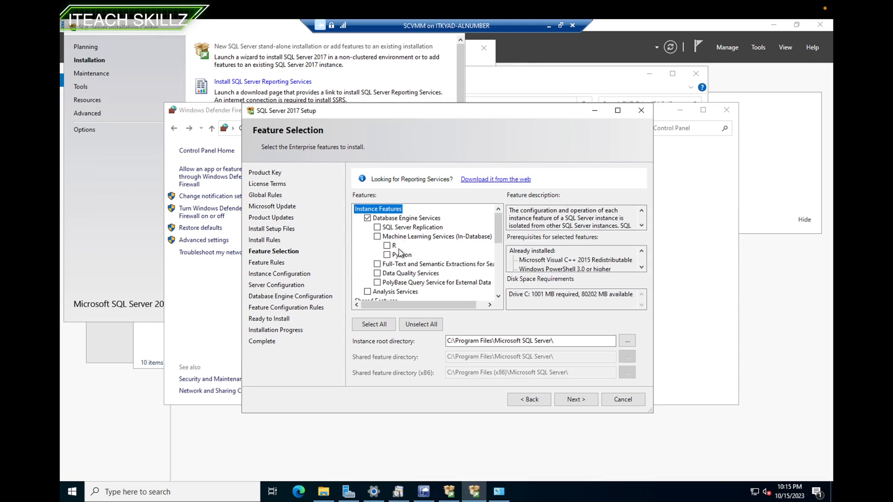
pyautogui.click(377, 227)
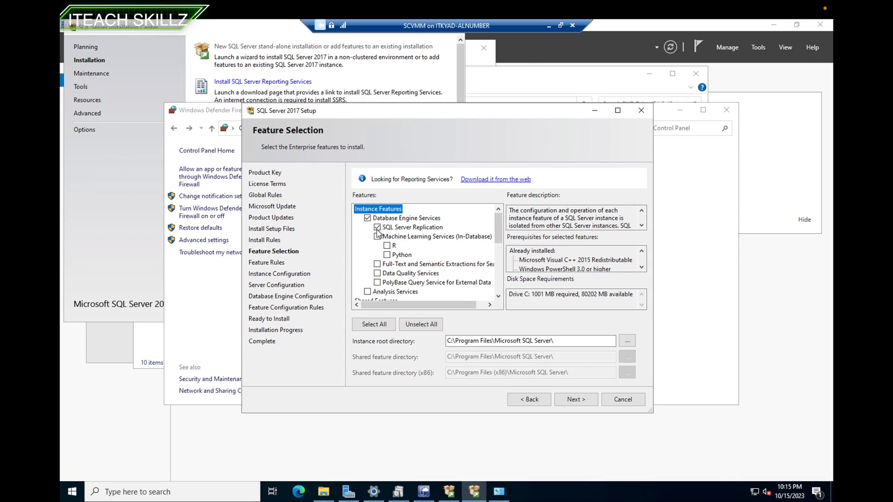
pyautogui.scroll(-3)
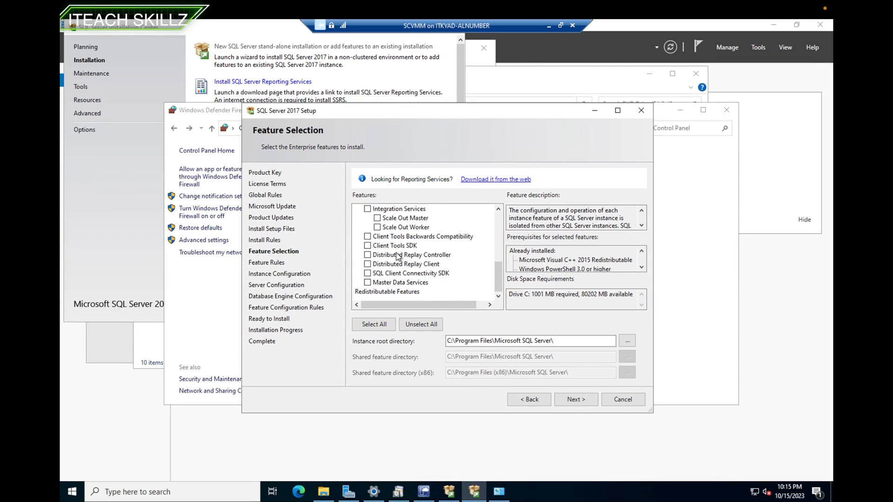
pyautogui.moveTo(401, 269)
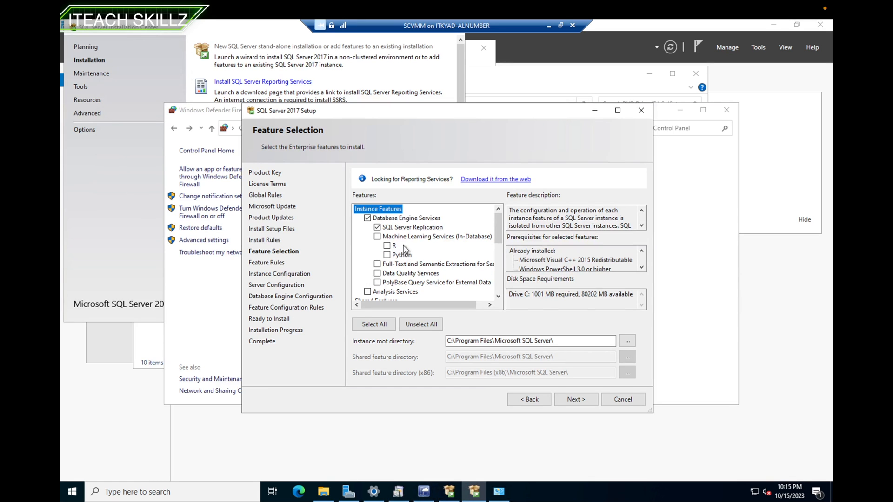
pyautogui.click(575, 399)
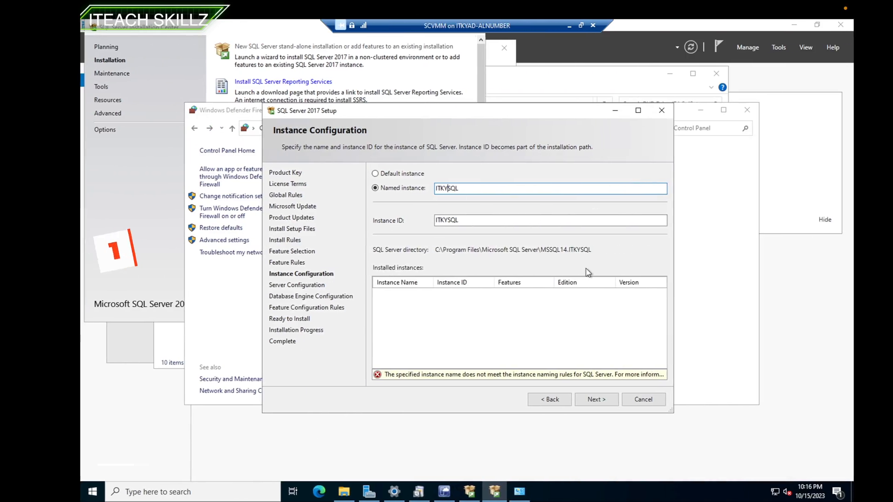
# Step: Keep the named instance ITKYSQL and continue to Server Configuration
pyautogui.click(576, 399)
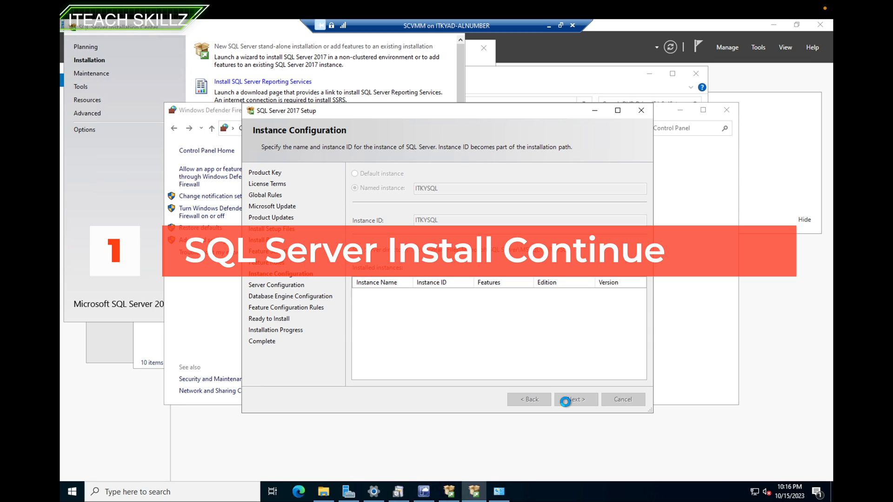
pyautogui.click(574, 398)
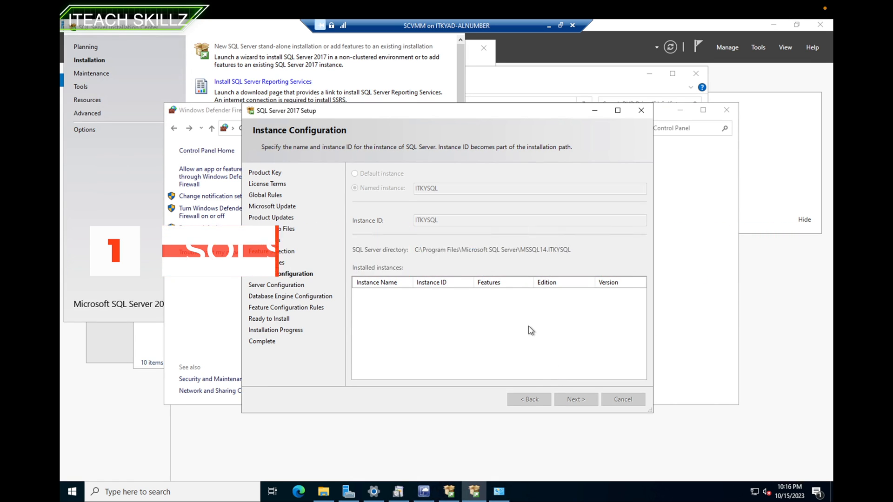
pyautogui.click(575, 399)
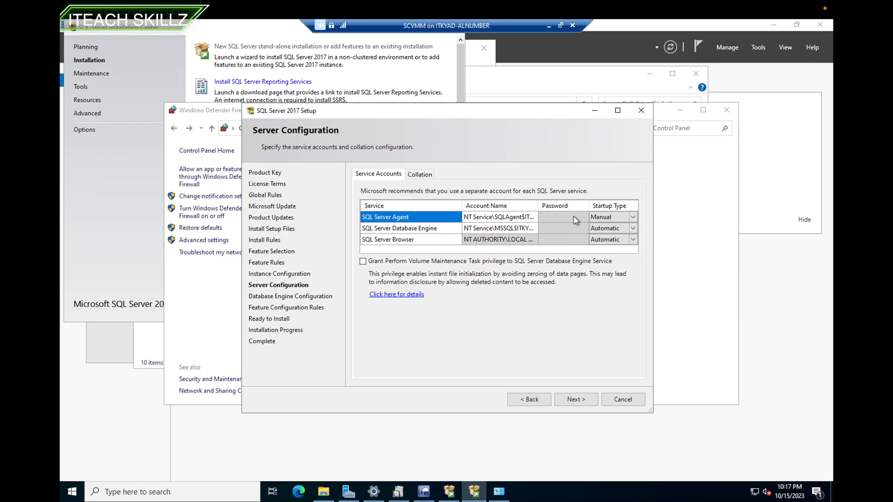
# Step: Set SQL Server Agent startup to Automatic and grant the volume maintenance privilege
pyautogui.click(631, 217)
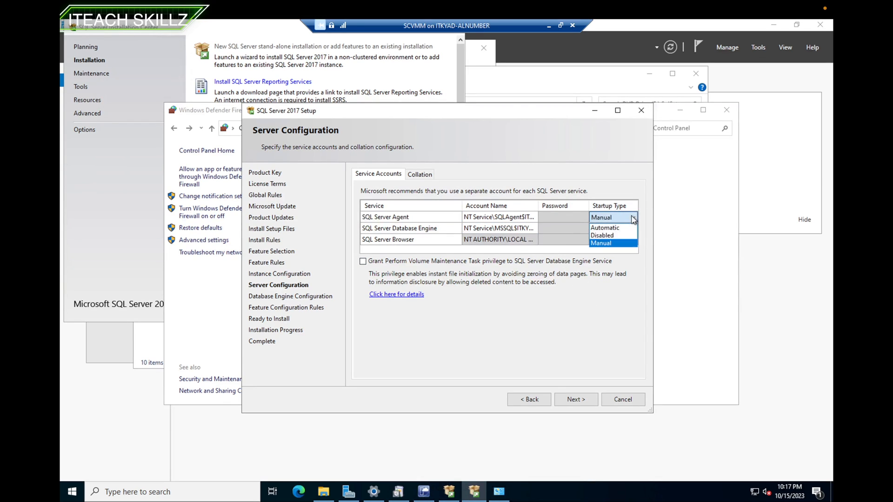
pyautogui.click(604, 228)
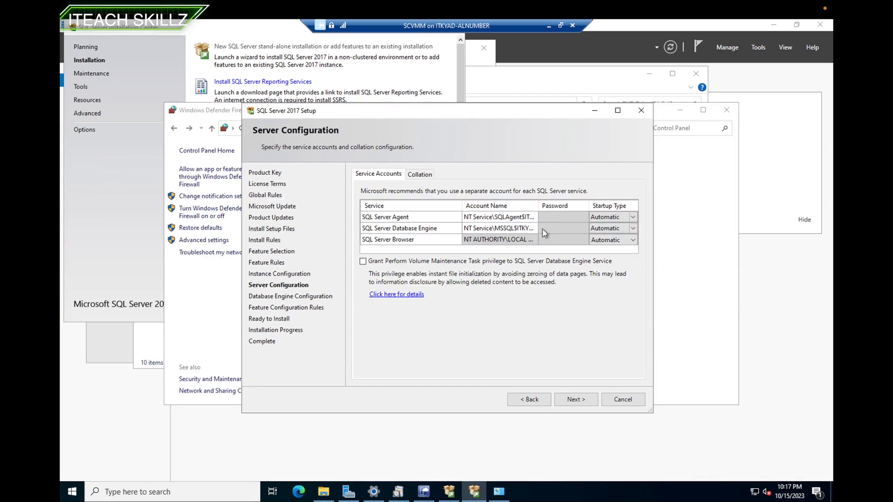
pyautogui.click(500, 217)
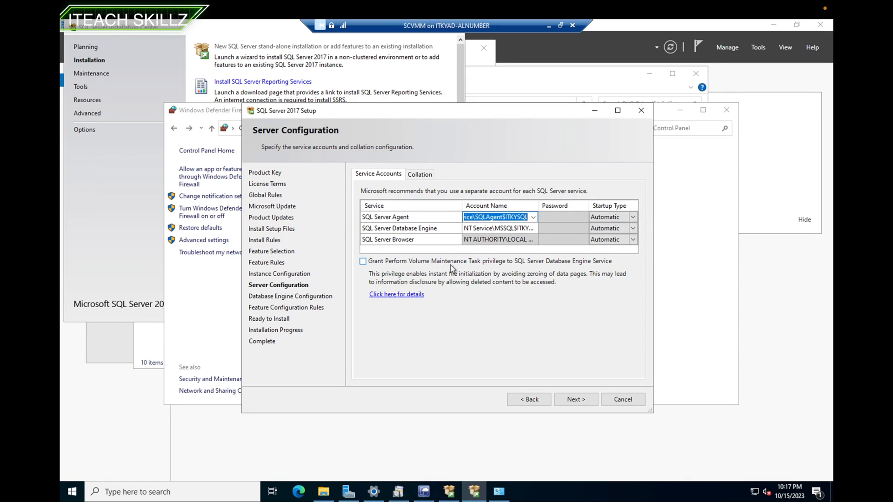
pyautogui.click(362, 261)
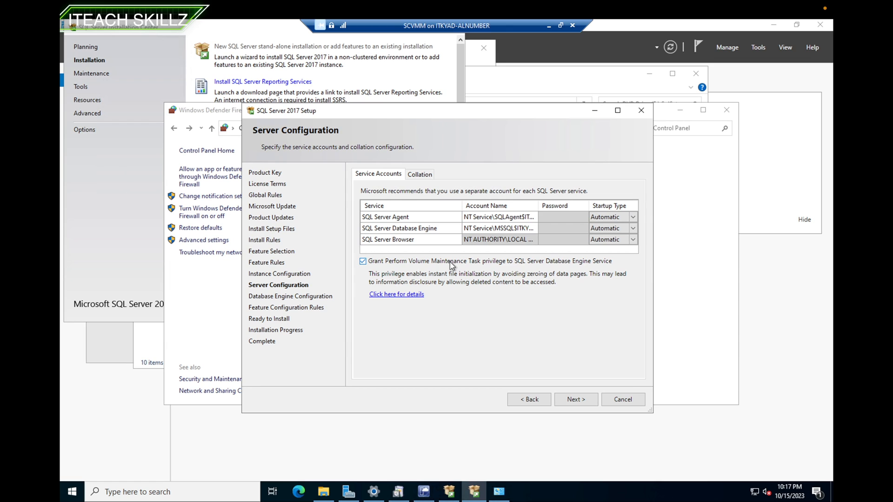
pyautogui.click(575, 399)
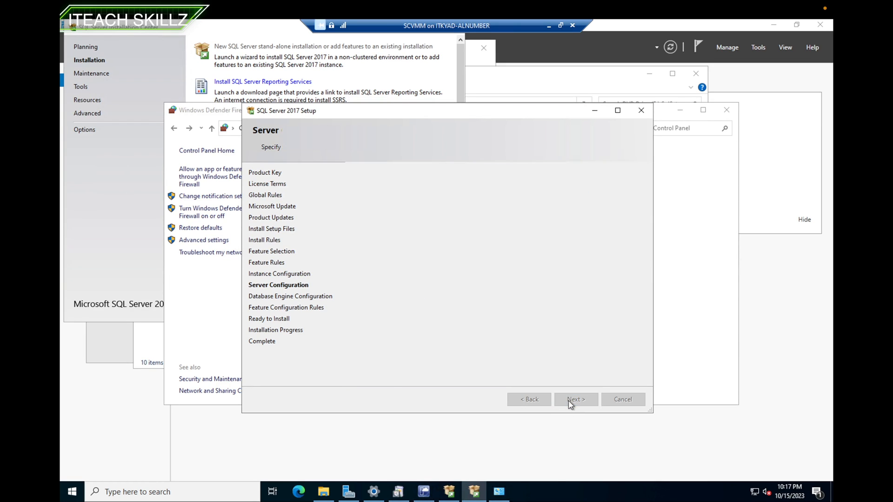
# Step: Add the current user as SQL Server administrator and reach the Ready to Install summary
pyautogui.click(575, 399)
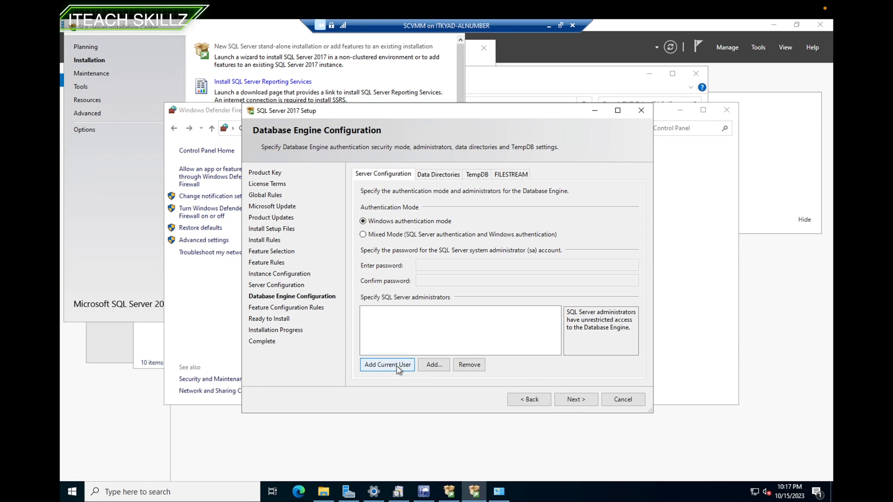
pyautogui.click(387, 365)
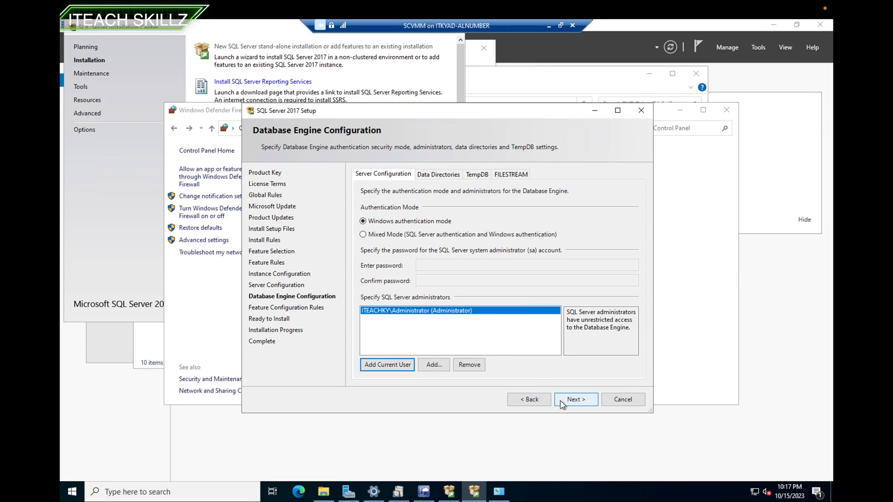
pyautogui.click(575, 399)
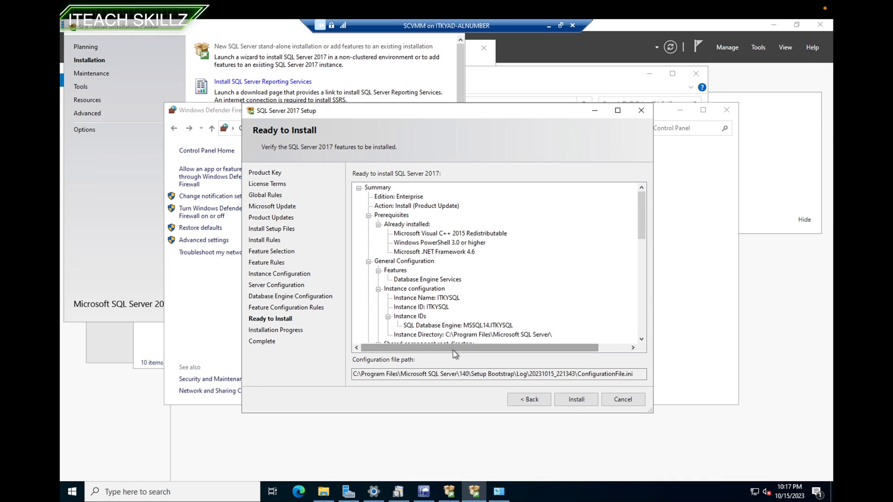
pyautogui.click(528, 399)
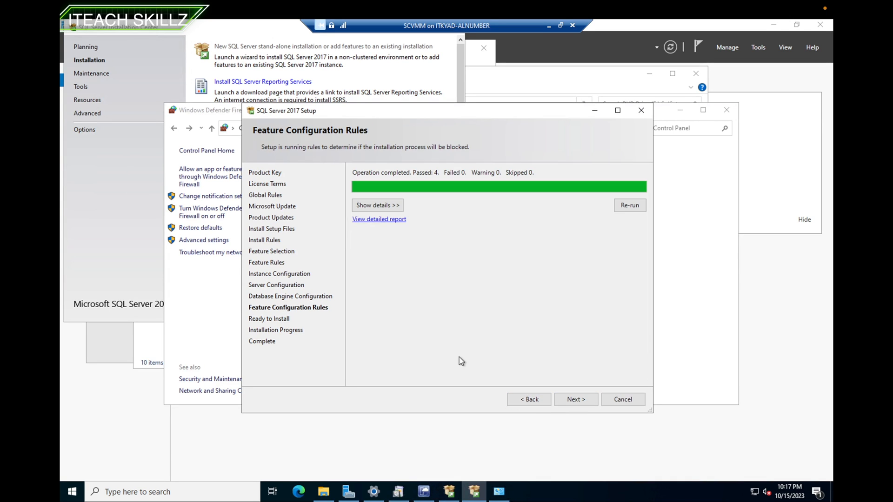
pyautogui.click(575, 399)
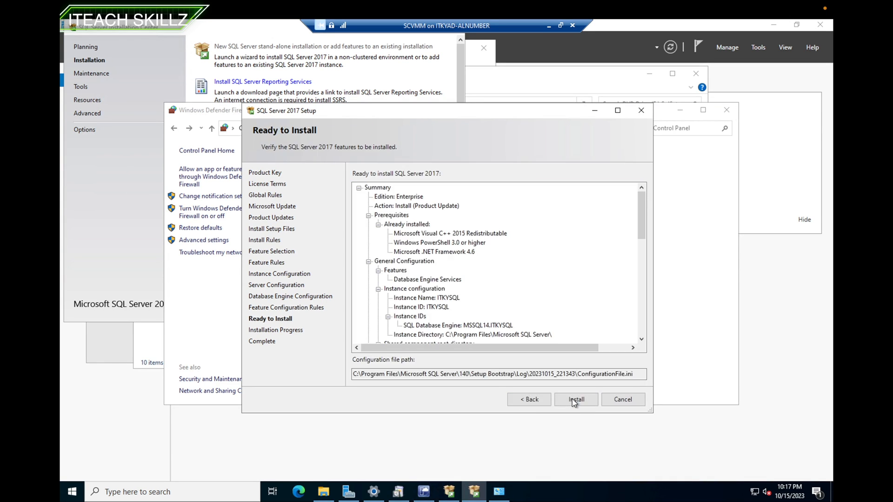
# Step: Install SQL Server 2017 and wait until every feature reports Succeeded
pyautogui.click(575, 399)
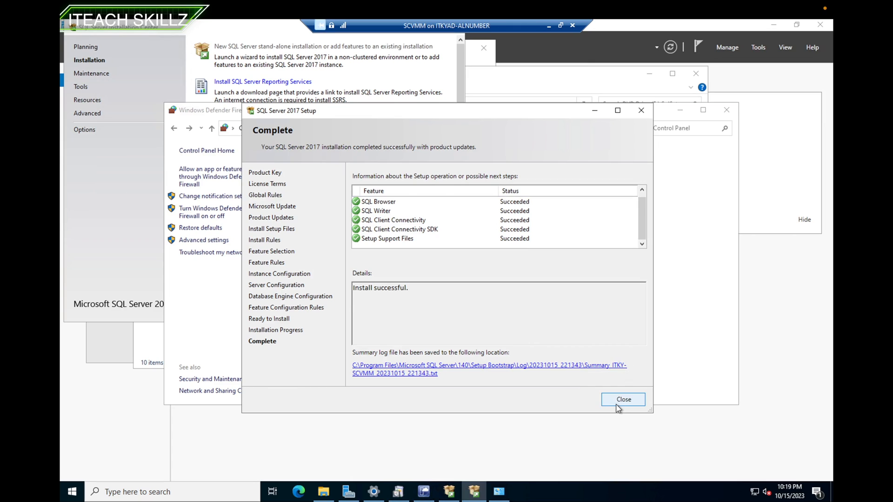
# Step: Close SQL Server Setup and leave the SCVMM VM for the host desktop
pyautogui.click(622, 399)
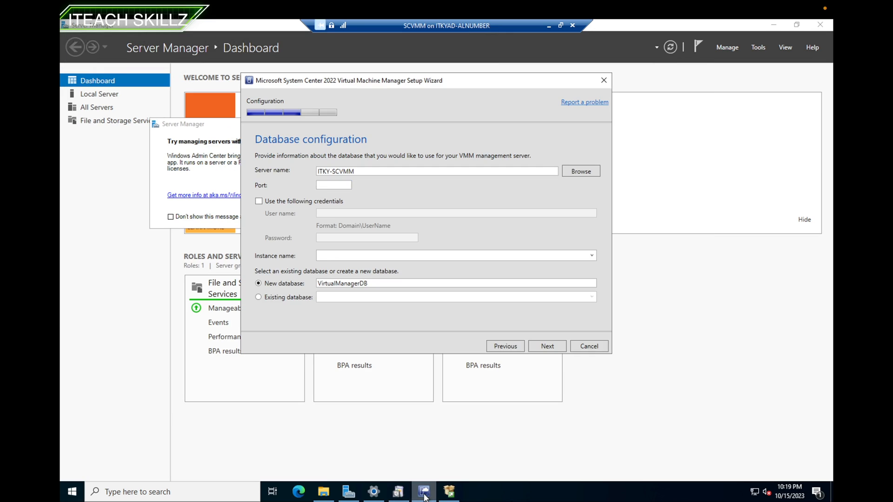
pyautogui.click(546, 346)
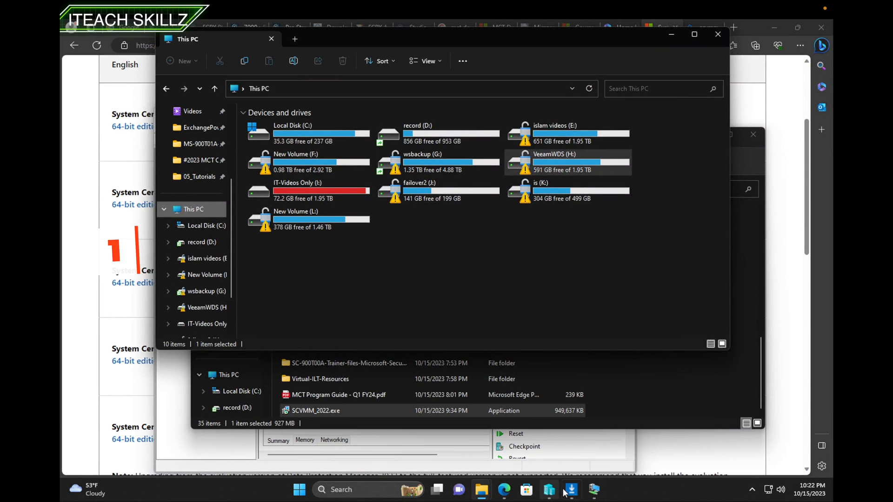
pyautogui.moveTo(570, 490)
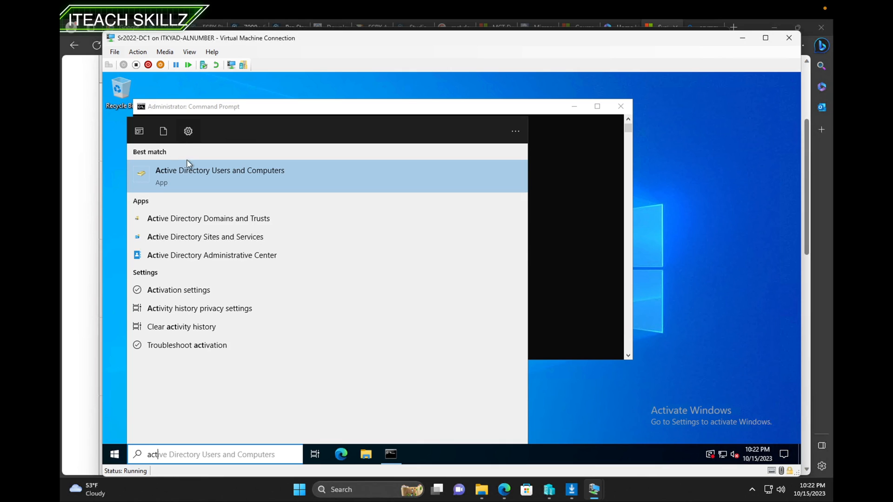
# Step: Start a new user in the ITKY-Service OU of Active Directory Users and Computers
pyautogui.click(220, 170)
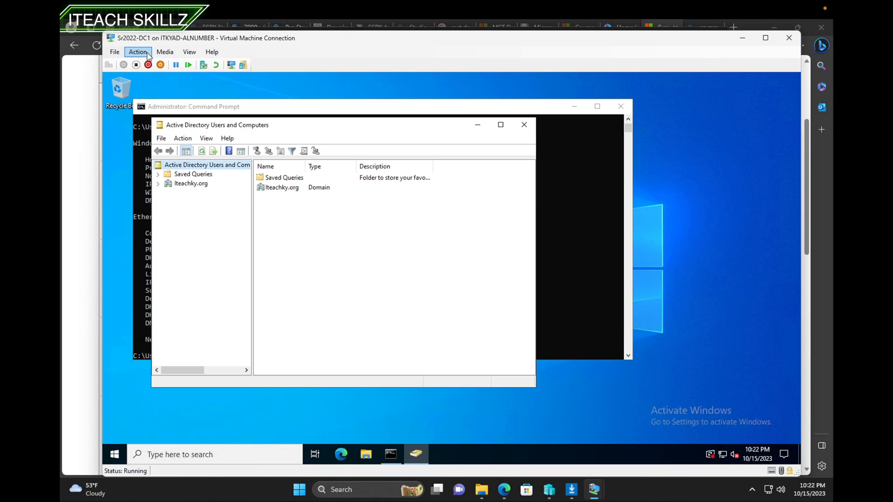
pyautogui.click(189, 52)
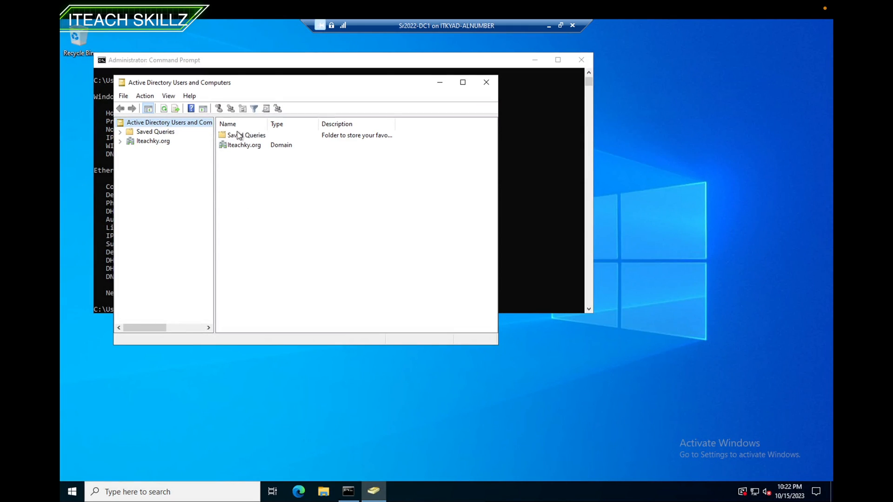
pyautogui.click(152, 141)
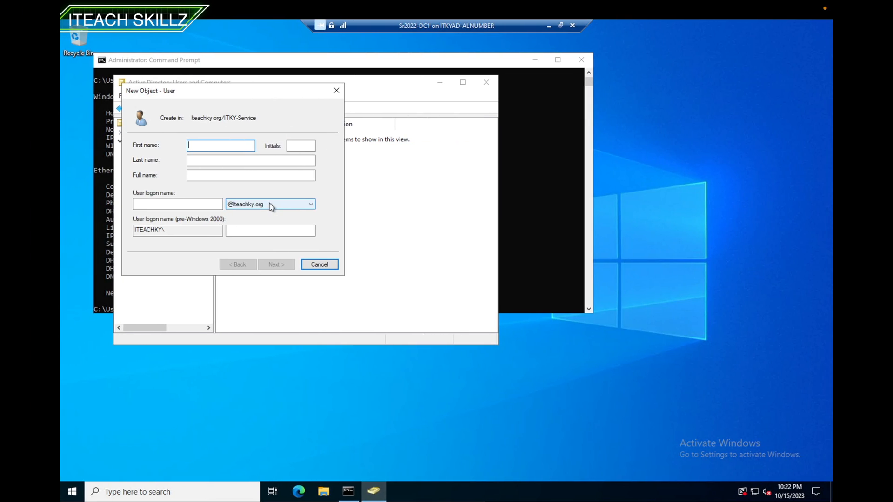
# Step: Create the user with first name and logon name ITKYSCVMM
pyautogui.write('ITKY')
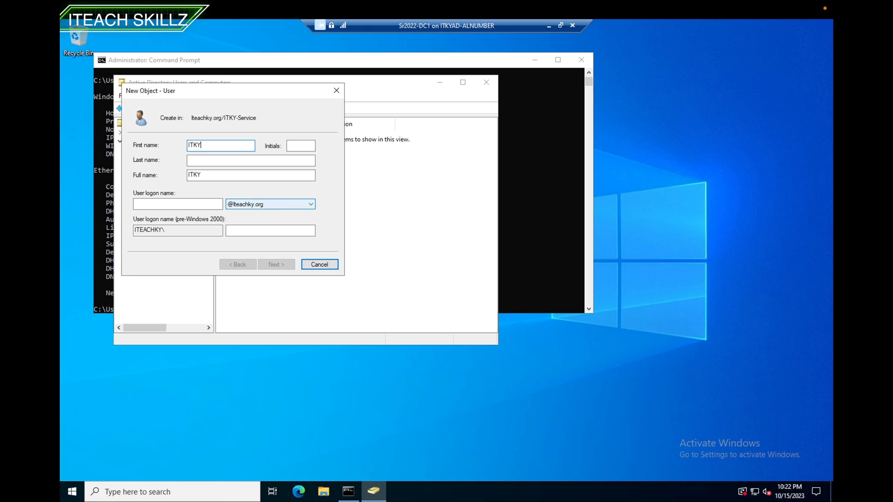
pyautogui.write('SCV')
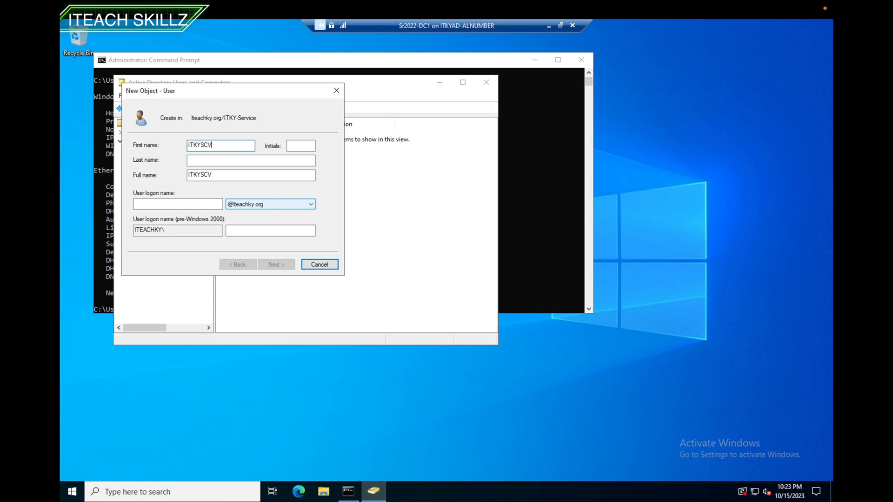
pyautogui.write('MM')
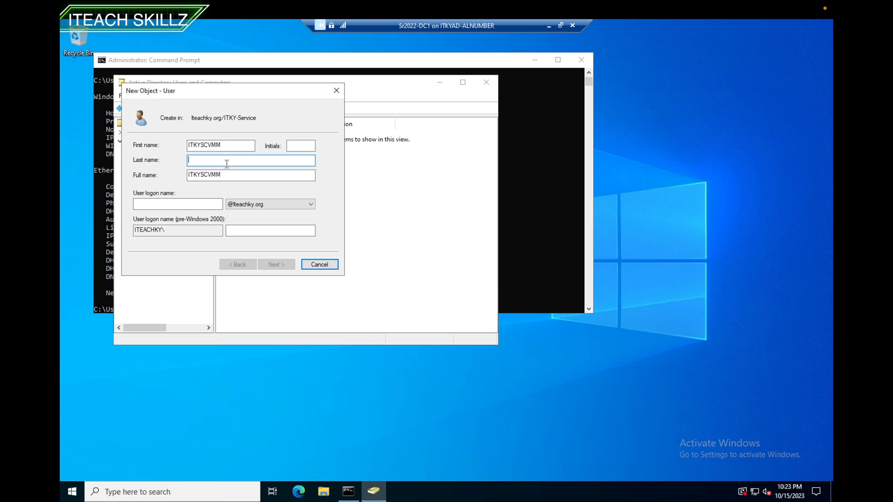
pyautogui.click(177, 204)
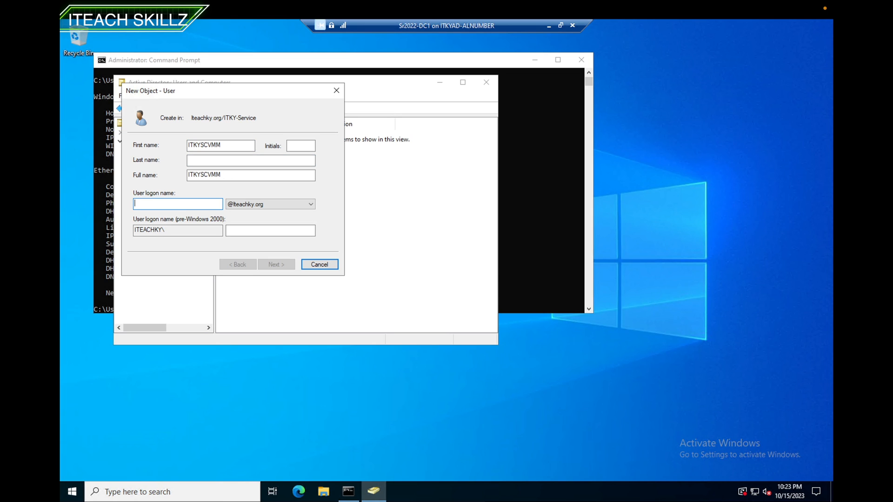
pyautogui.write('ITKYSC')
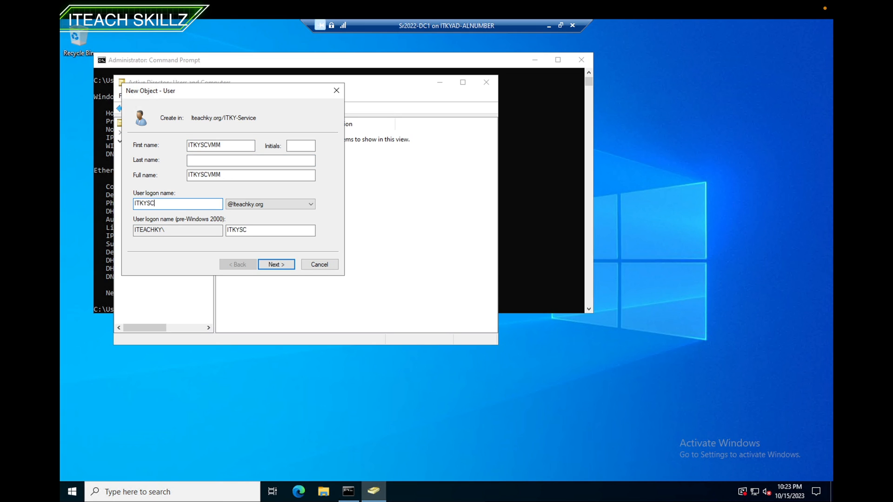
pyautogui.write('VMM')
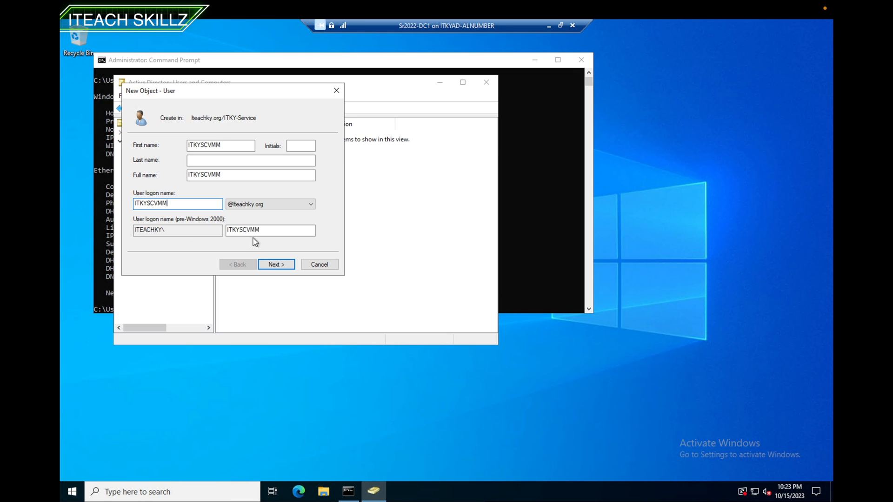
pyautogui.click(275, 264)
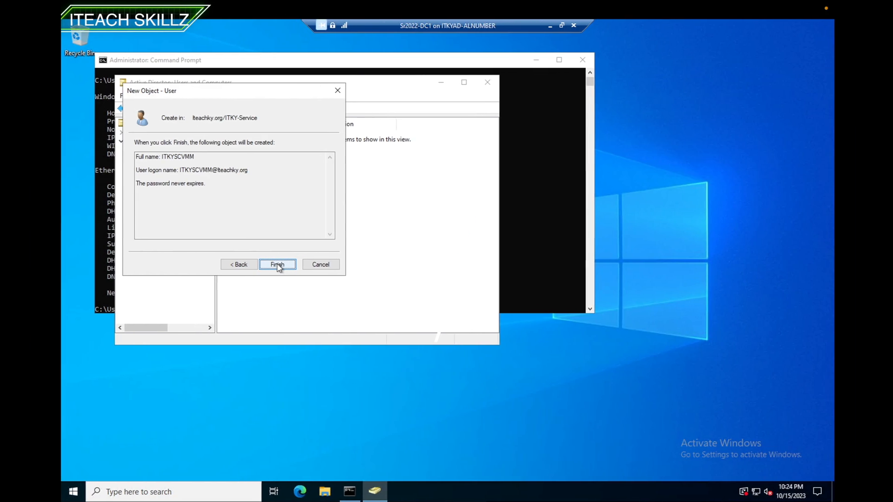
pyautogui.click(277, 264)
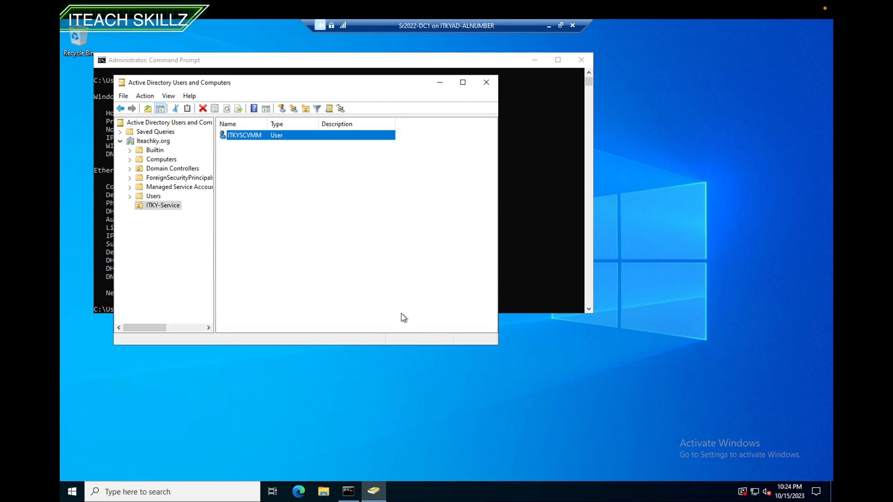
pyautogui.moveTo(374, 296)
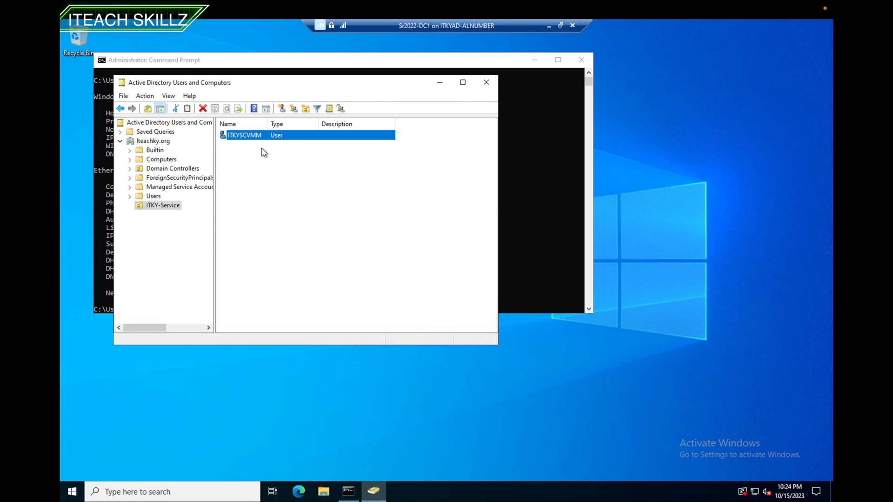
pyautogui.moveTo(276, 159)
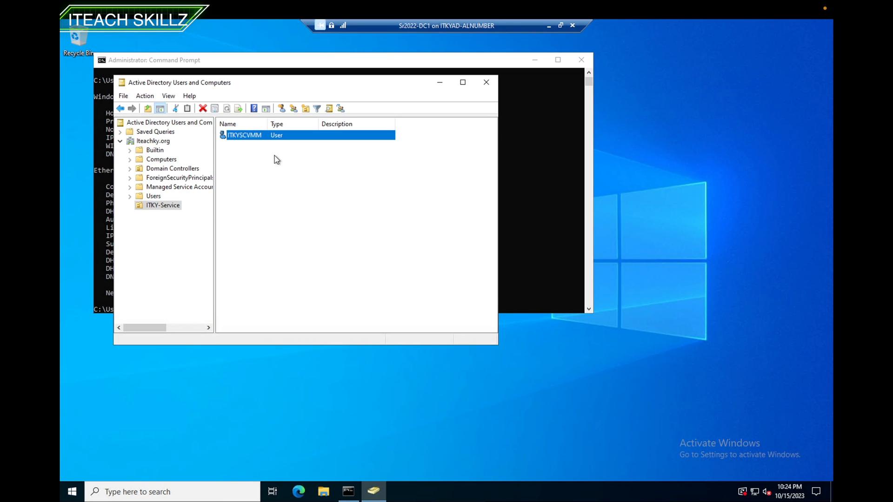
pyautogui.moveTo(275, 142)
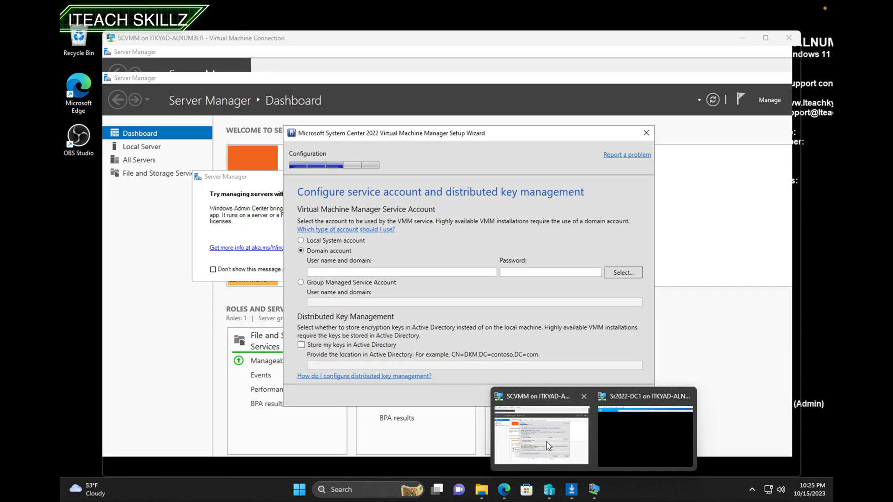
# Step: On the SCVMM VM, pick and resolve the ITKYSCVMM domain account as the VMM service account
pyautogui.click(539, 435)
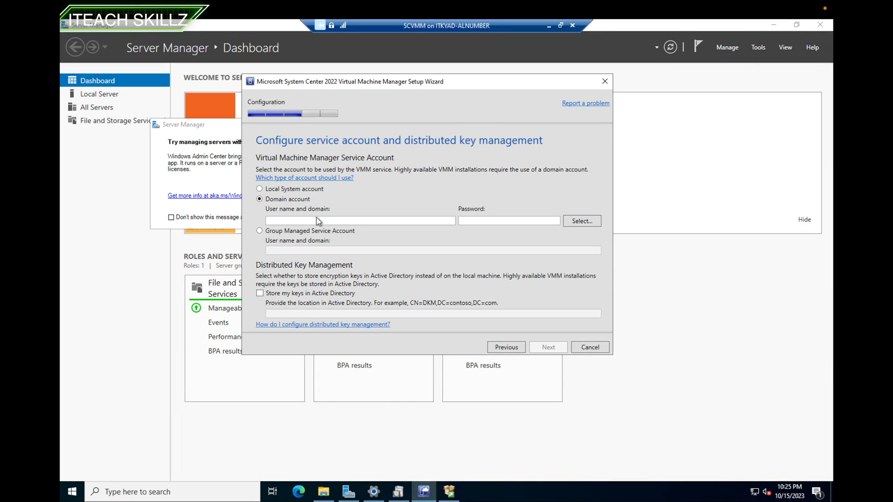
pyautogui.click(581, 221)
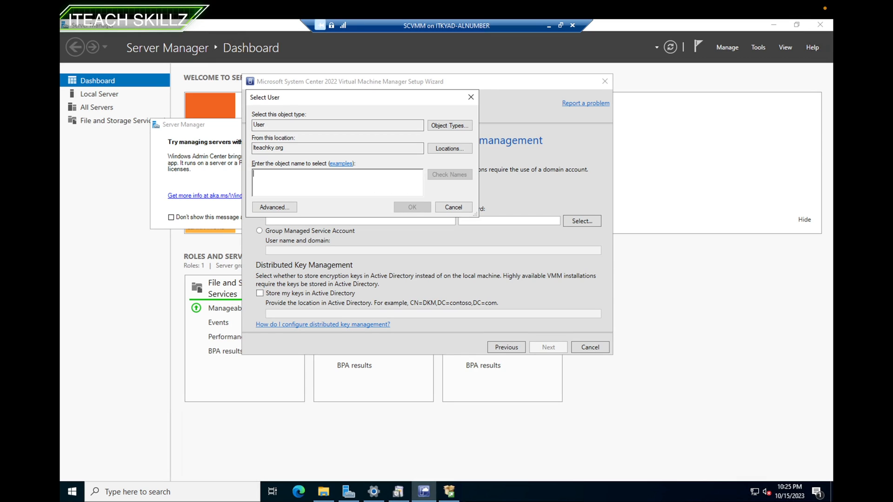
pyautogui.write('itky')
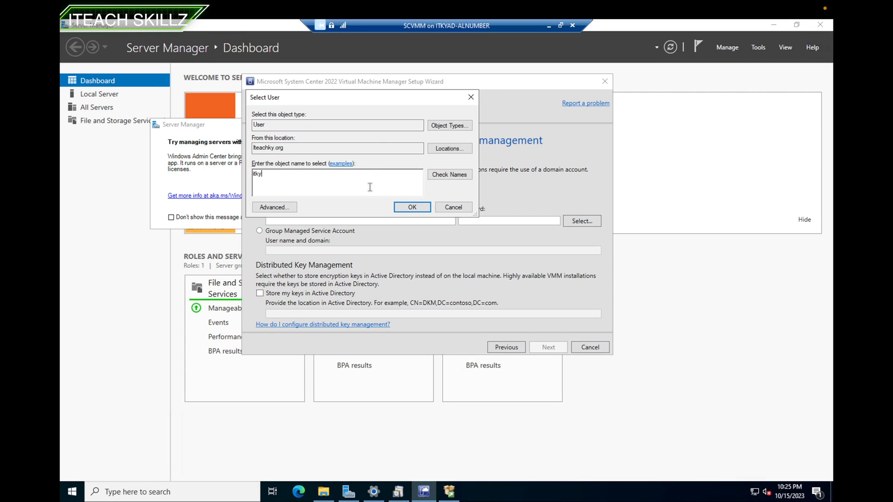
pyautogui.click(448, 174)
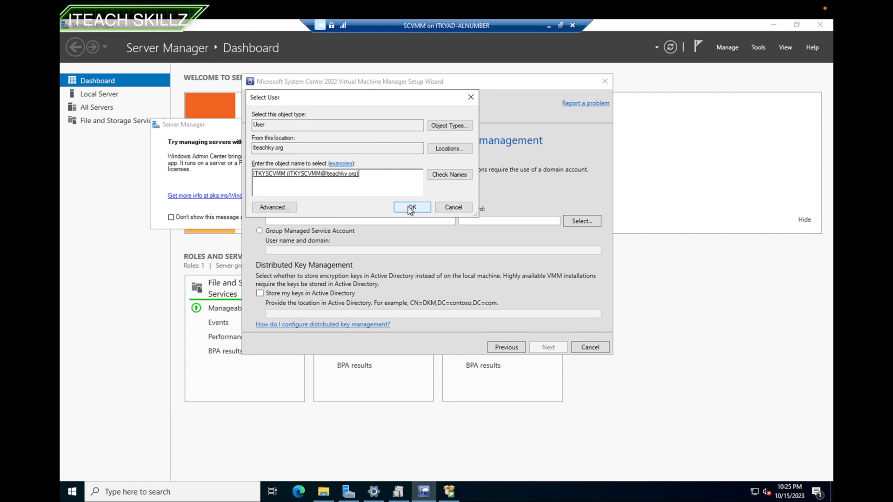
pyautogui.click(411, 206)
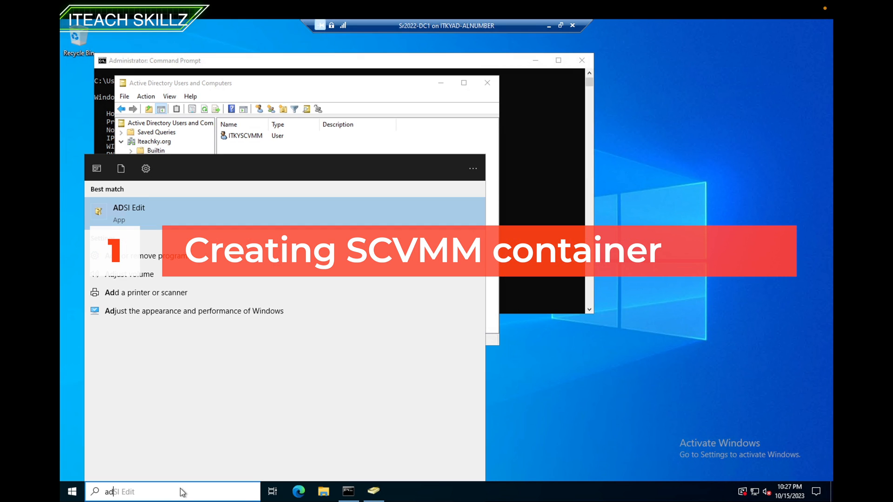
# Step: Connect ADSI Edit to the Default naming context
pyautogui.click(128, 213)
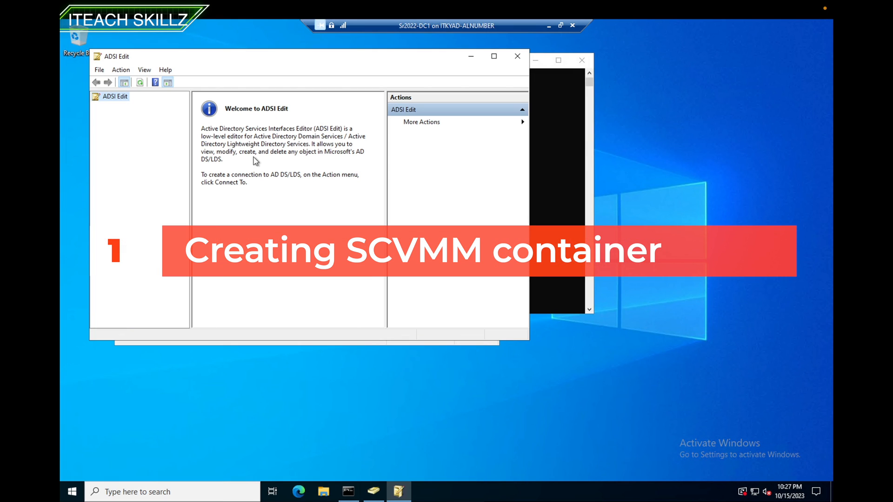
pyautogui.rightClick(115, 96)
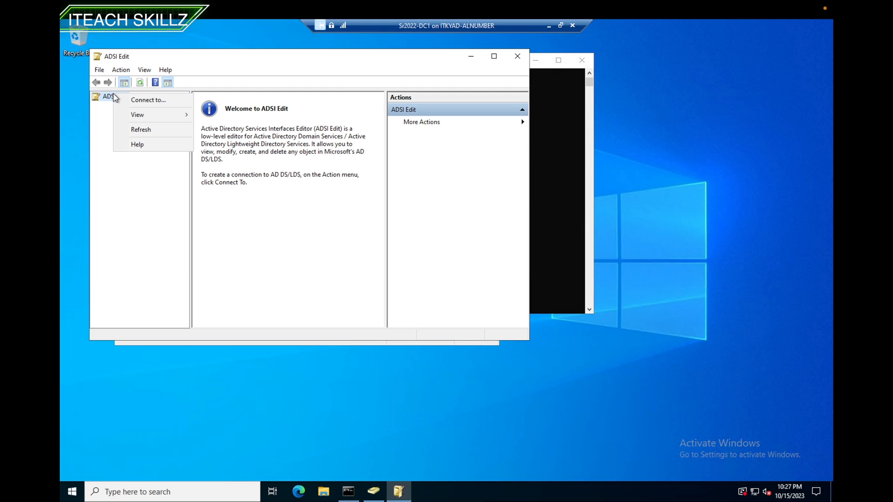
pyautogui.click(148, 99)
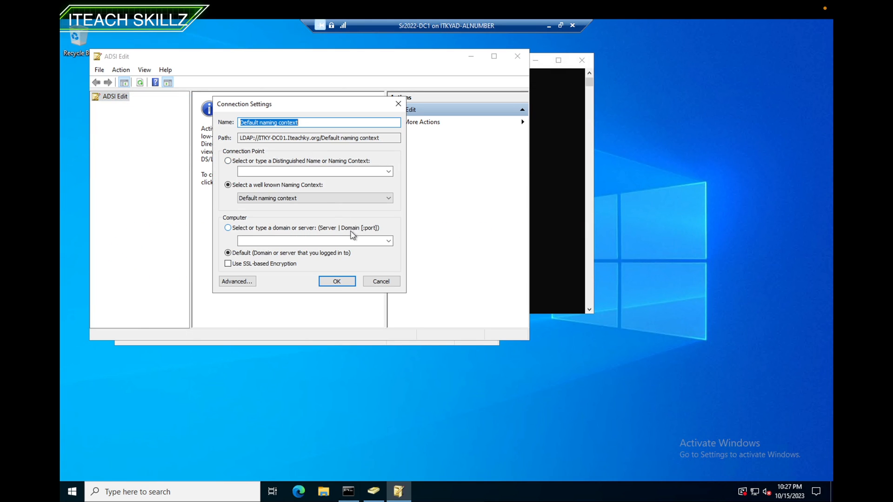
pyautogui.click(335, 280)
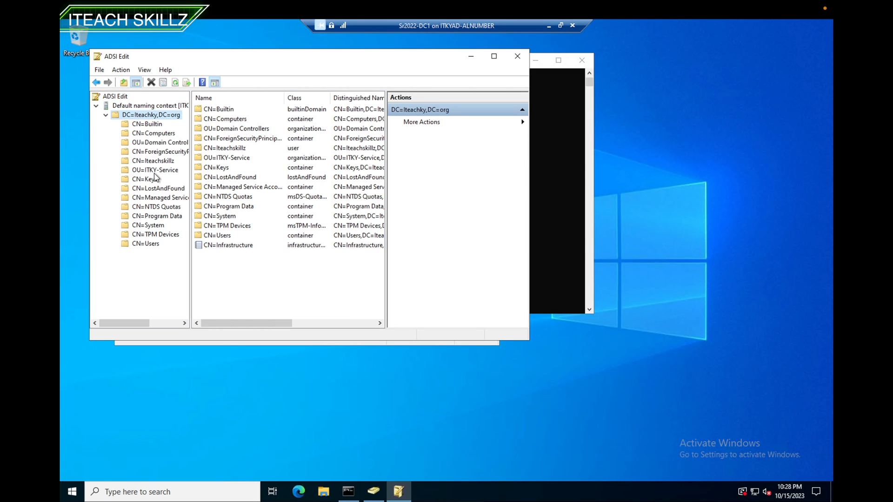
# Step: Create a new container object named SCVMM inside OU=ITKY-Service
pyautogui.click(155, 169)
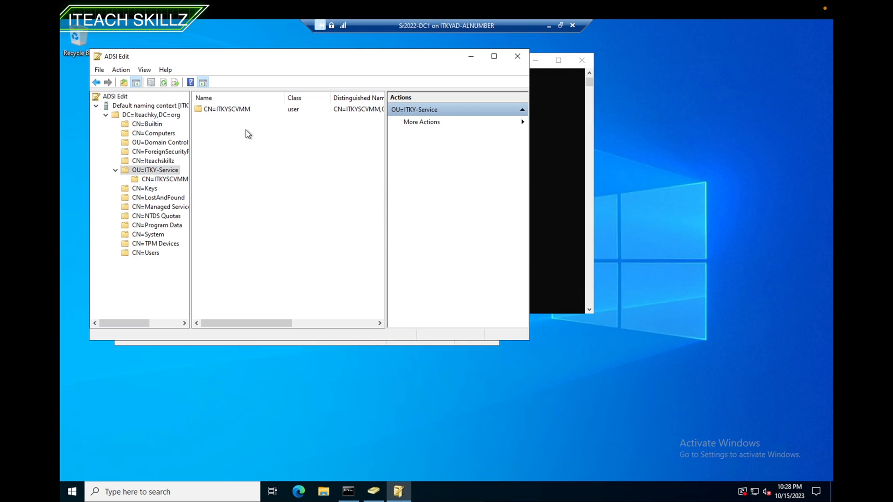
pyautogui.rightClick(247, 134)
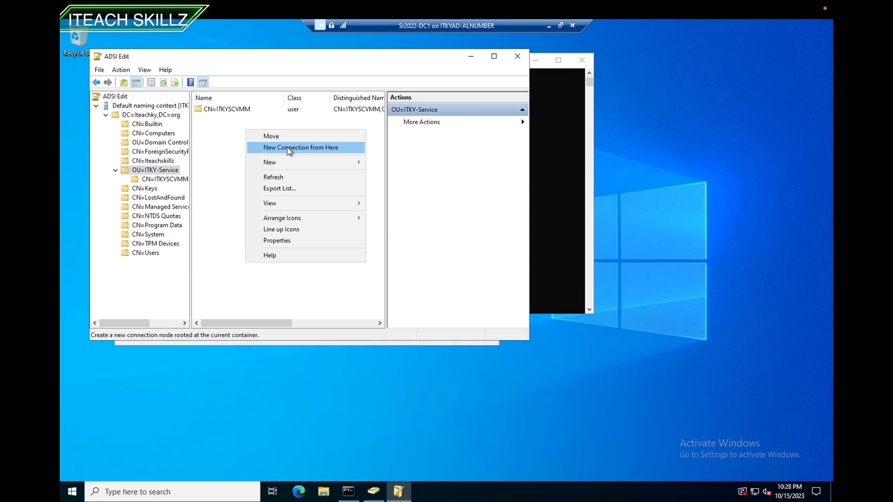
pyautogui.moveTo(296, 167)
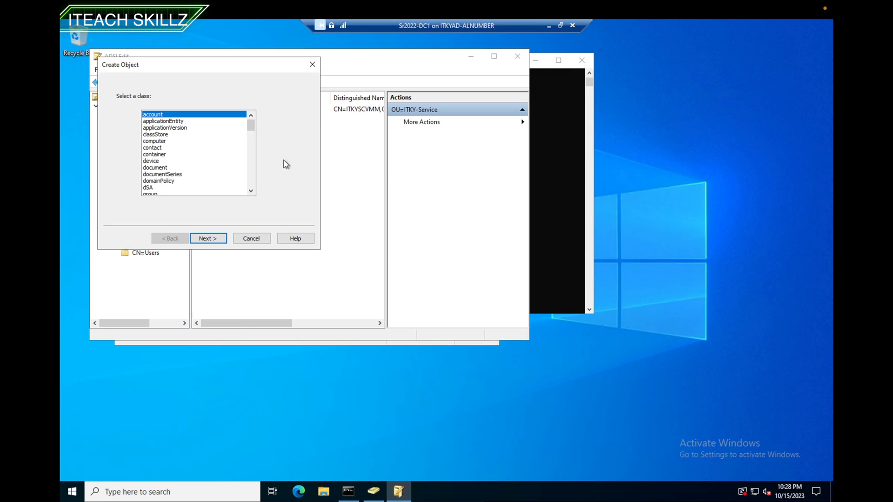
pyautogui.click(153, 154)
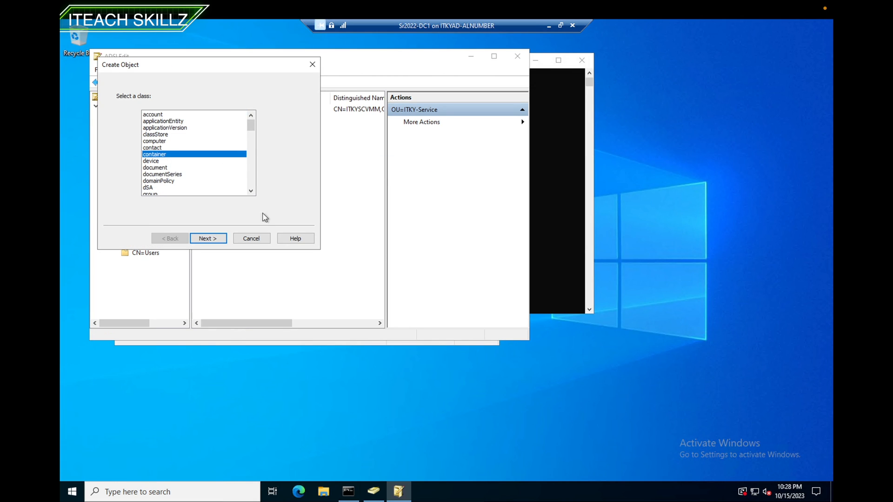
pyautogui.click(207, 238)
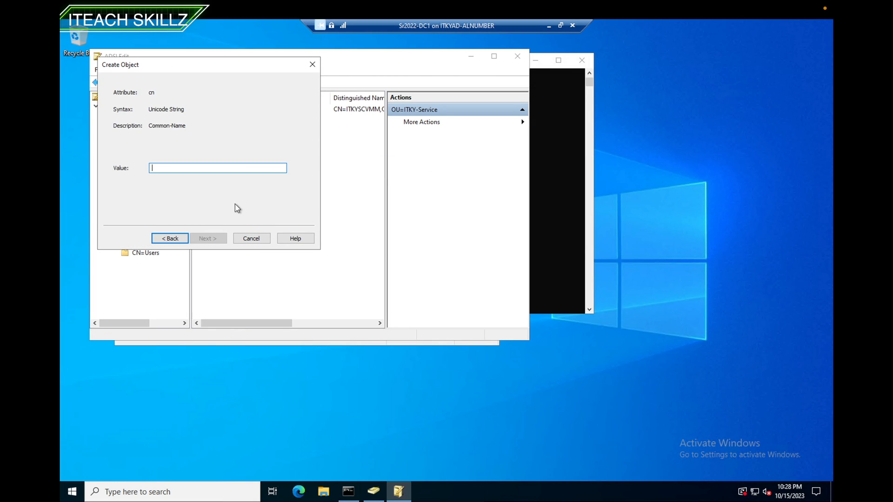
pyautogui.write('S')
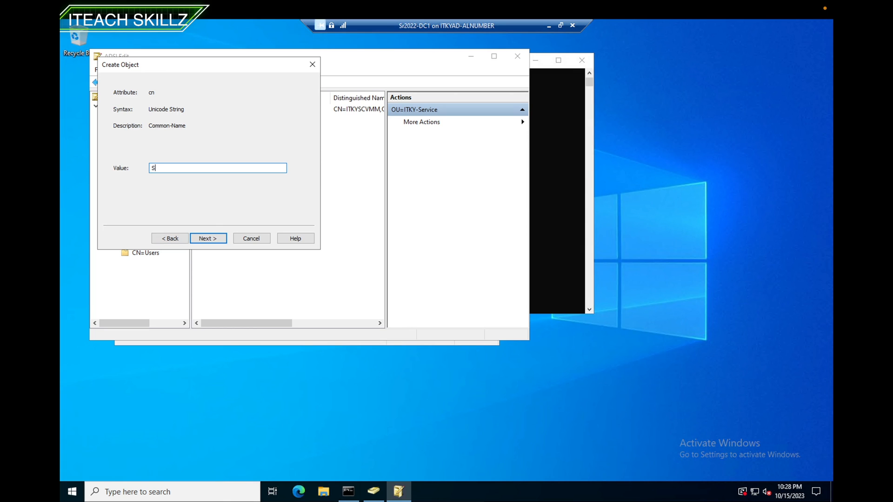
pyautogui.write('CVMM')
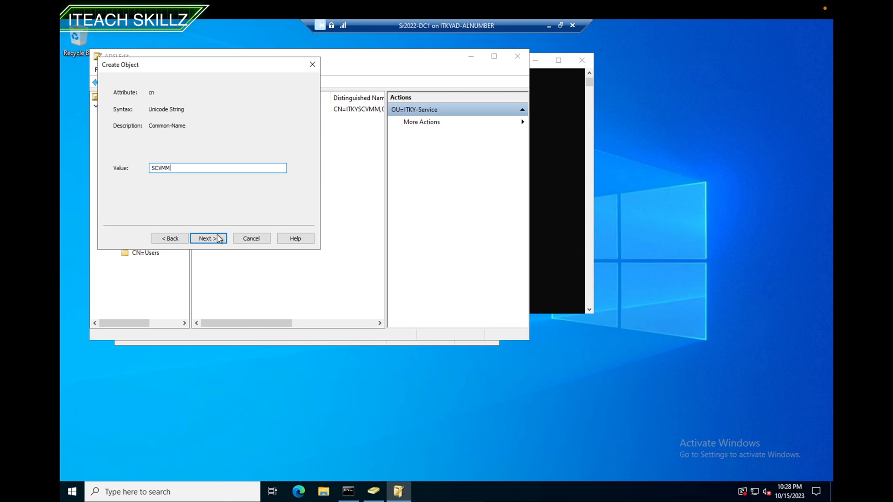
pyautogui.click(208, 238)
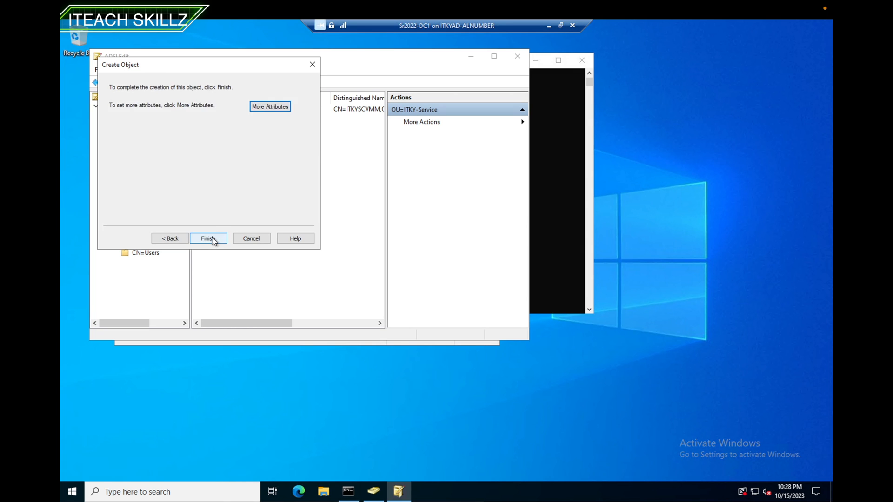
pyautogui.click(269, 106)
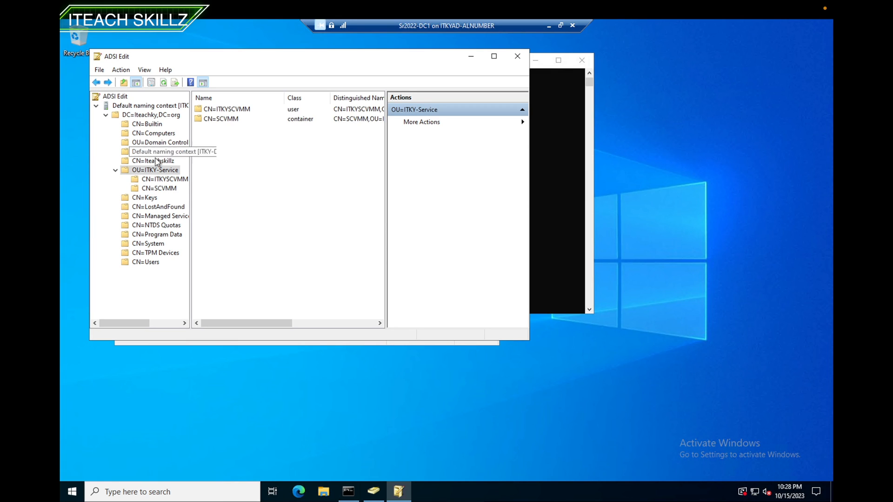
# Step: View the distinguishedName attribute of CN=SCVMM in its properties
pyautogui.rightClick(219, 118)
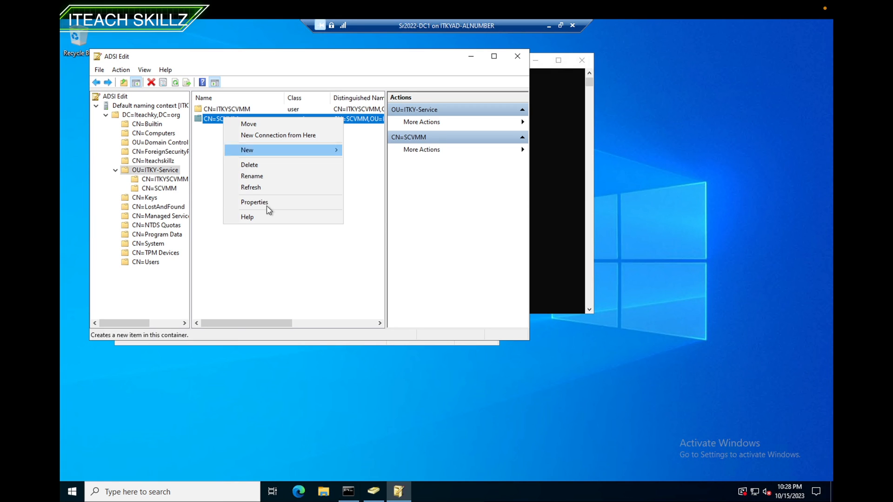
pyautogui.click(254, 202)
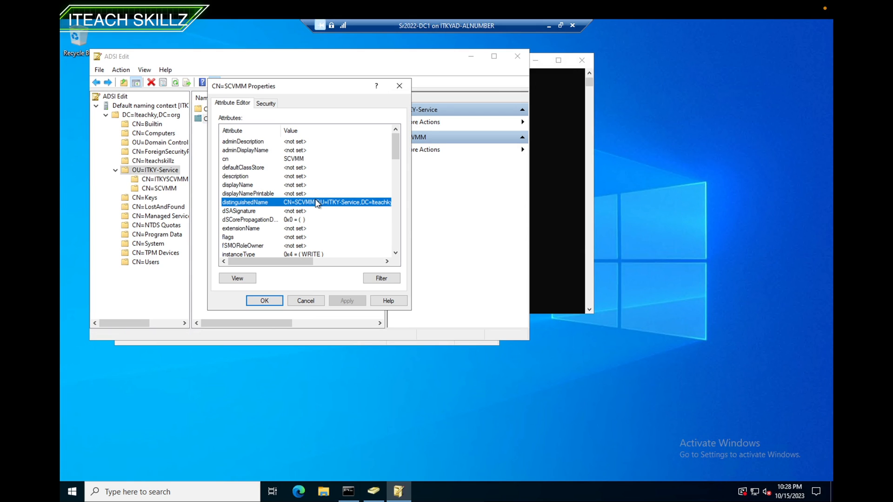
pyautogui.doubleClick(313, 202)
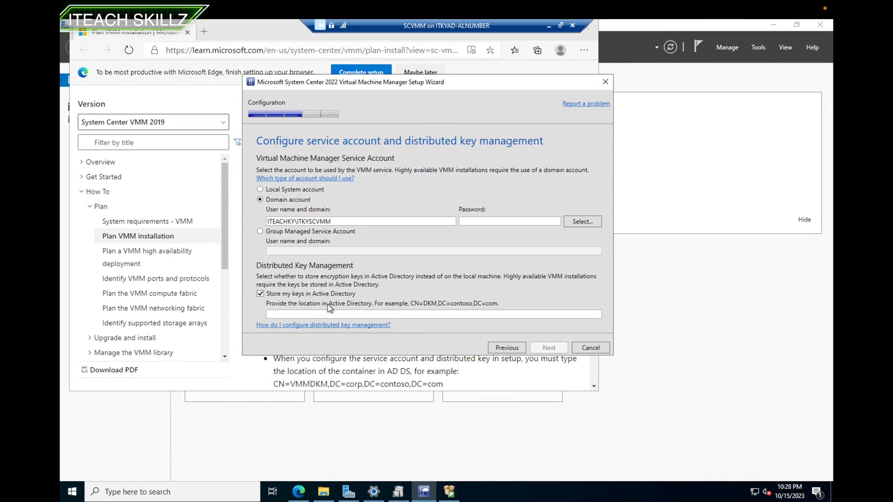
# Step: Enter key location CN=SCVMM,OU=ITKY-Service,DC=Iteachky,DC=org and continue
pyautogui.click(428, 313)
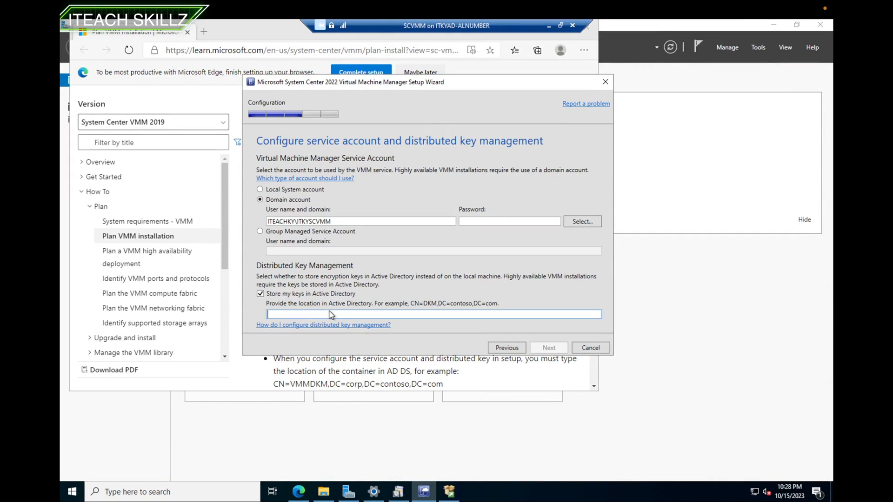
pyautogui.write('CN=SCVMM,OU=ITKY-Service,DC=Iteachky,DC=org')
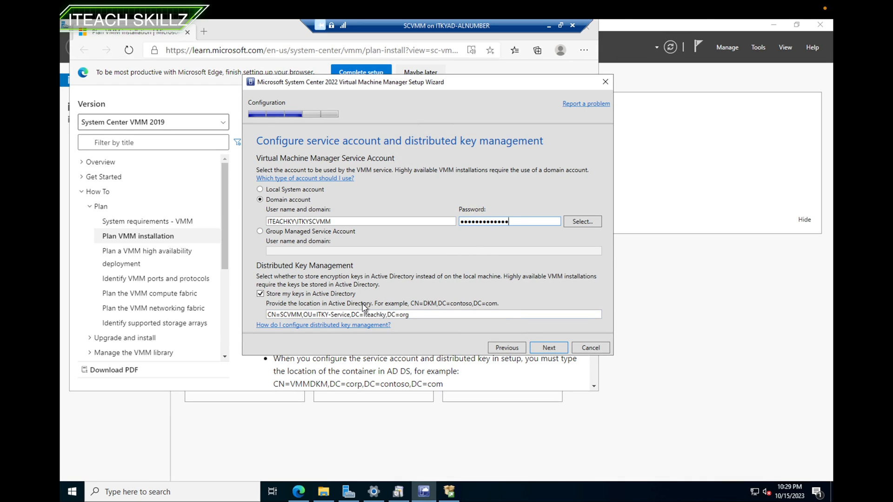
pyautogui.moveTo(321, 212)
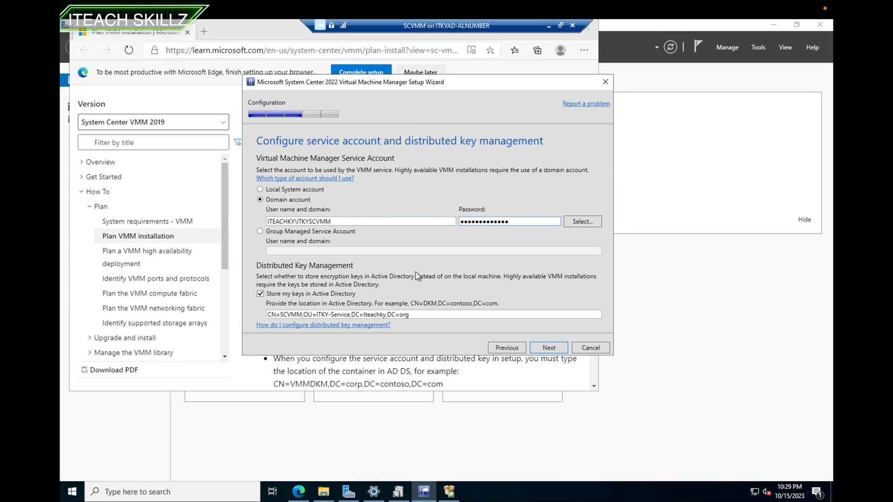
pyautogui.moveTo(502, 328)
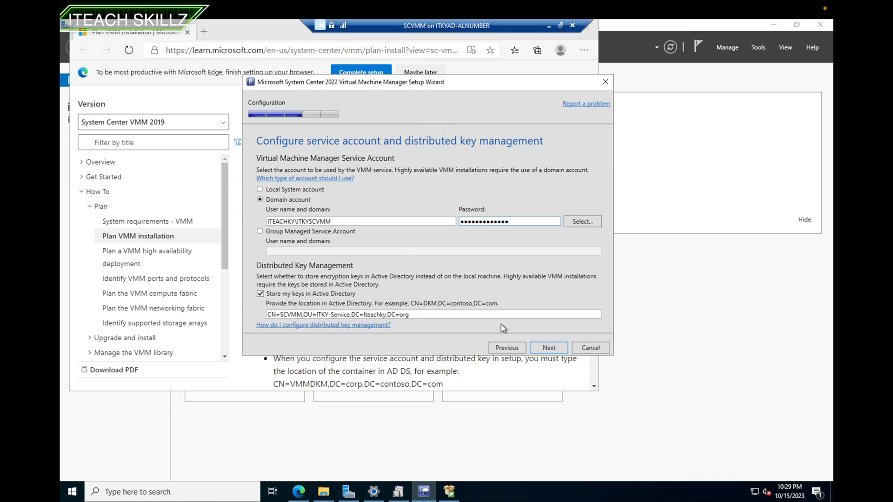
pyautogui.click(548, 348)
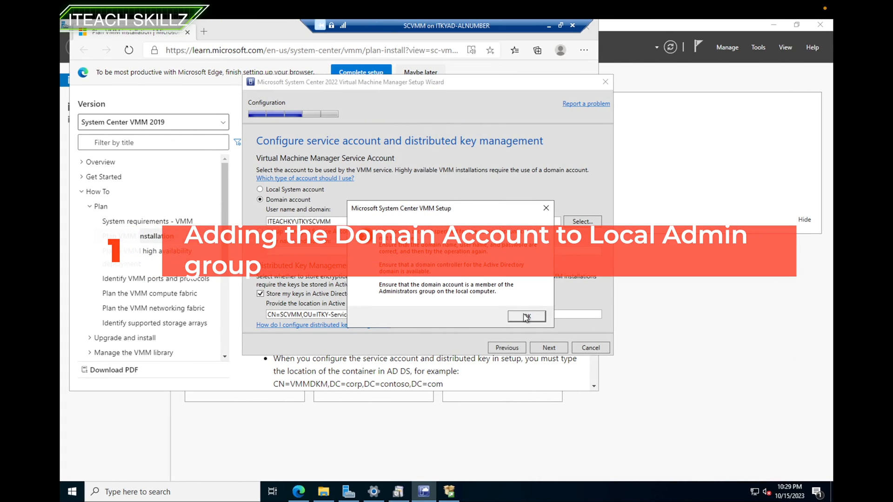
# Step: Dismiss the error and open the local Administrators group in Computer Management
pyautogui.click(524, 317)
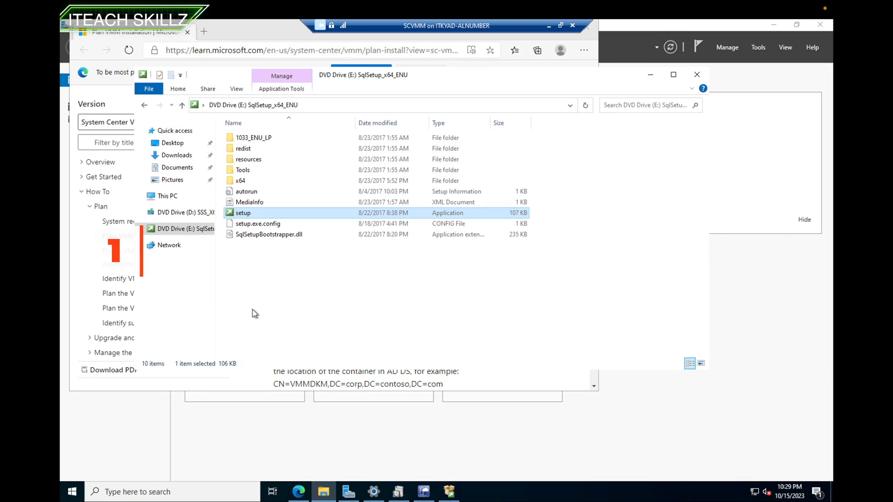
pyautogui.rightClick(168, 195)
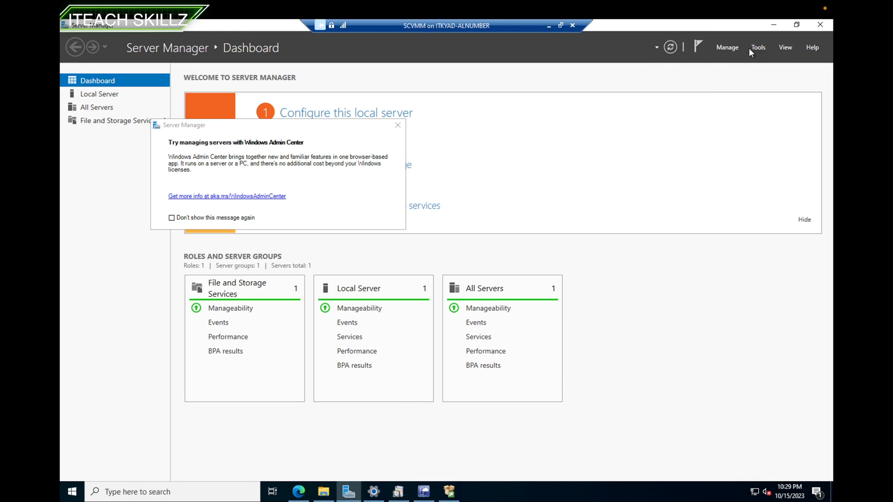
pyautogui.click(757, 47)
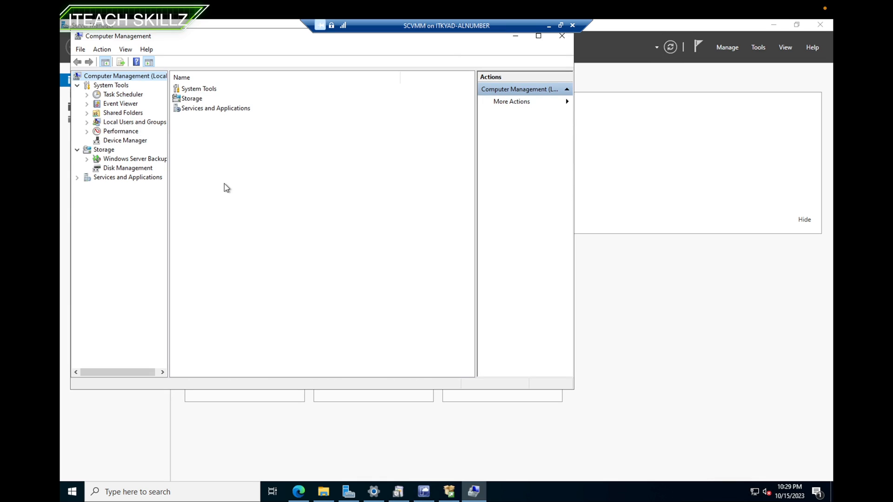
pyautogui.click(134, 121)
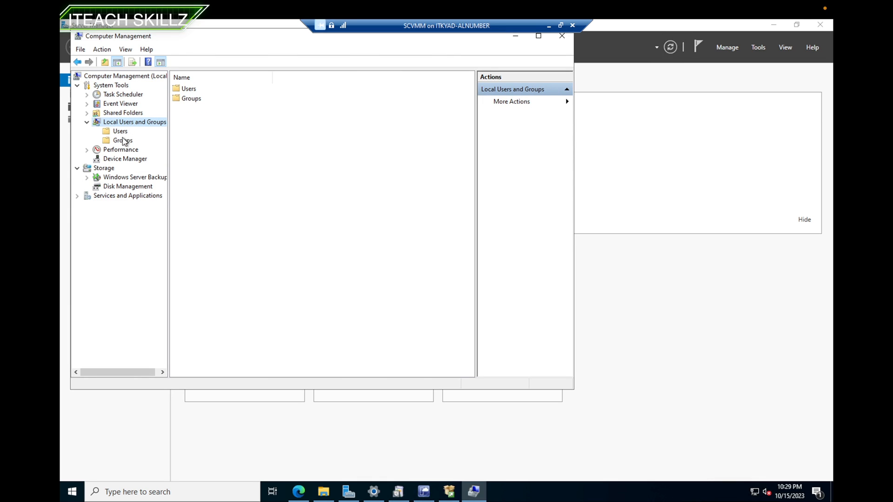
pyautogui.doubleClick(199, 97)
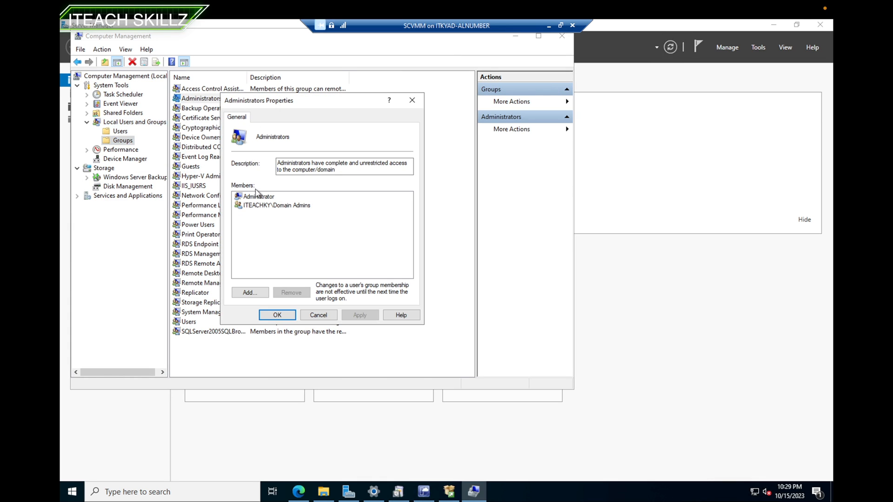
# Step: Add the ITKYSCVMM account to the local Administrators group and save
pyautogui.click(249, 292)
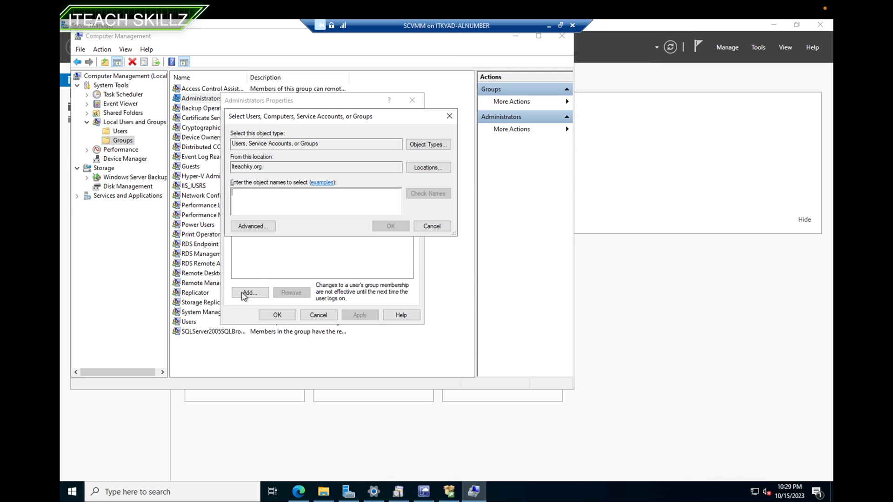
pyautogui.write('itkyl')
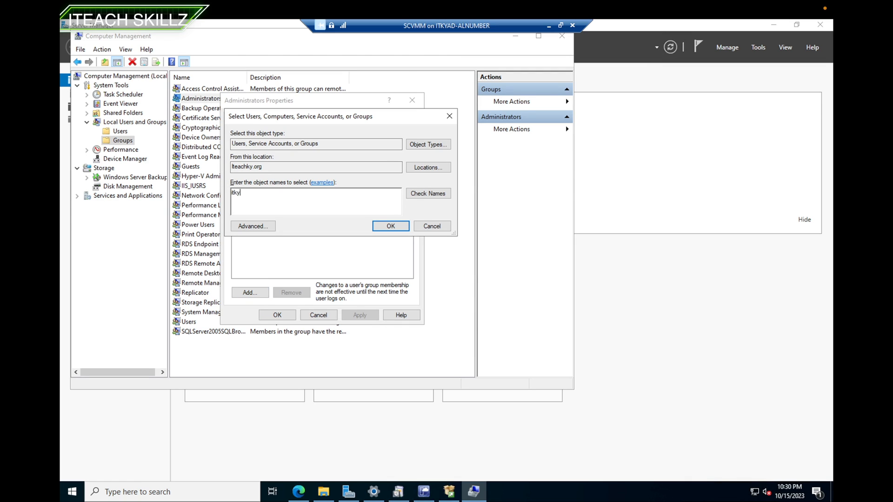
pyautogui.click(428, 193)
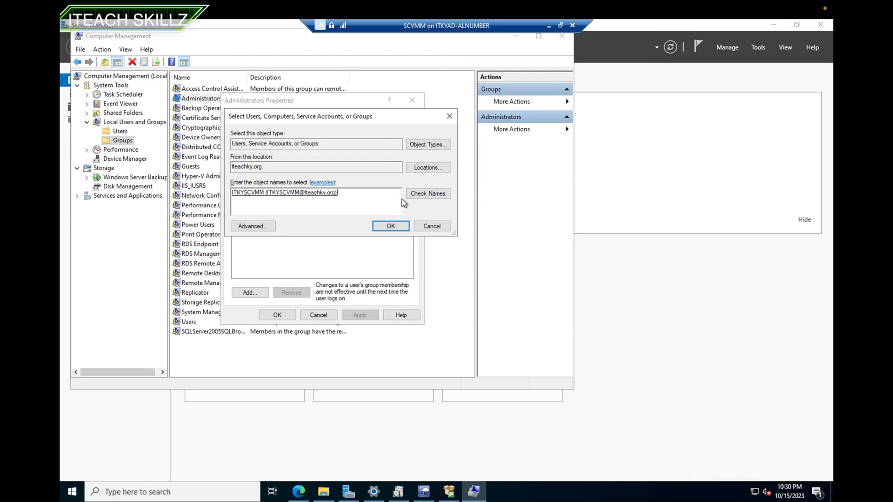
pyautogui.click(390, 226)
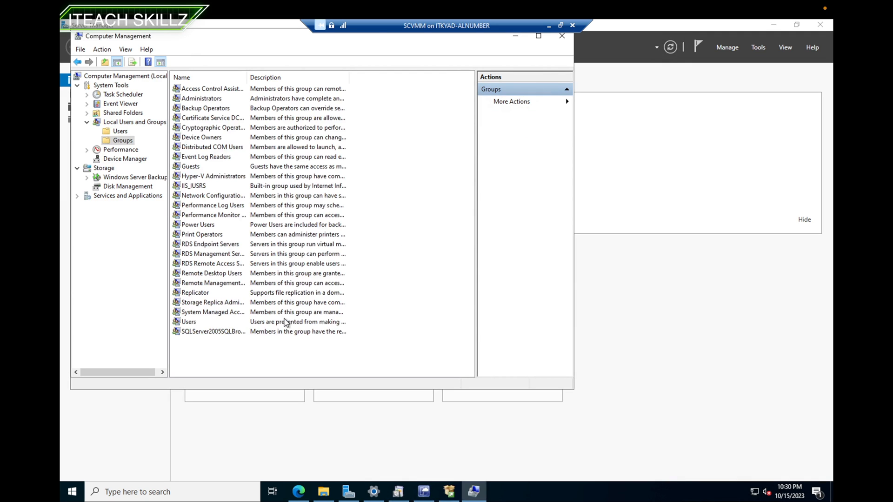
pyautogui.click(449, 491)
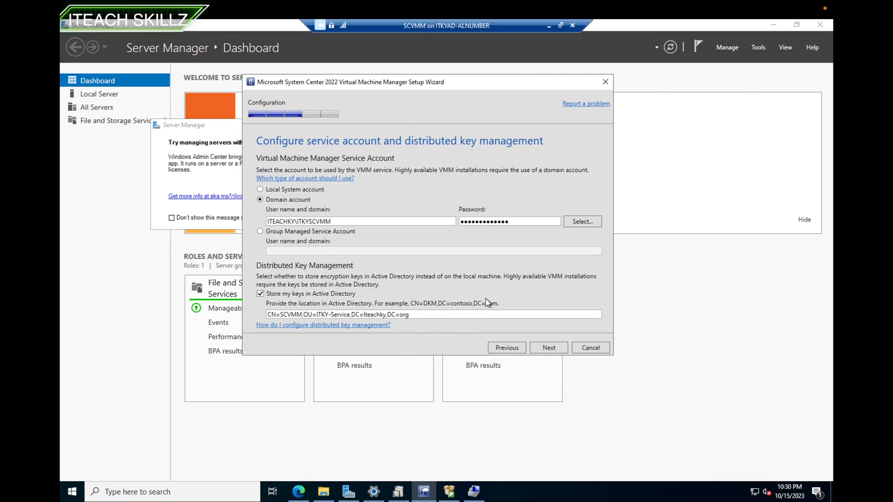
pyautogui.moveTo(504, 310)
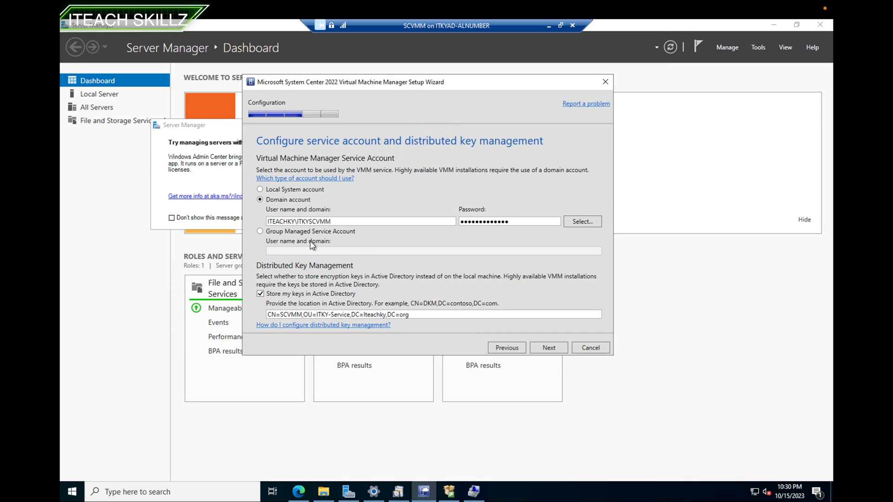
pyautogui.click(547, 346)
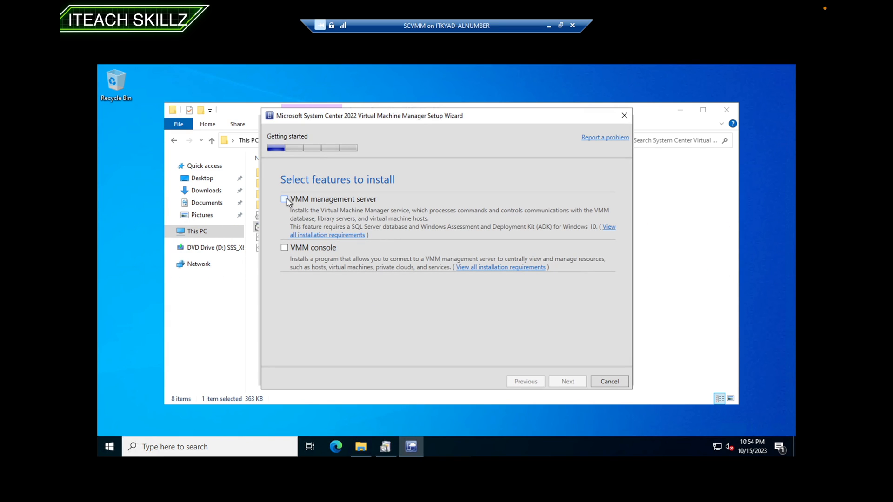
# Step: Select the VMM management server feature and register name ITKY, organization ITeachky.org
pyautogui.click(285, 199)
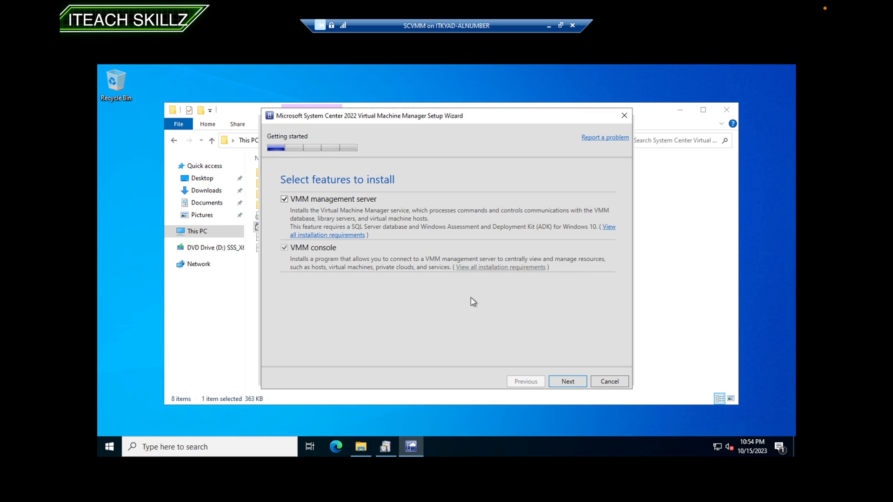
pyautogui.click(567, 381)
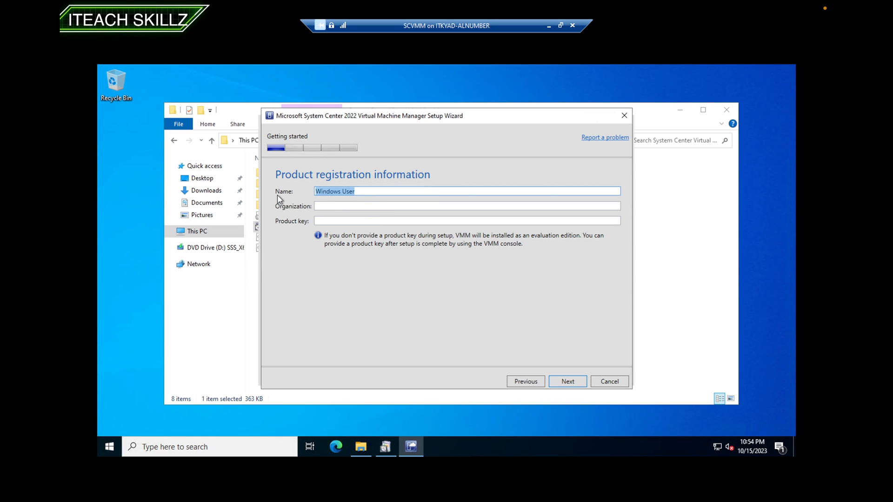
pyautogui.write('ITk')
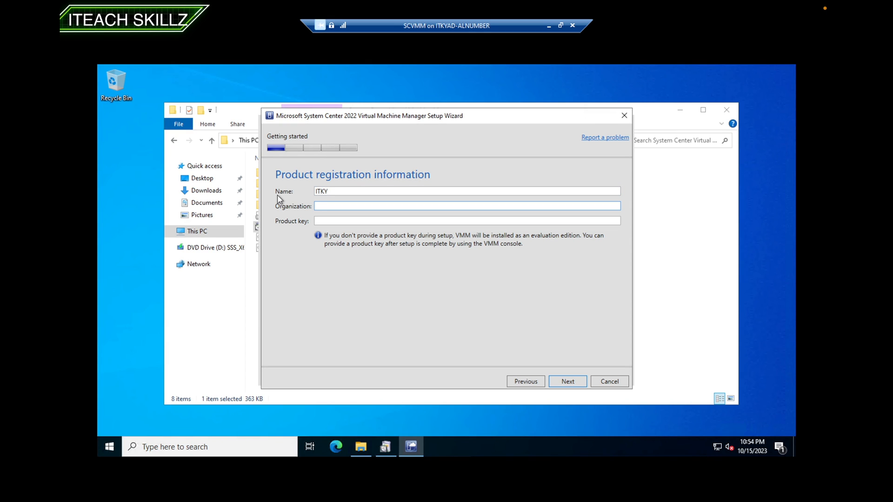
pyautogui.write('ITeachky')
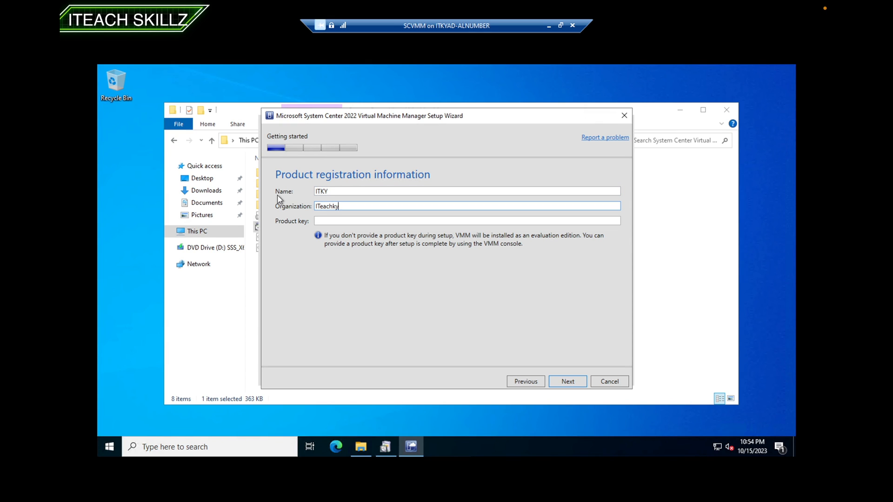
pyautogui.write('.org')
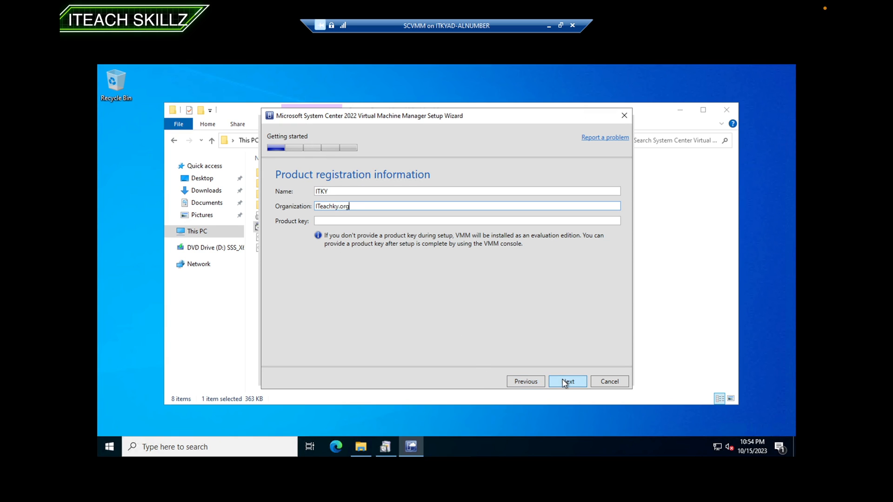
pyautogui.click(566, 381)
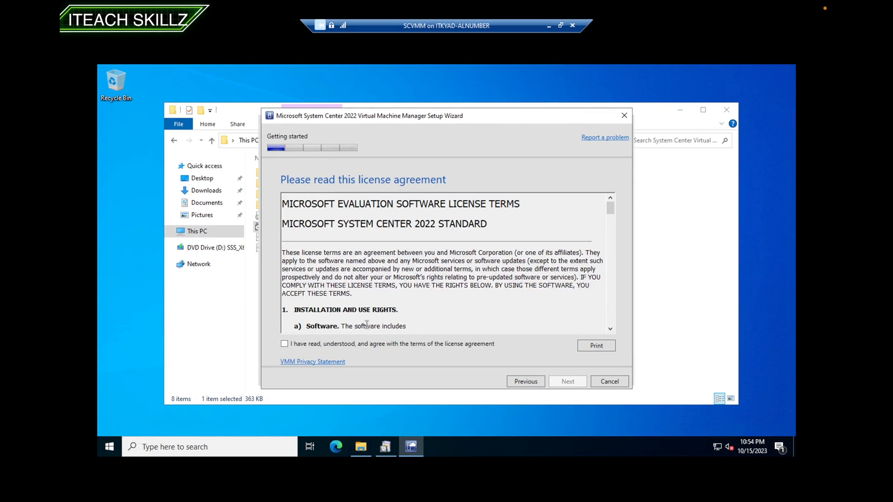
# Step: Accept the license and diagnostic notice and turn Microsoft Update on (recommended)
pyautogui.click(567, 381)
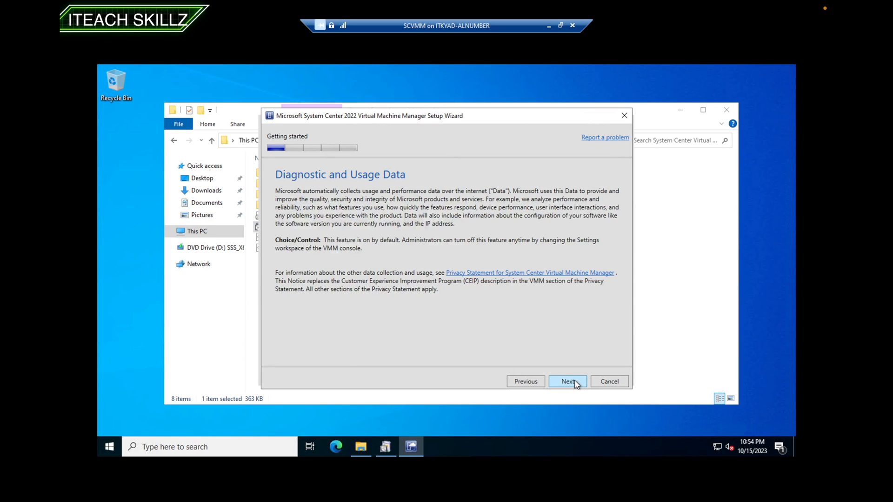
pyautogui.click(568, 381)
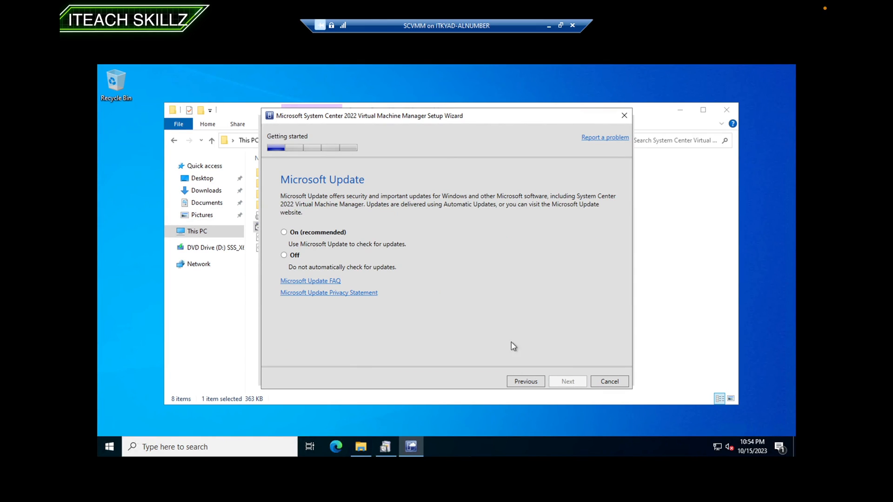
pyautogui.click(283, 231)
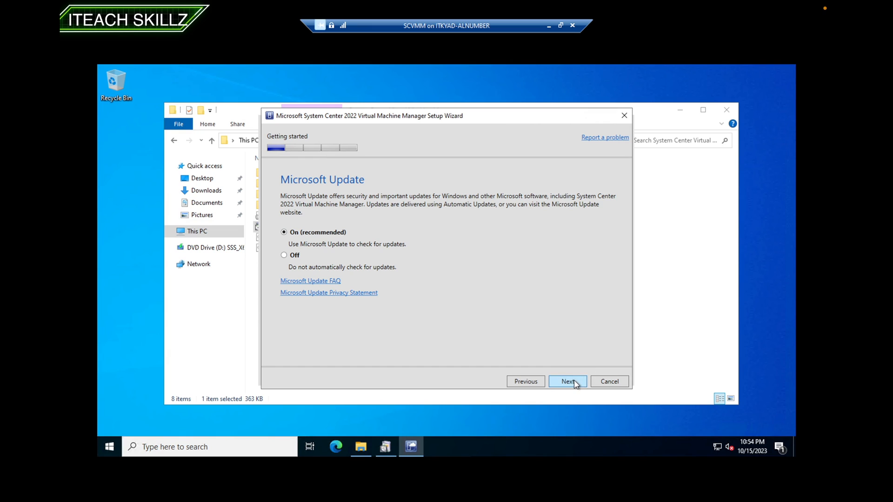
pyautogui.click(566, 381)
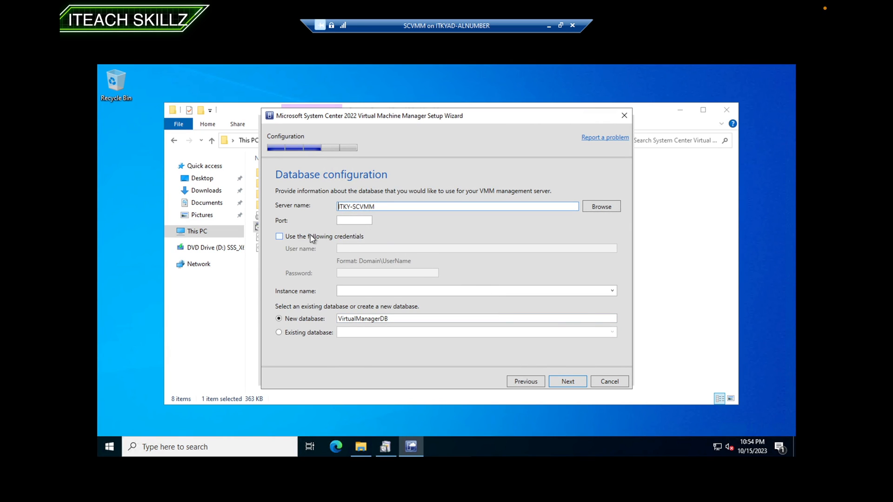
# Step: Point the database to instance ITKYSQL with a new VirtualManagerDB database
pyautogui.click(566, 381)
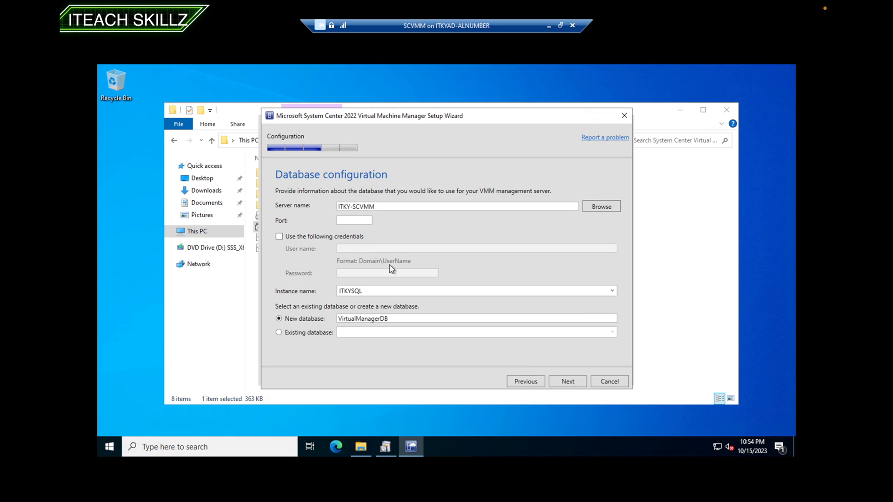
pyautogui.moveTo(397, 300)
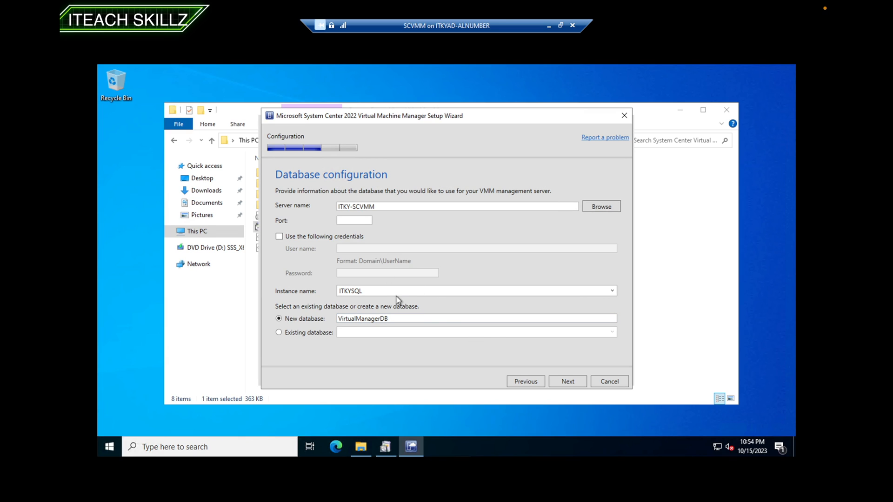
pyautogui.moveTo(408, 292)
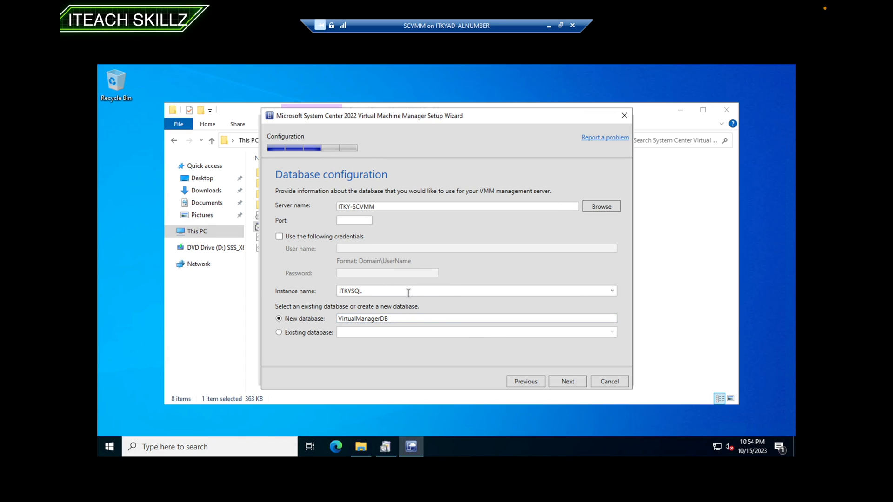
pyautogui.moveTo(549, 375)
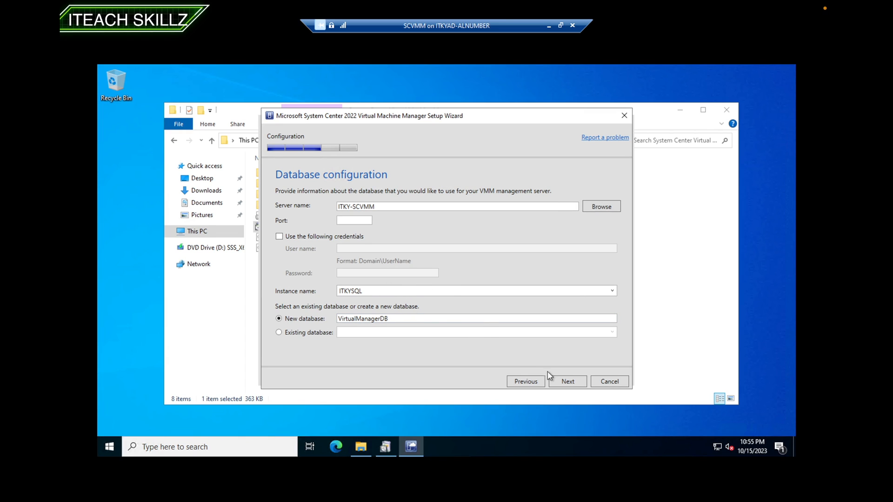
pyautogui.click(364, 318)
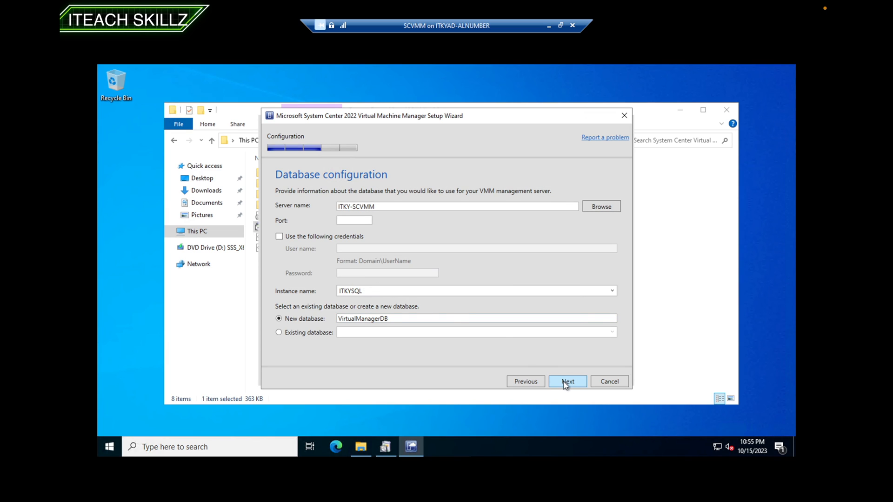
pyautogui.moveTo(550, 359)
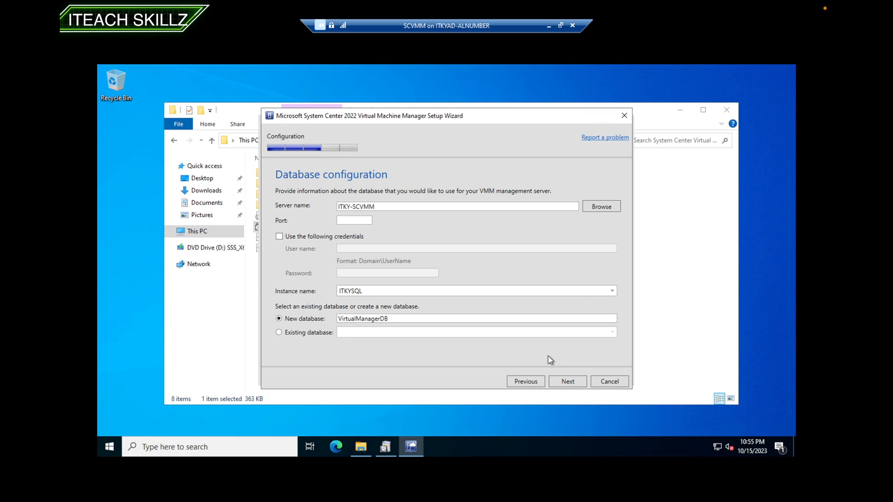
pyautogui.moveTo(552, 369)
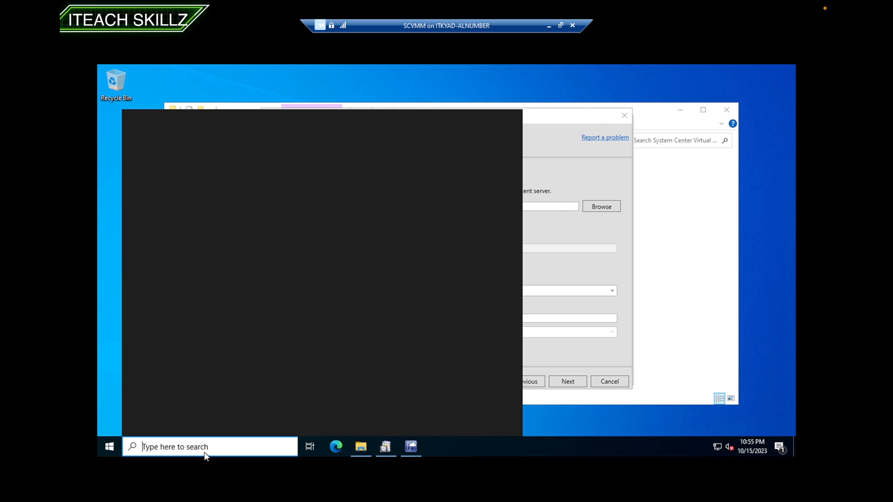
# Step: Verify SQL Server 2017 and Management Studio appear in Control Panel's Programs and Features
pyautogui.write('control')
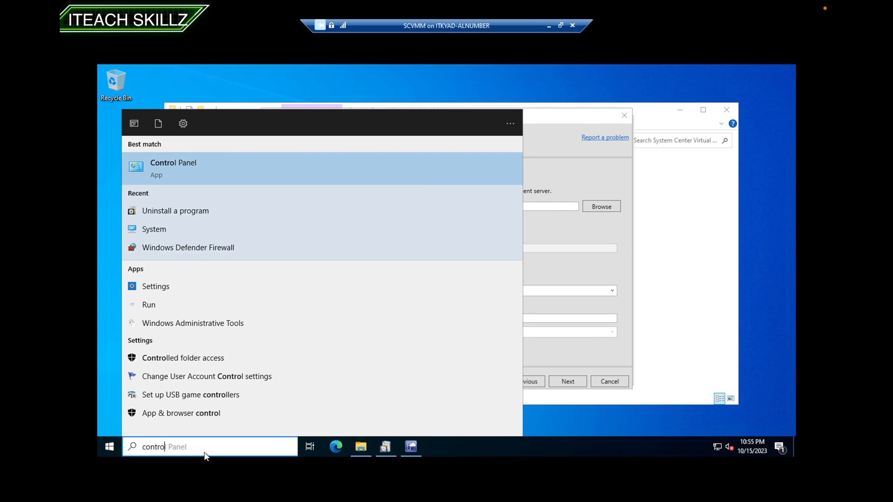
pyautogui.click(173, 166)
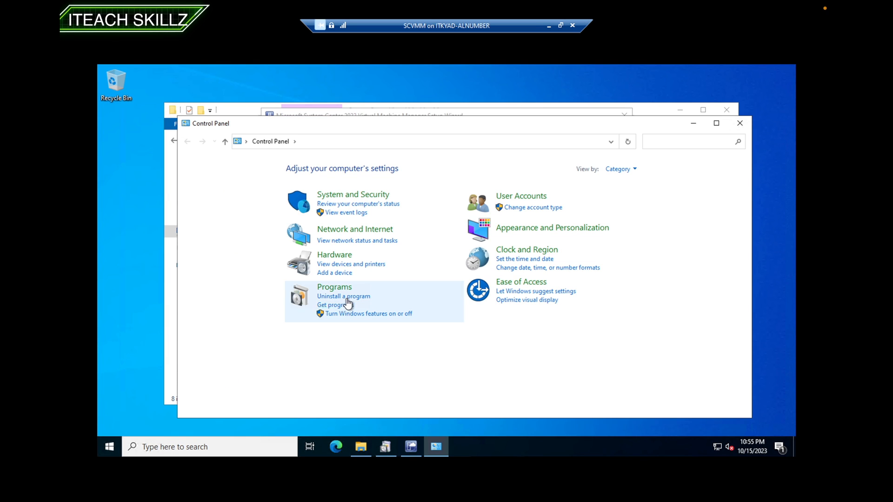
pyautogui.click(344, 295)
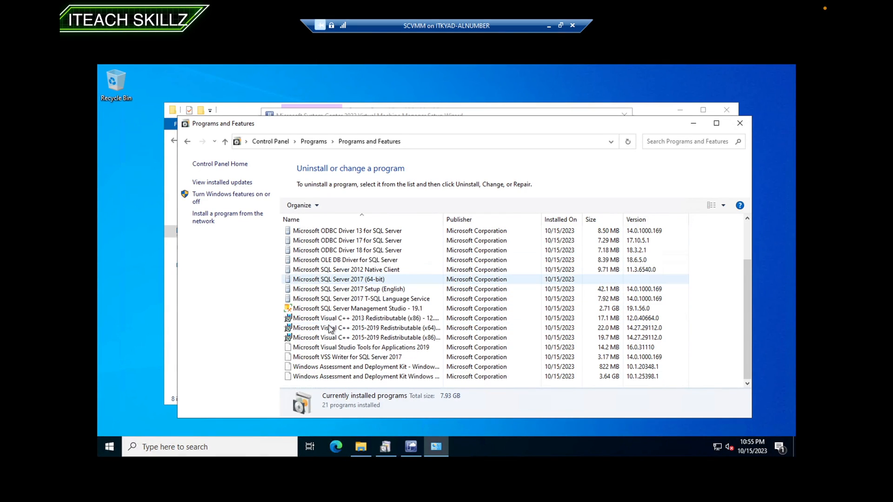
pyautogui.click(347, 357)
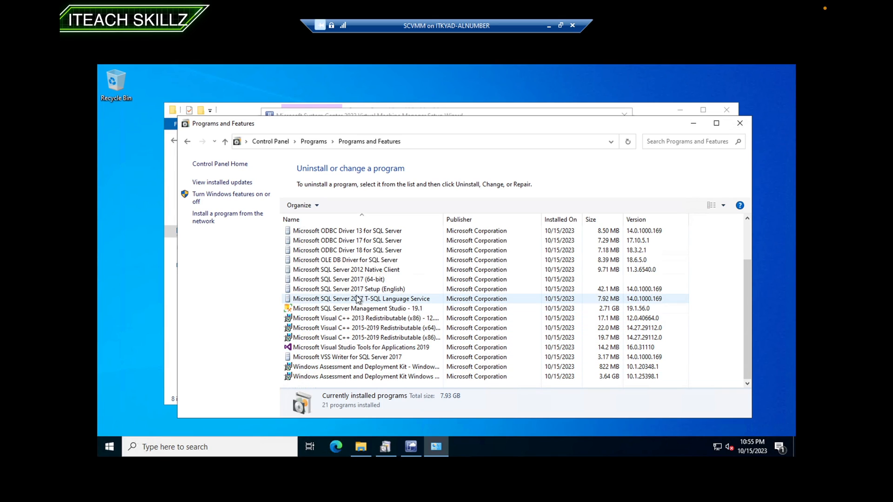
pyautogui.click(348, 288)
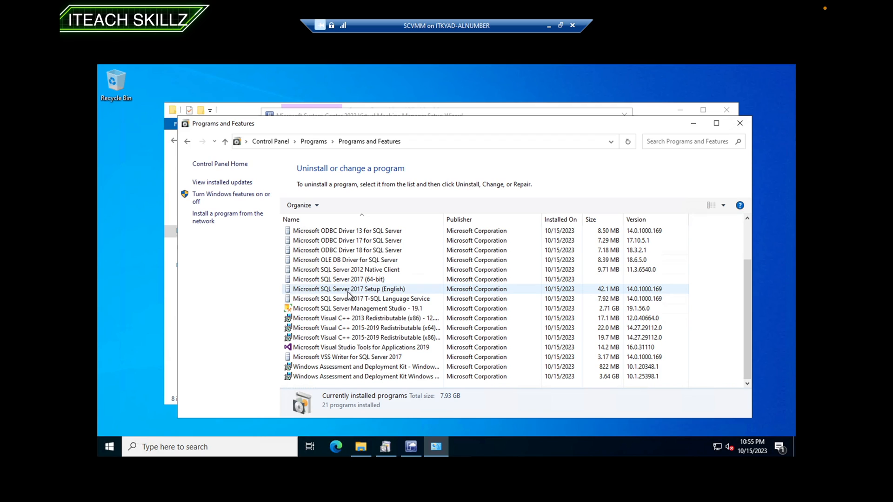
pyautogui.click(410, 446)
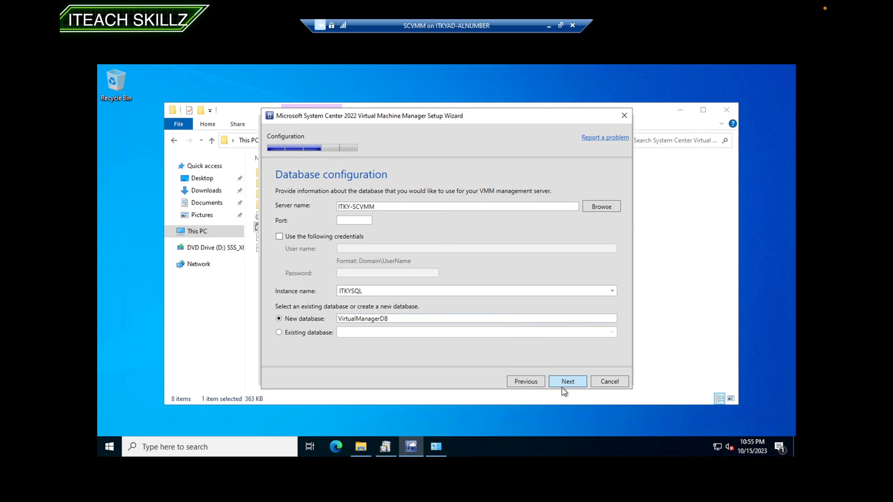
# Step: Run the VMM service under domain account ITKYSCVMM with its password, storing keys in Active Directory
pyautogui.click(567, 381)
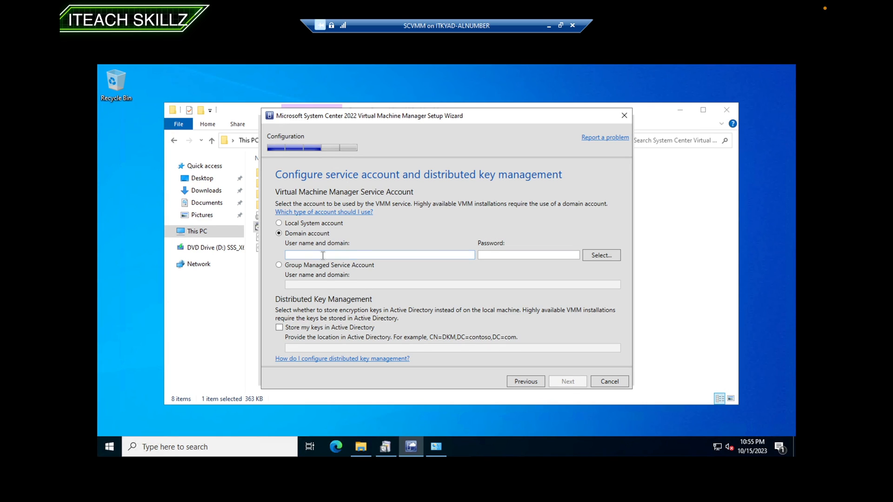
pyautogui.click(600, 255)
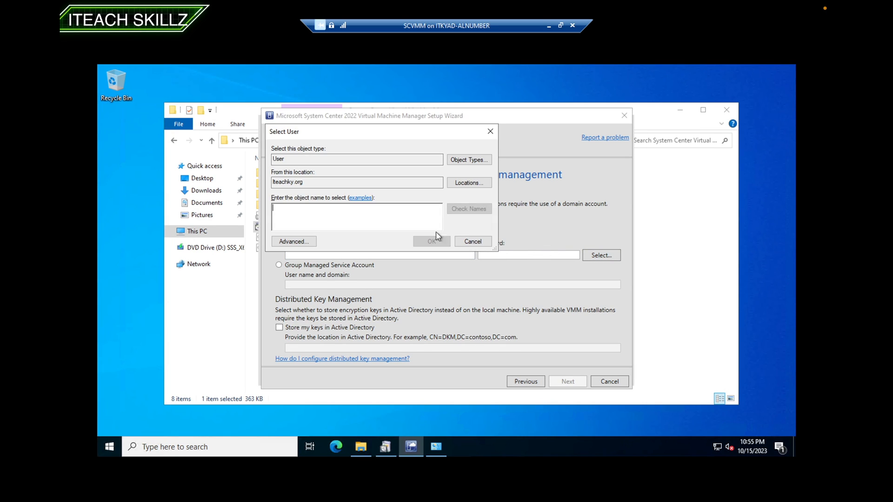
pyautogui.write('itky')
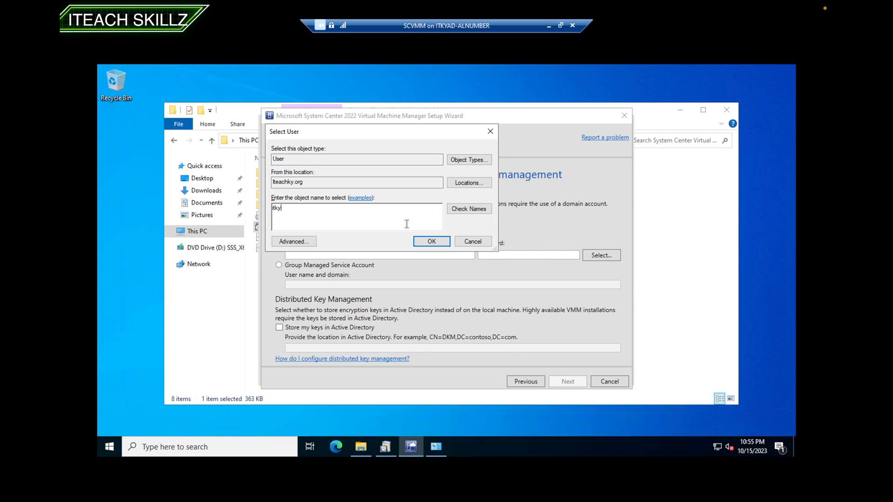
pyautogui.click(467, 208)
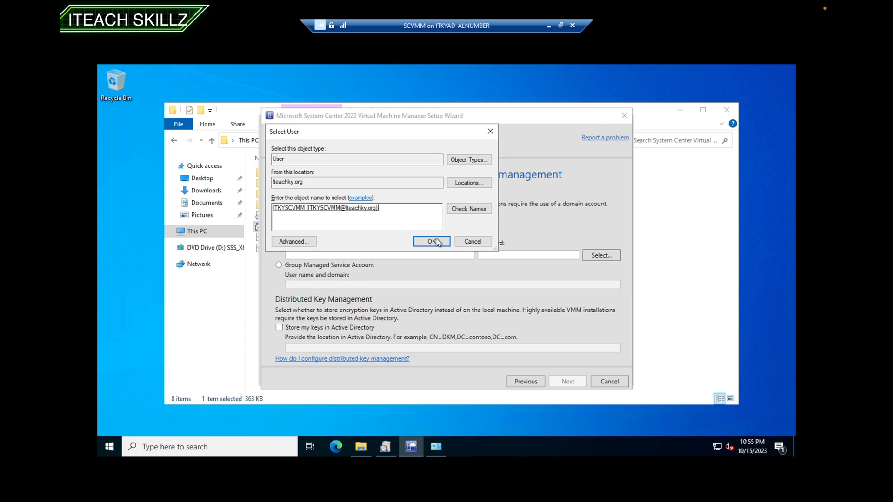
pyautogui.click(431, 242)
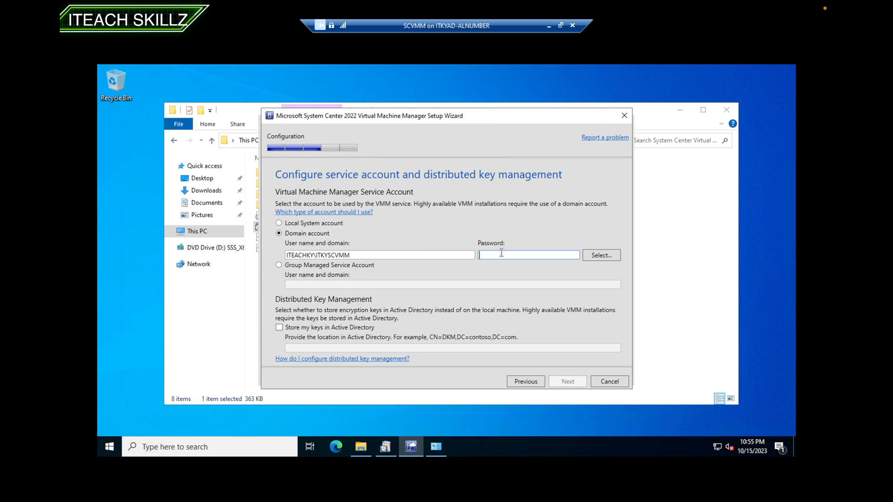
pyautogui.write('•••••')
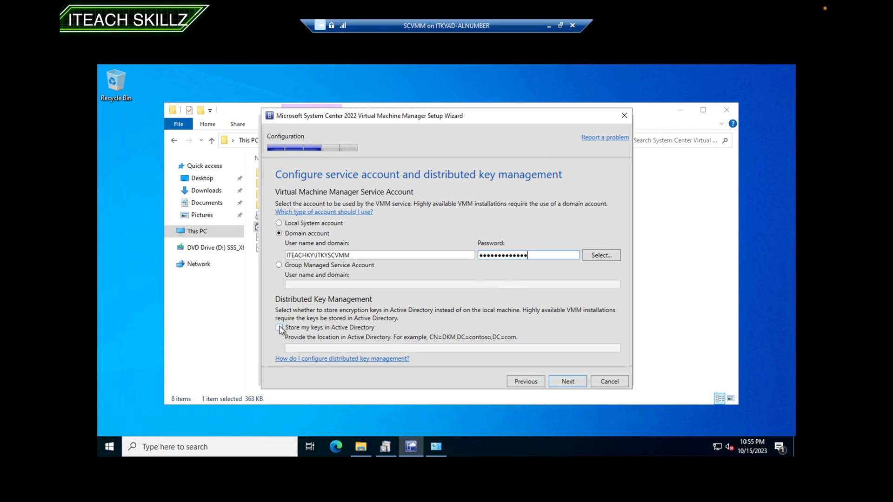
pyautogui.click(279, 326)
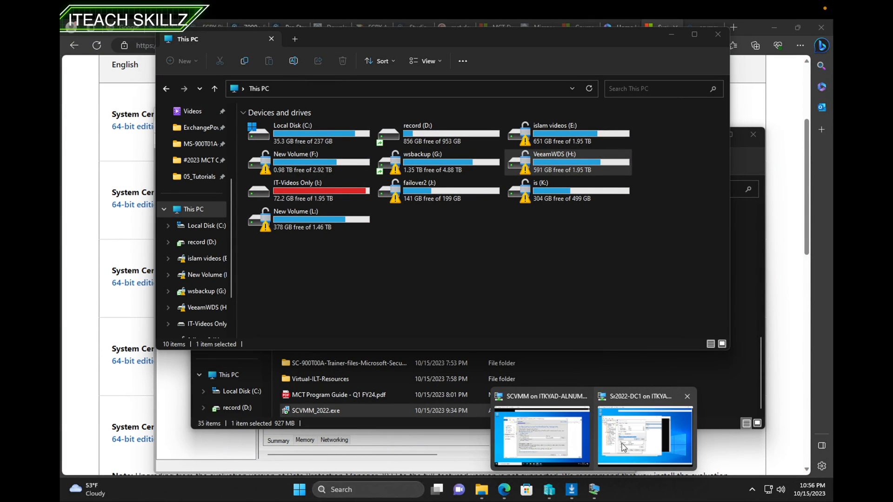
# Step: Copy the CN=SCVMM container's distinguished name from ADSI Edit on the domain controller
pyautogui.click(643, 435)
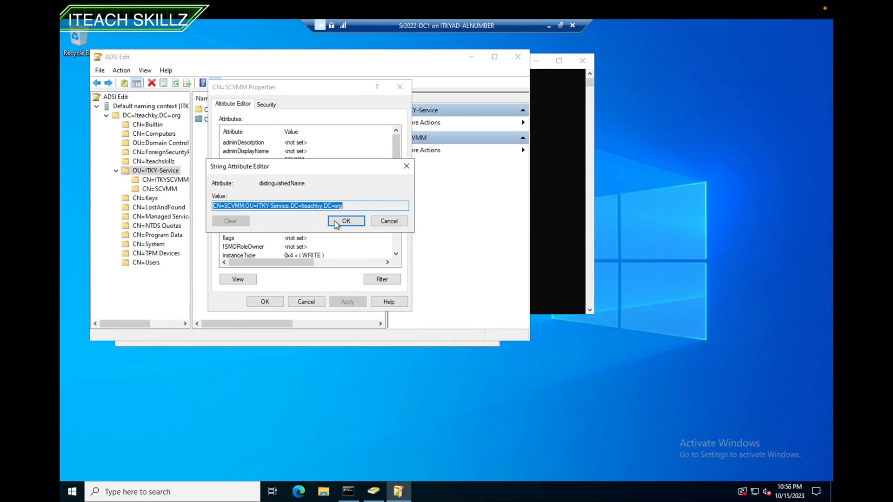
pyautogui.click(397, 491)
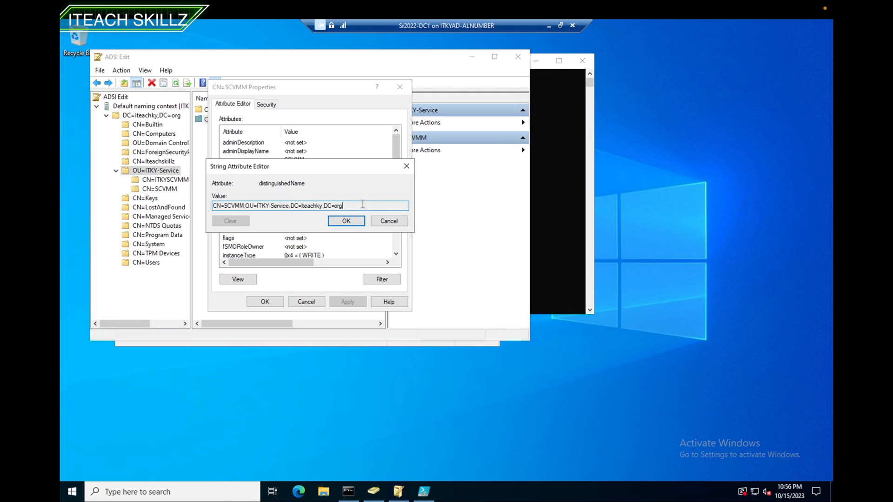
pyautogui.press('ctrl+a')
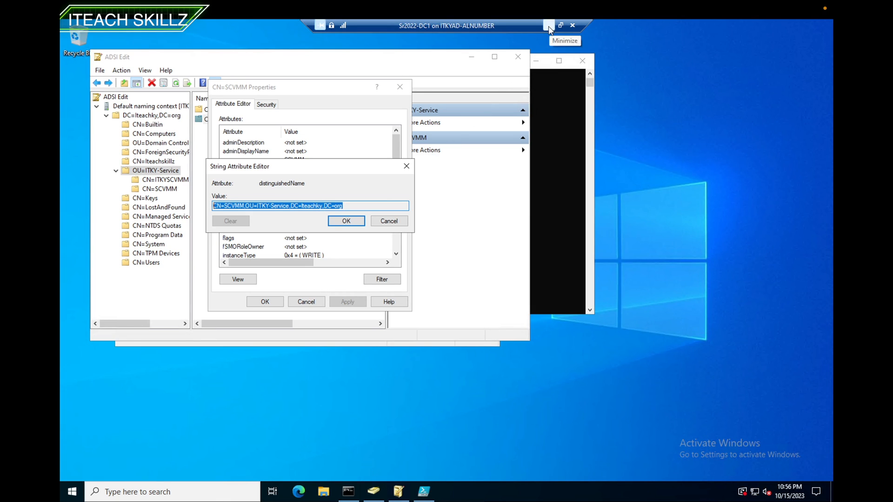
pyautogui.click(549, 25)
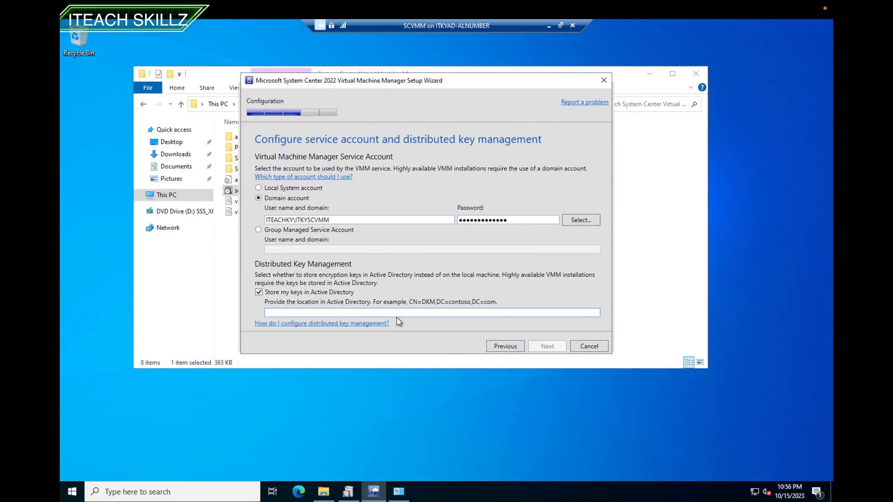
# Step: Store keys at CN=SCVMM,OU=ITKY-Service,DC=Iteachky,DC=org and keep the default ports
pyautogui.write('CN=SCVMM,OU=ITKY-Service,DC=Iteachky,DC=org')
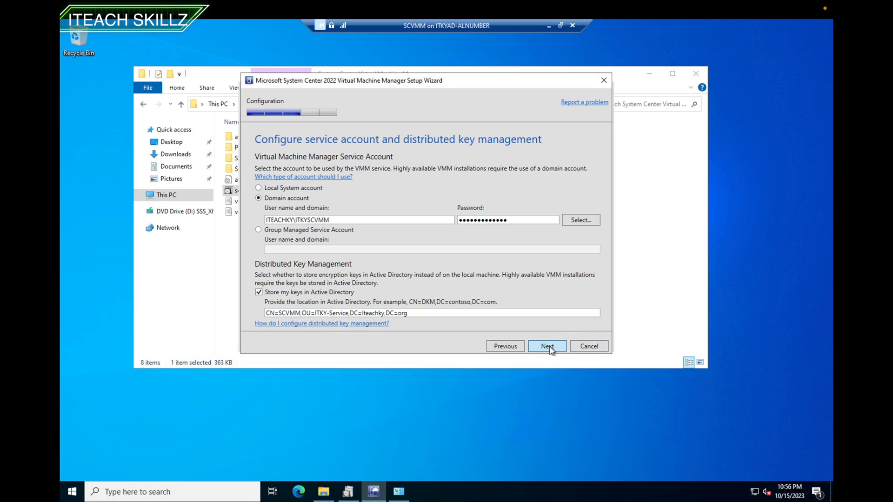
pyautogui.click(546, 346)
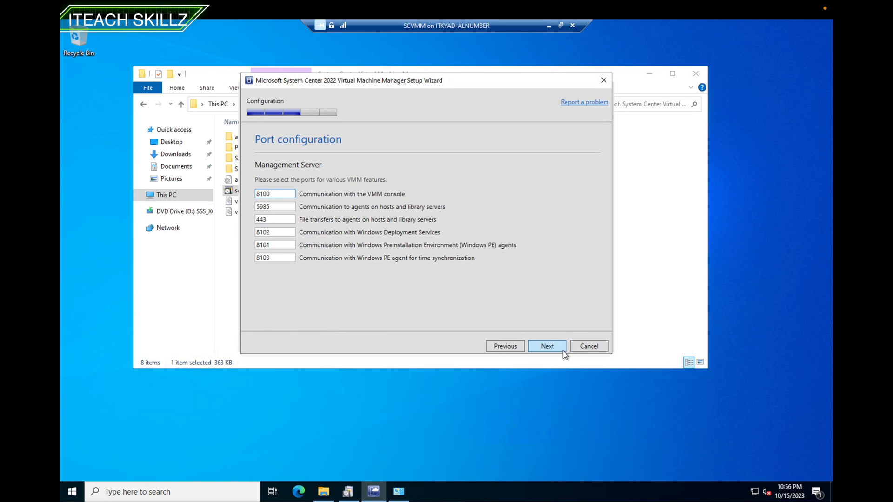
pyautogui.click(546, 345)
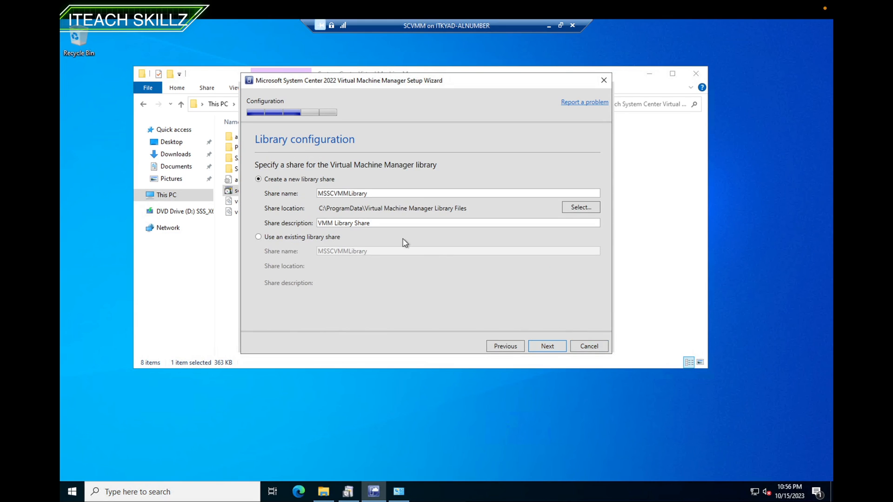
pyautogui.moveTo(424, 247)
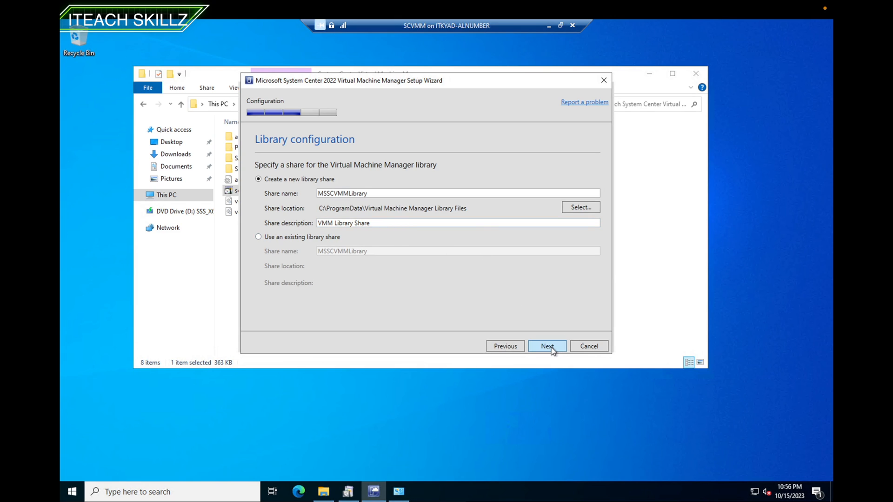
# Step: Accept the default MSSCVMMLibrary share, review the summary and start installation
pyautogui.click(546, 346)
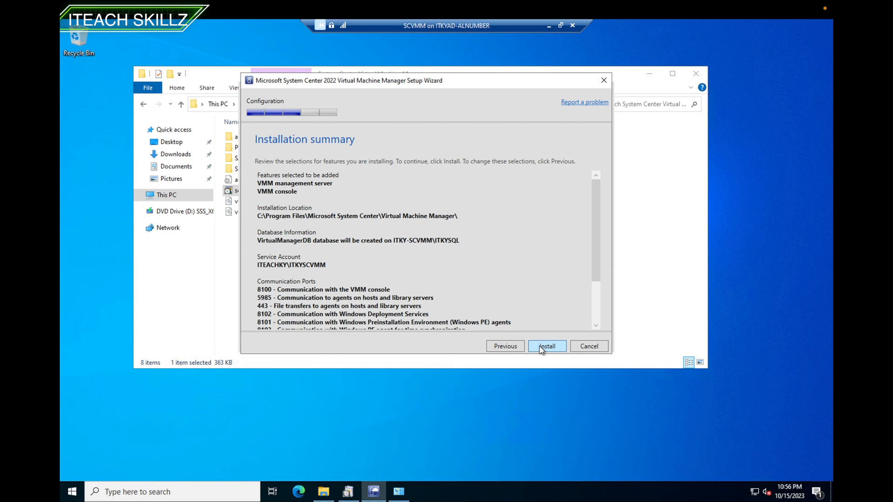
pyautogui.scroll(-3)
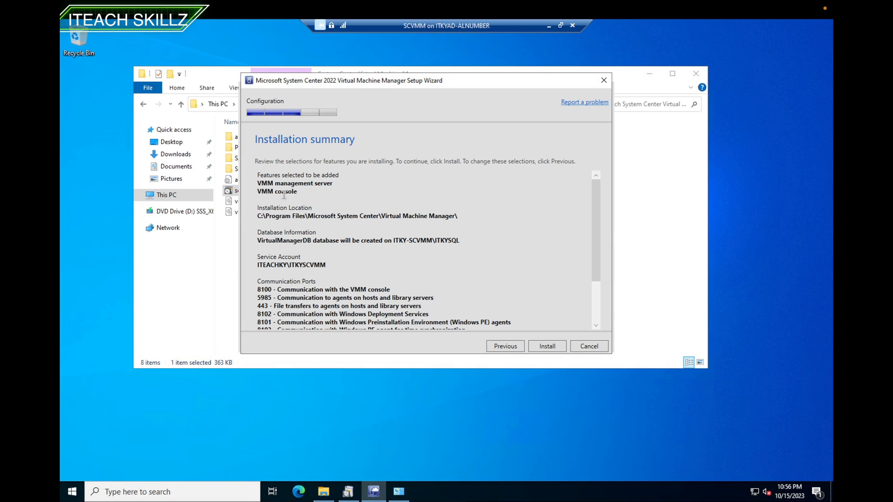
pyautogui.moveTo(327, 251)
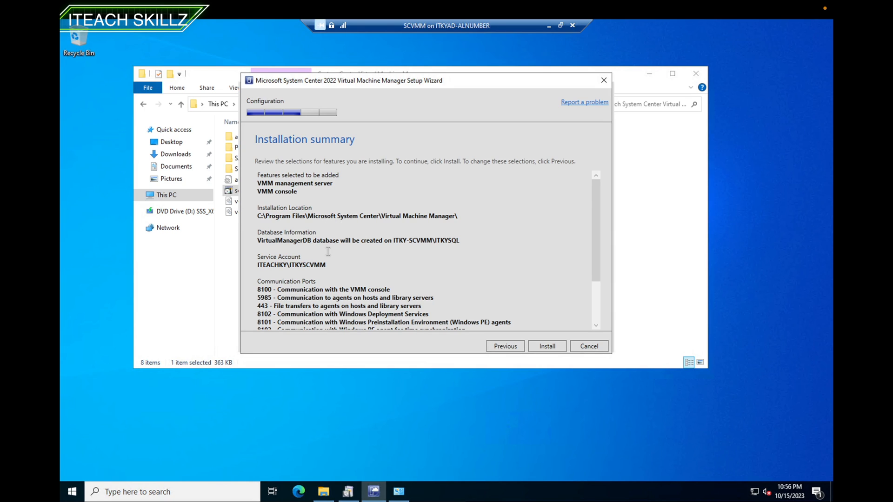
pyautogui.scroll(-3)
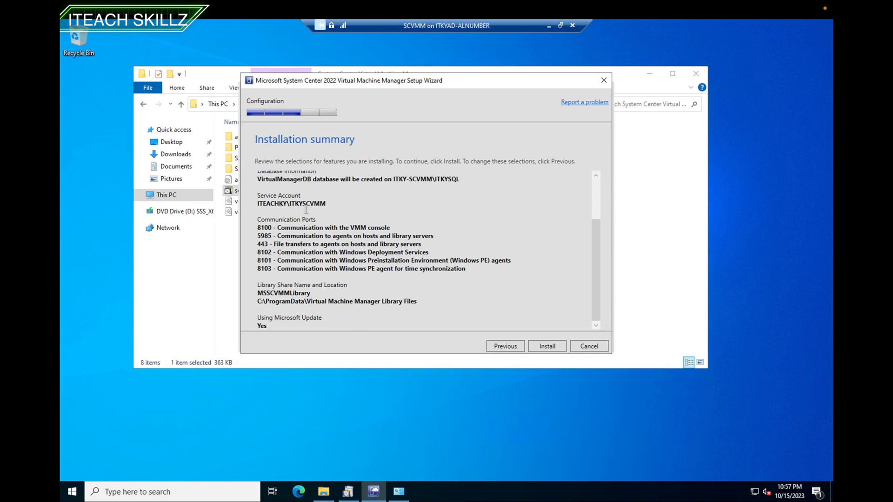
pyautogui.moveTo(295, 182)
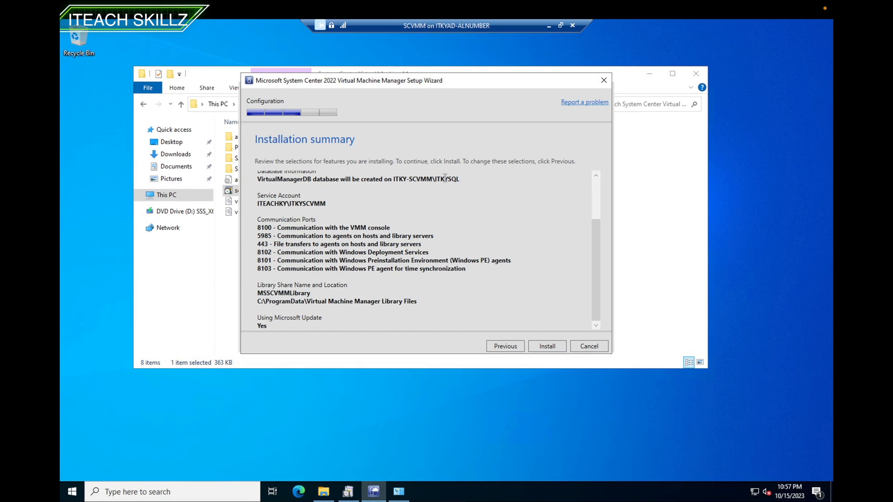
pyautogui.moveTo(546, 346)
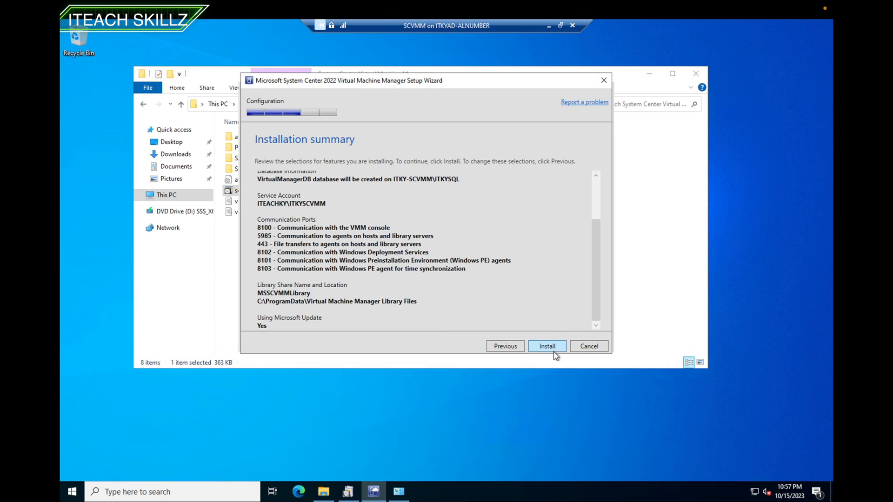
pyautogui.click(545, 346)
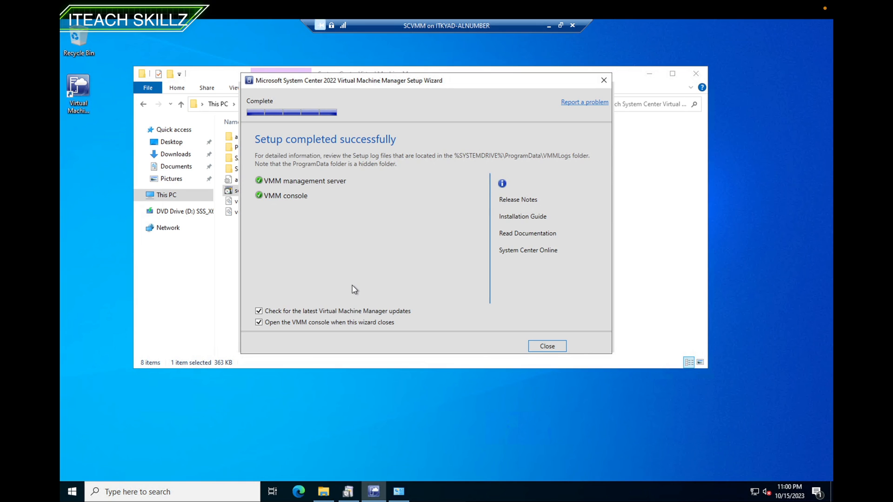
pyautogui.moveTo(354, 286)
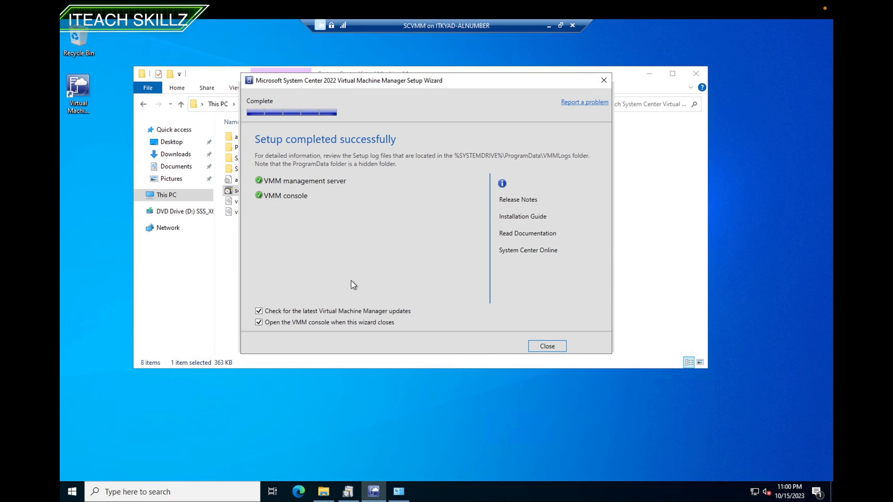
pyautogui.moveTo(350, 290)
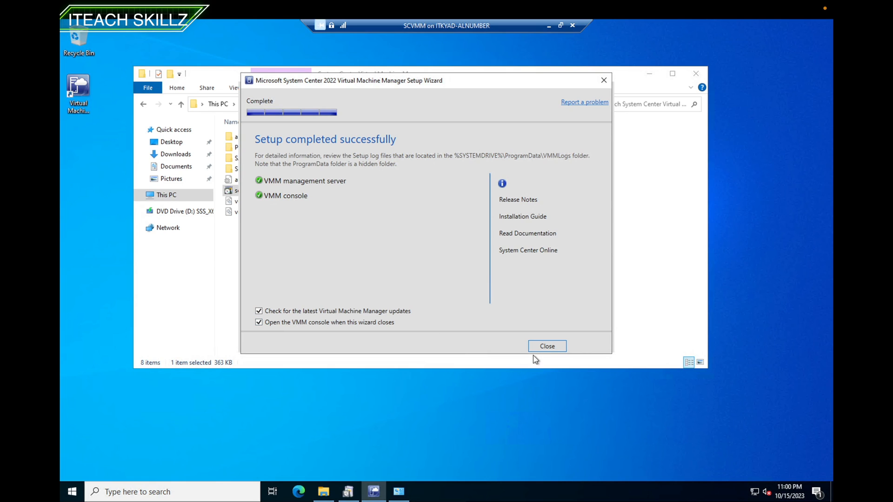
# Step: Close the wizard after VMM management server and console install successfully
pyautogui.click(546, 346)
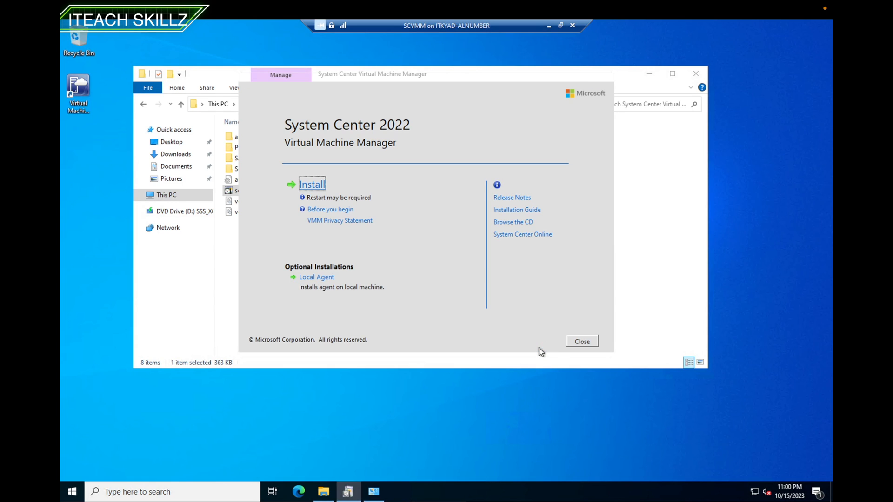
# Step: Connect the console to localhost:8100 using the current Windows session identity
pyautogui.click(312, 183)
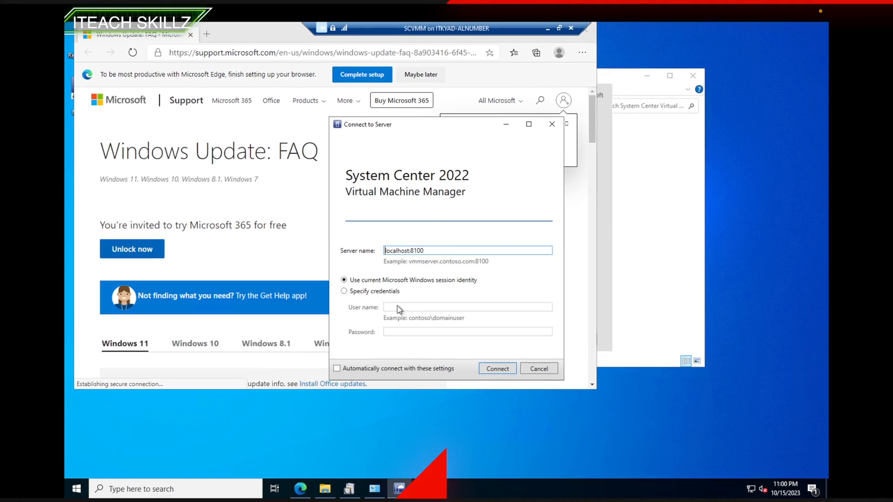
pyautogui.click(344, 291)
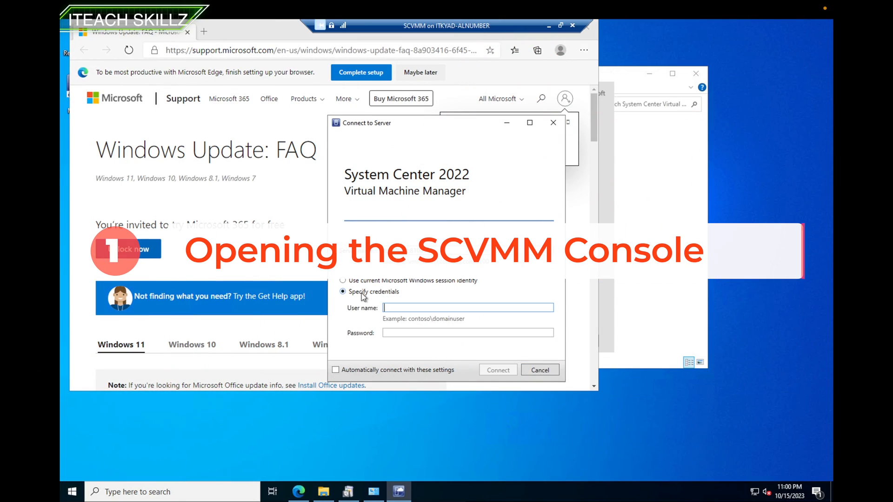
pyautogui.click(343, 280)
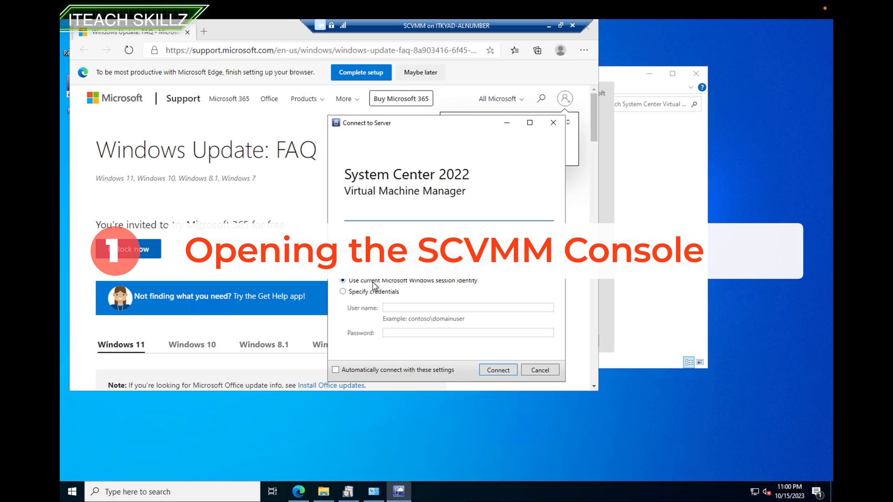
pyautogui.click(497, 369)
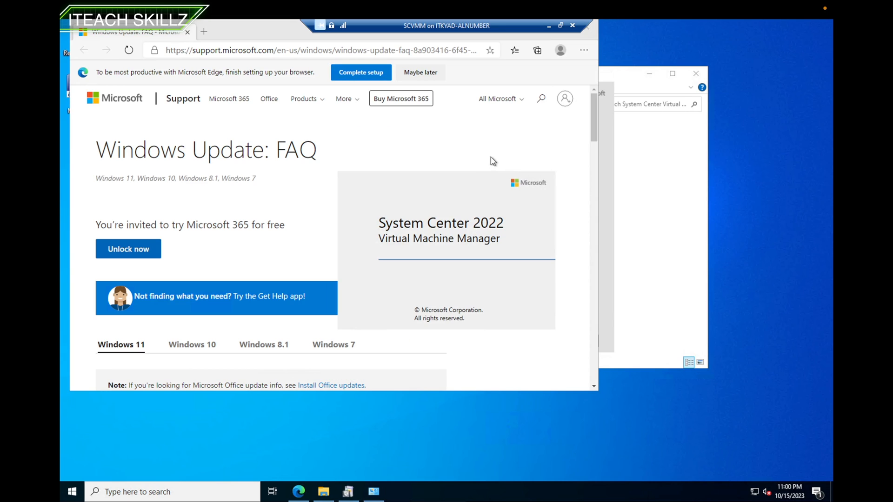
pyautogui.moveTo(501, 166)
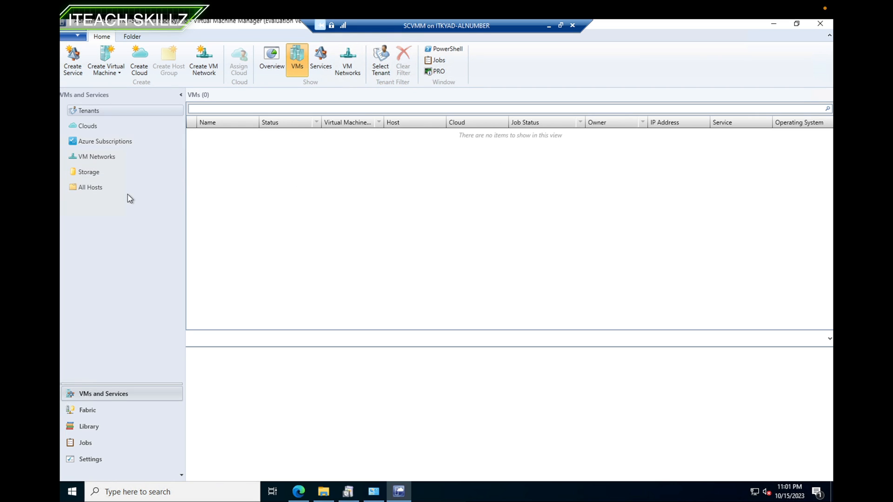
pyautogui.moveTo(130, 179)
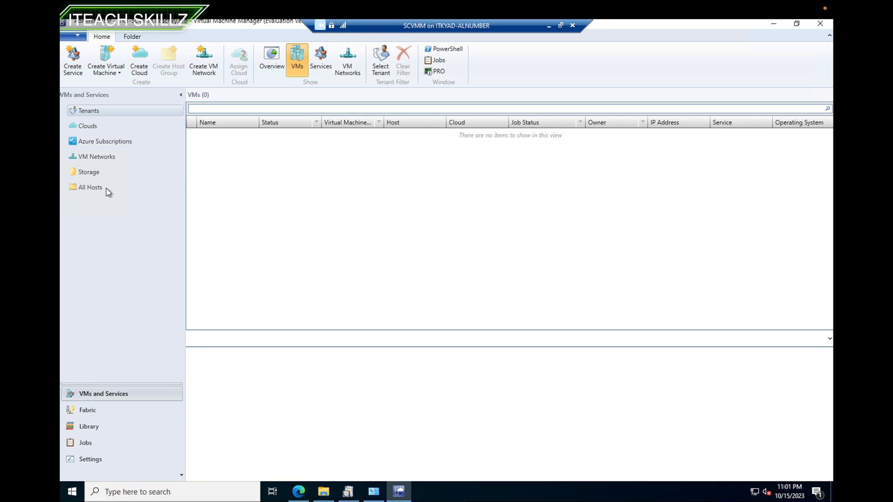
# Step: Browse Storage and Clouds under VMs and Services, then switch to the Fabric workspace
pyautogui.click(91, 187)
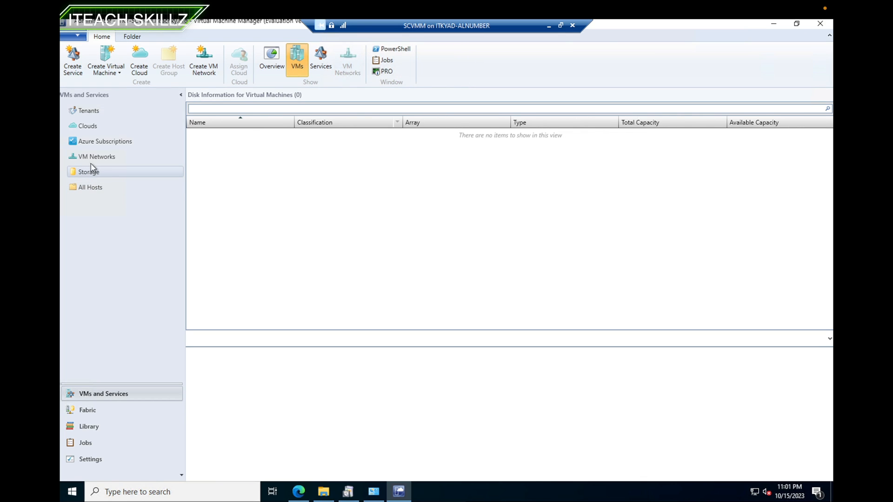
pyautogui.click(88, 125)
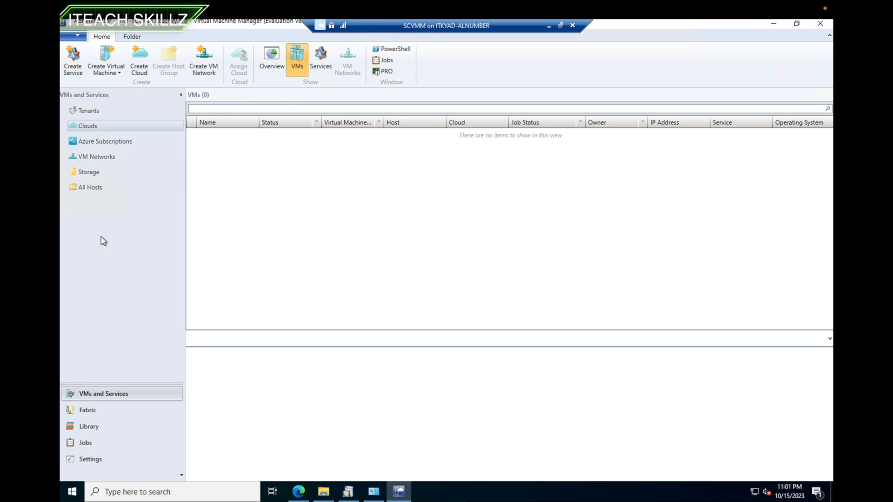
pyautogui.click(87, 409)
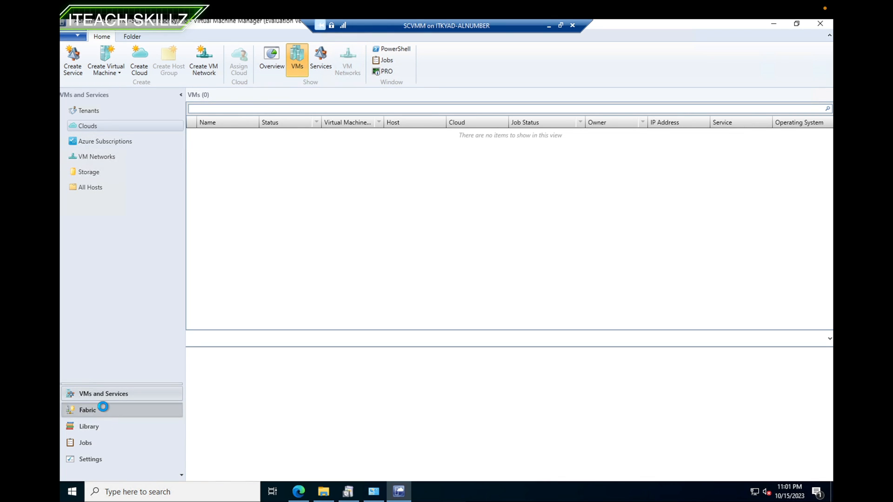